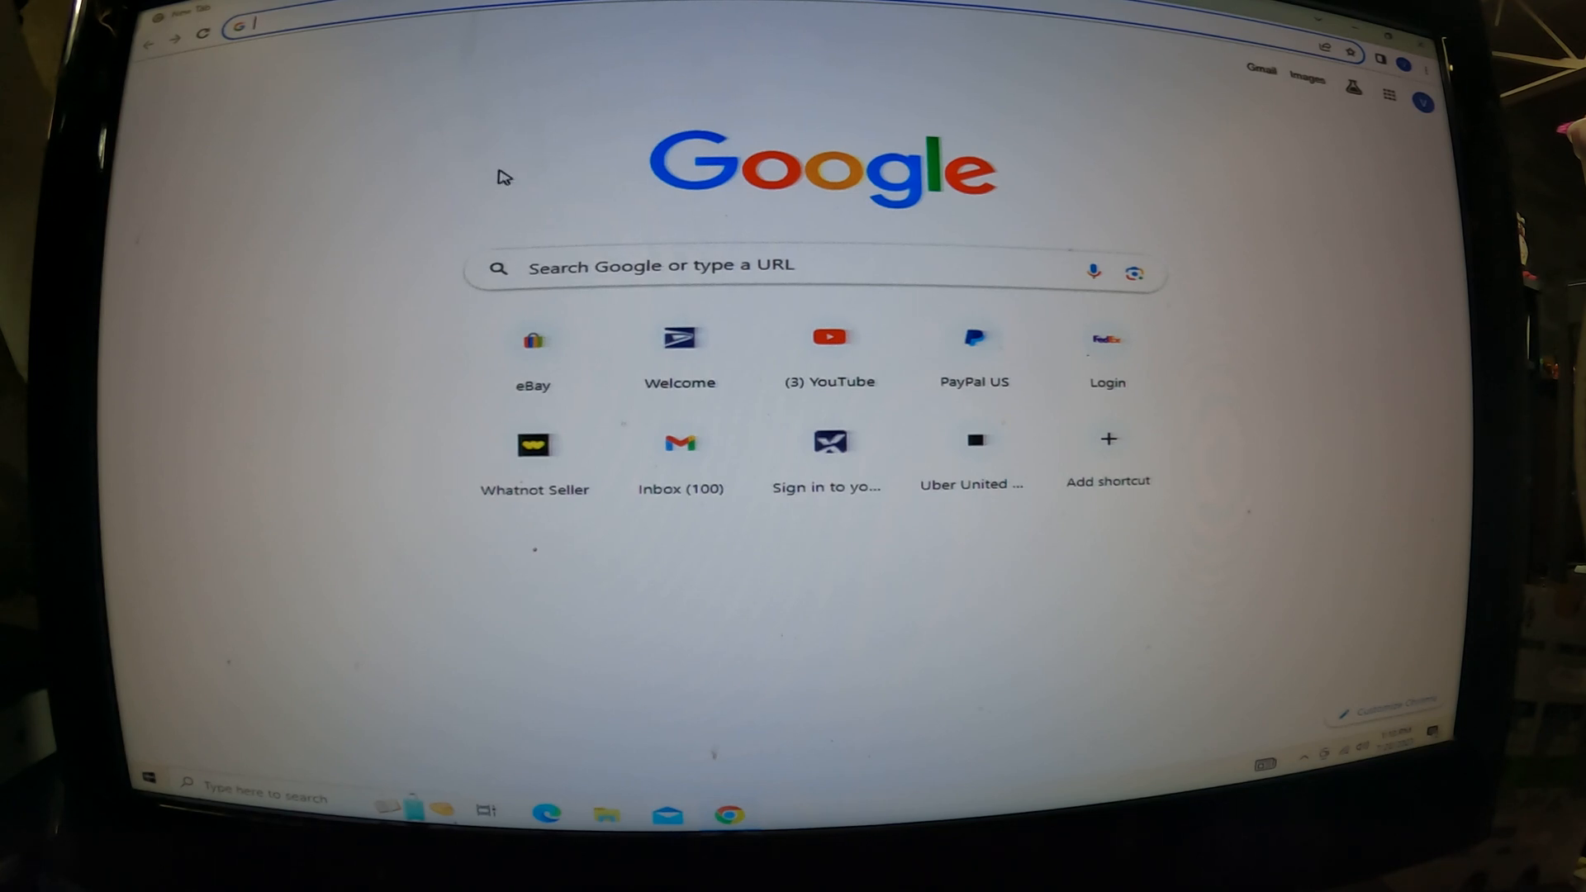
# - Open Whatnot Seller Hub and its Listings page with six active listings
pyautogui.click(534, 446)
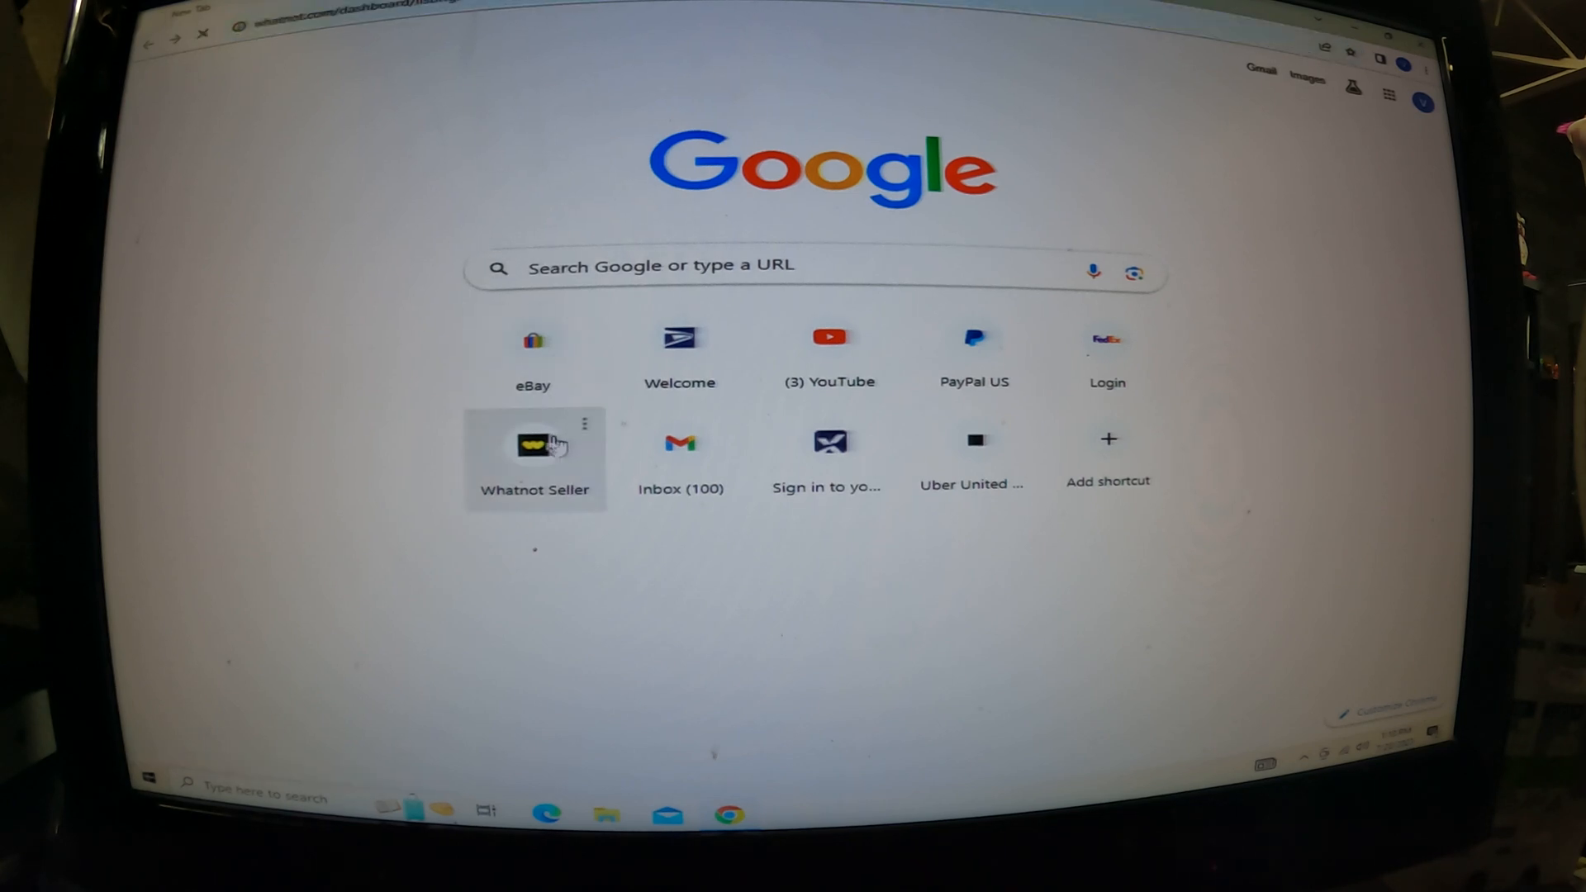
pyautogui.click(533, 445)
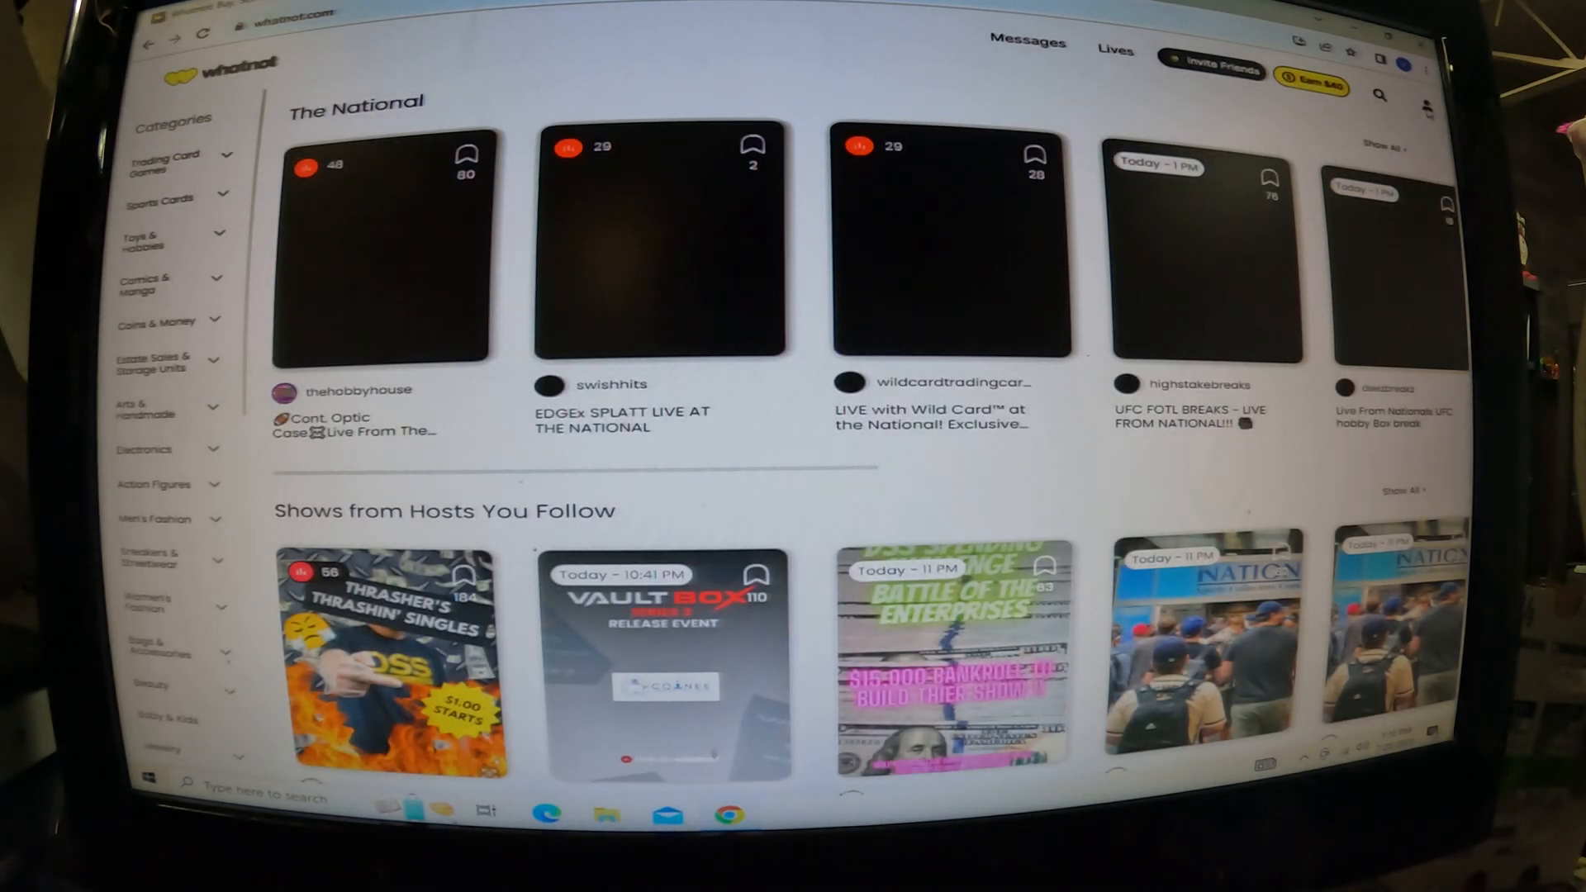
pyautogui.click(1427, 104)
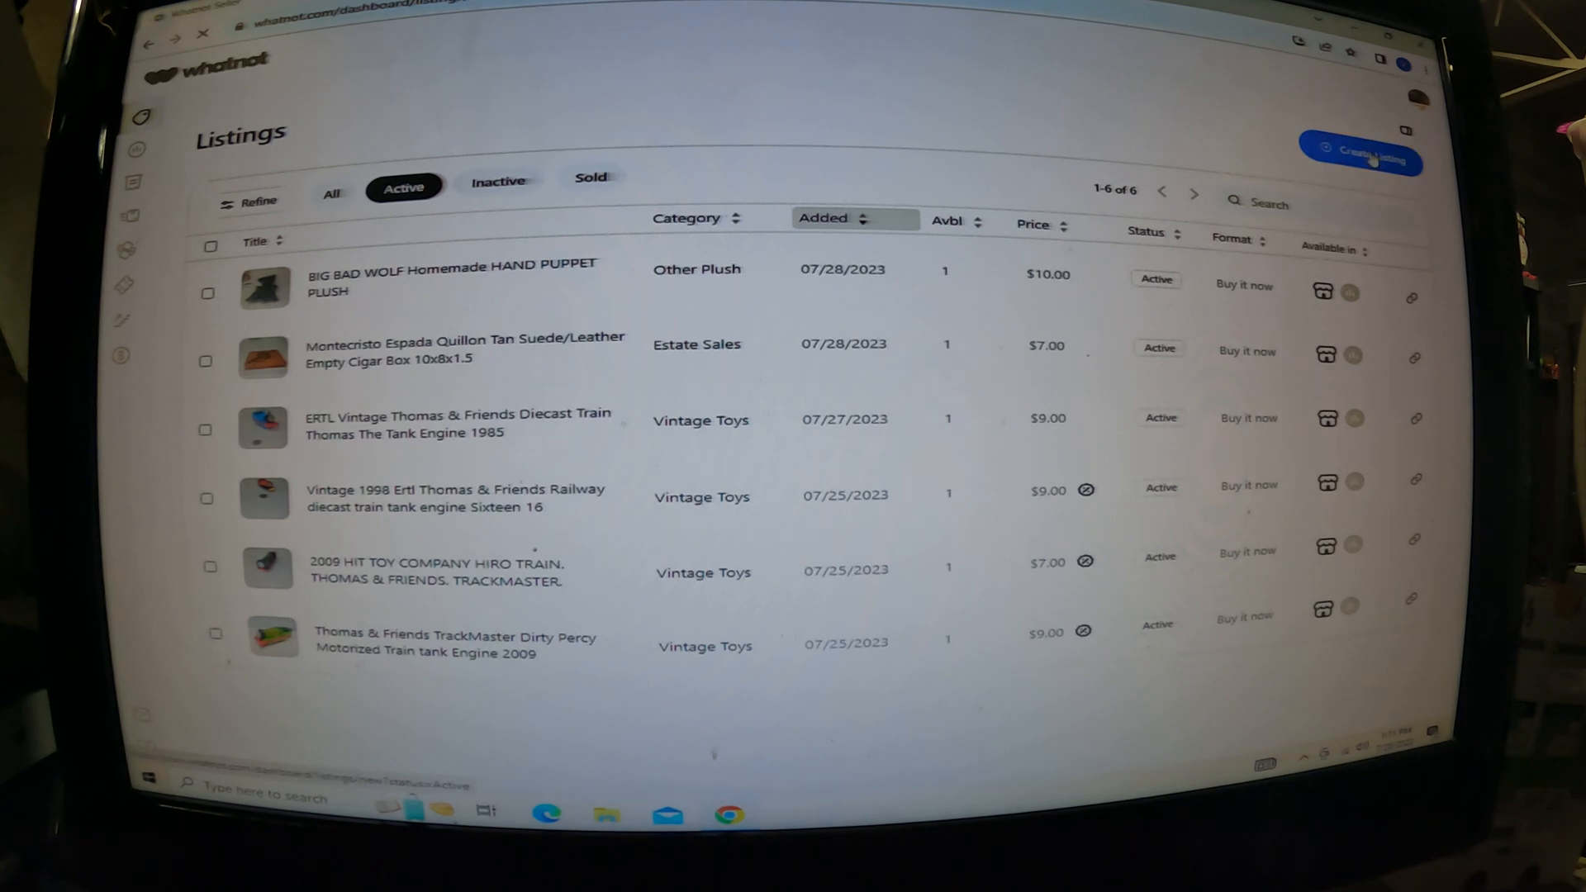
# - Browse Create Listing's Bulk Import options, then switch to the eBay homepage tab
pyautogui.click(1360, 159)
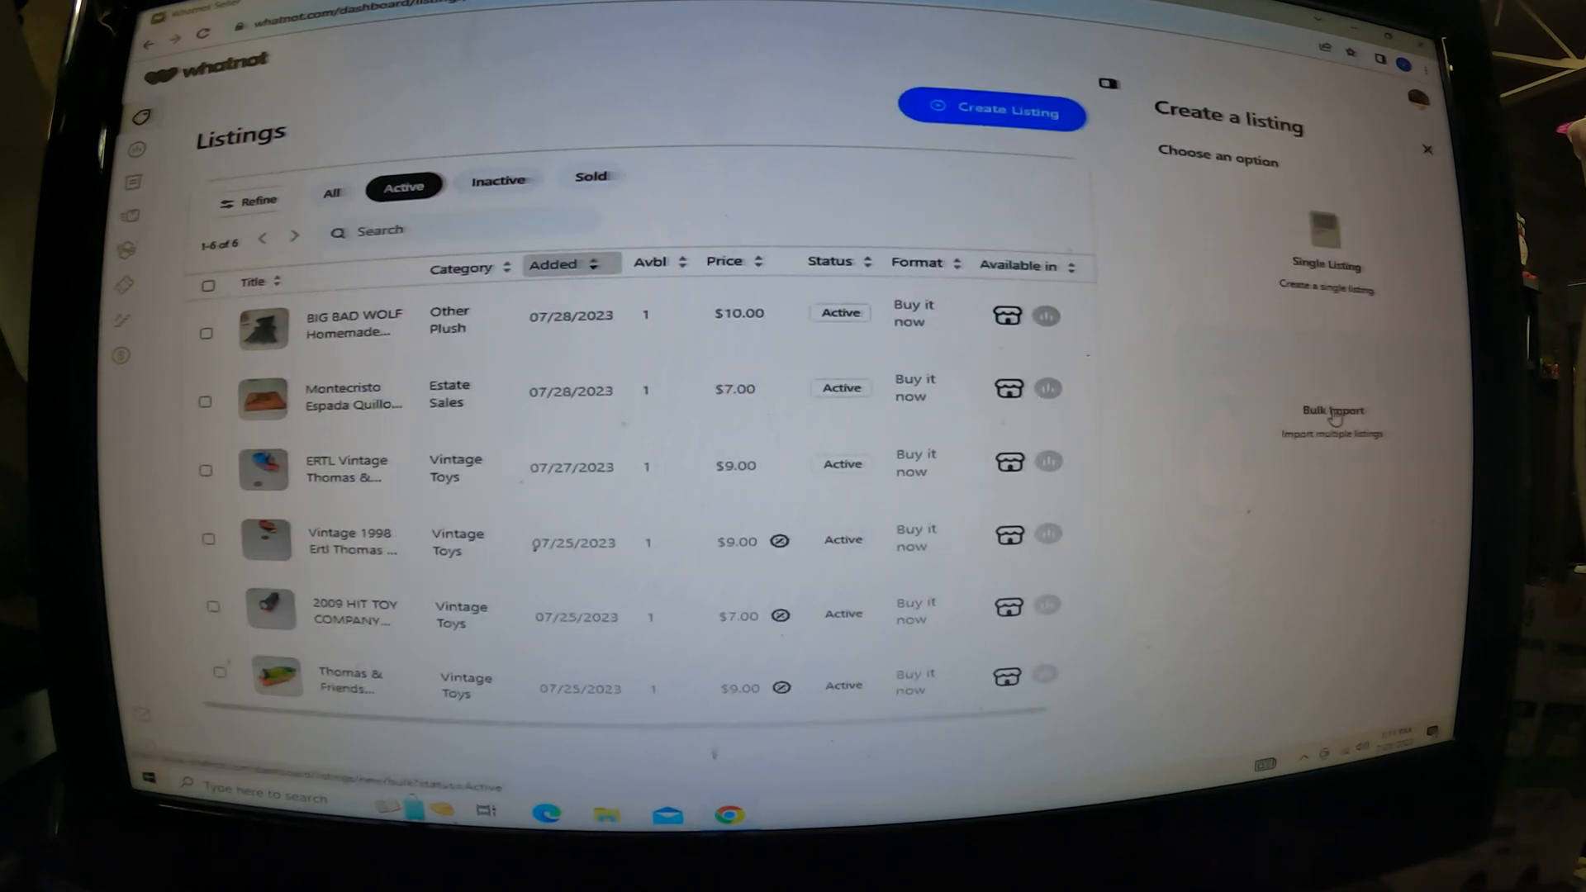
pyautogui.click(1332, 410)
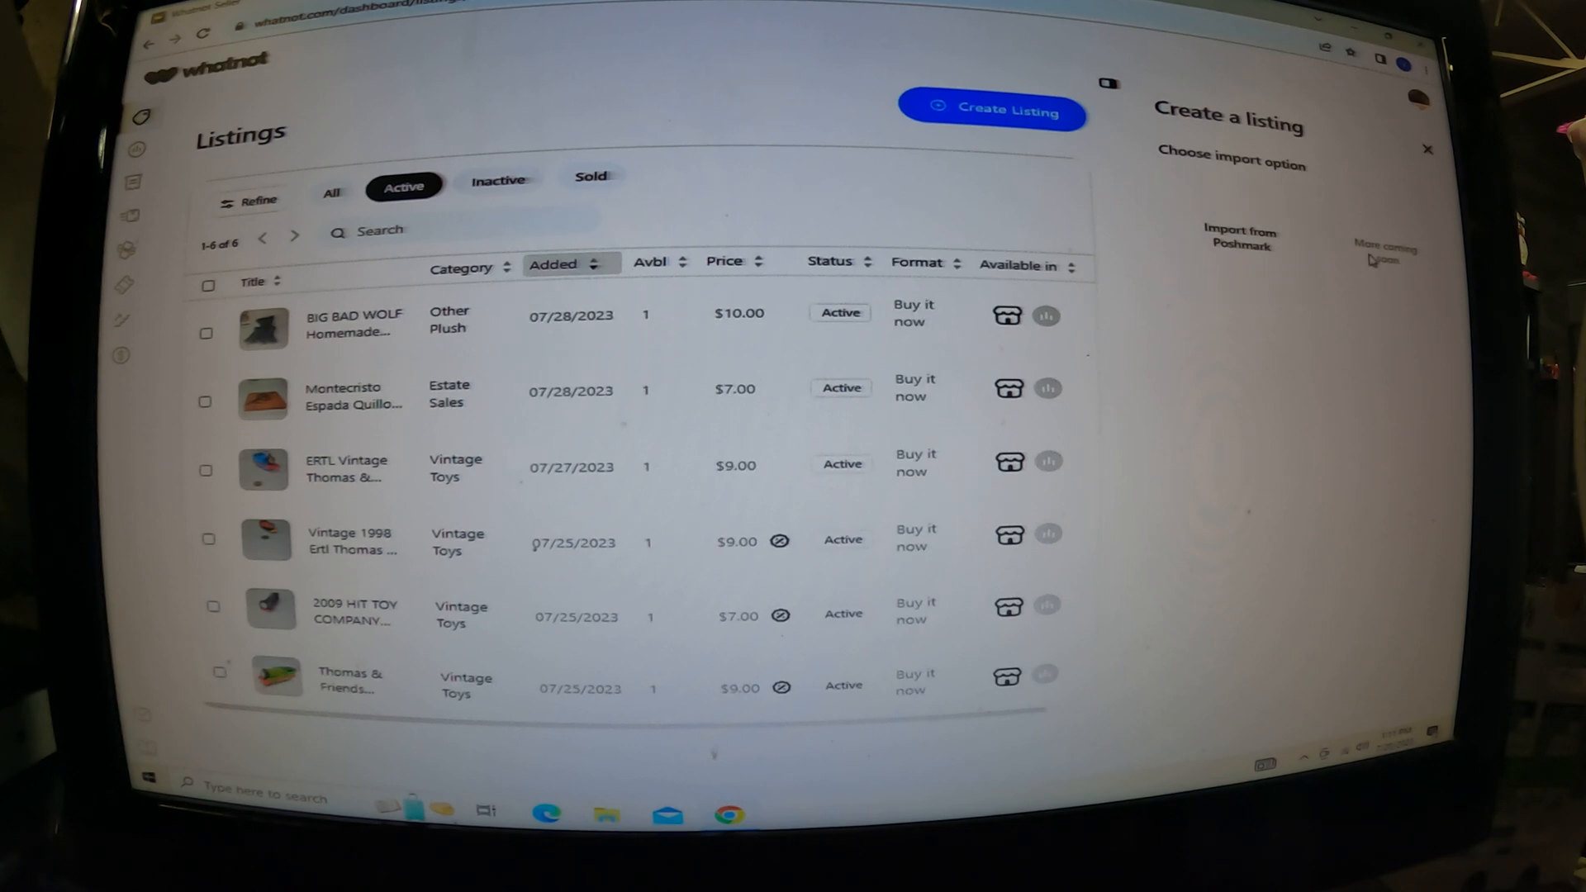
pyautogui.moveTo(1345, 261)
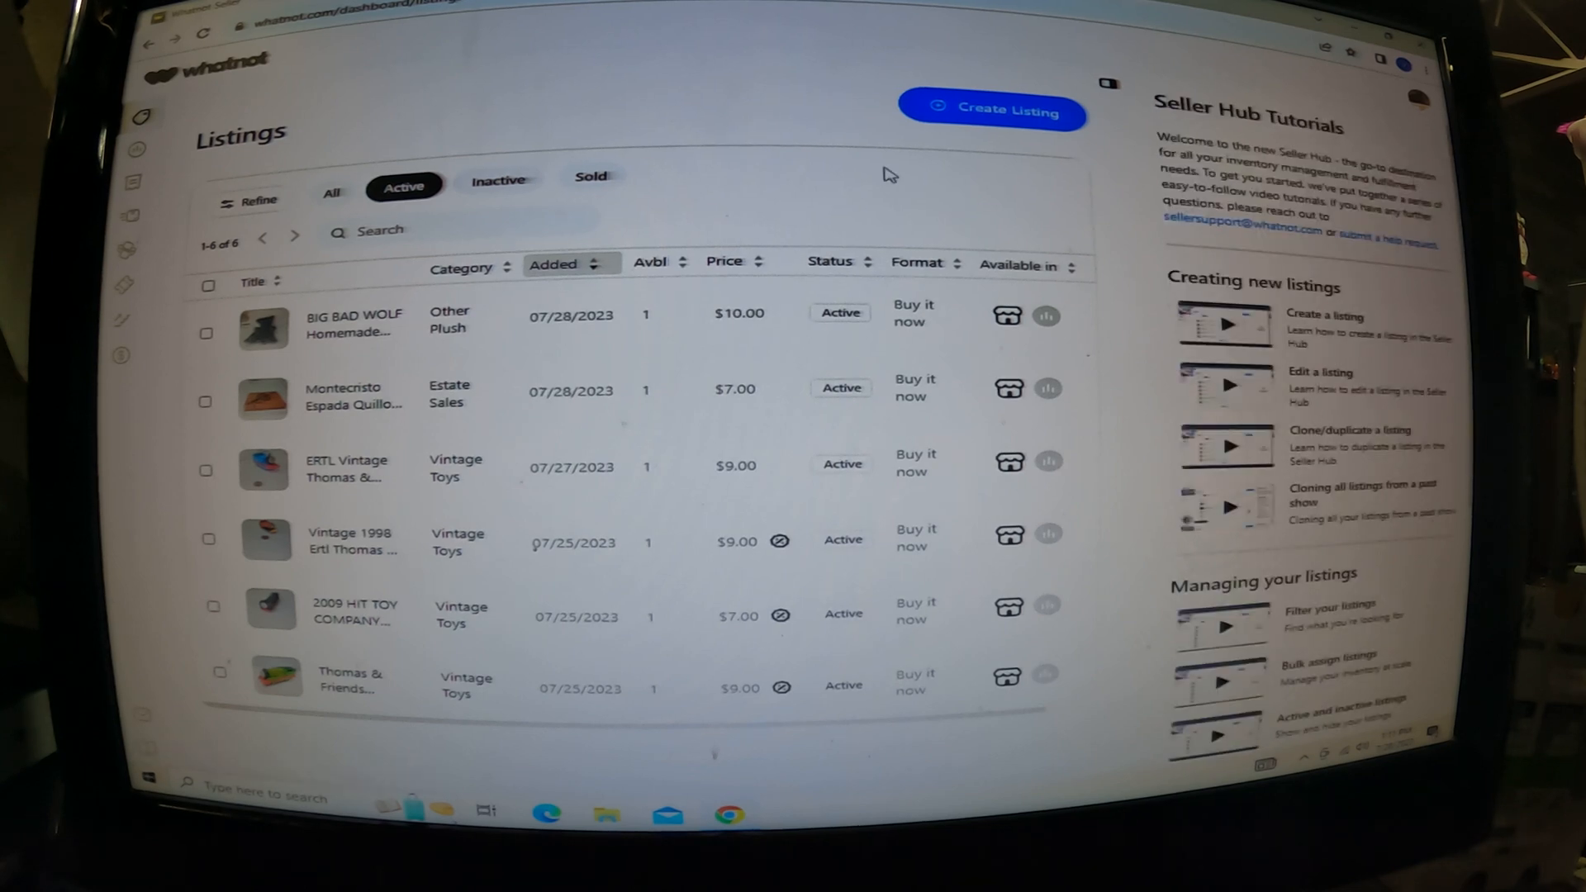
pyautogui.click(991, 111)
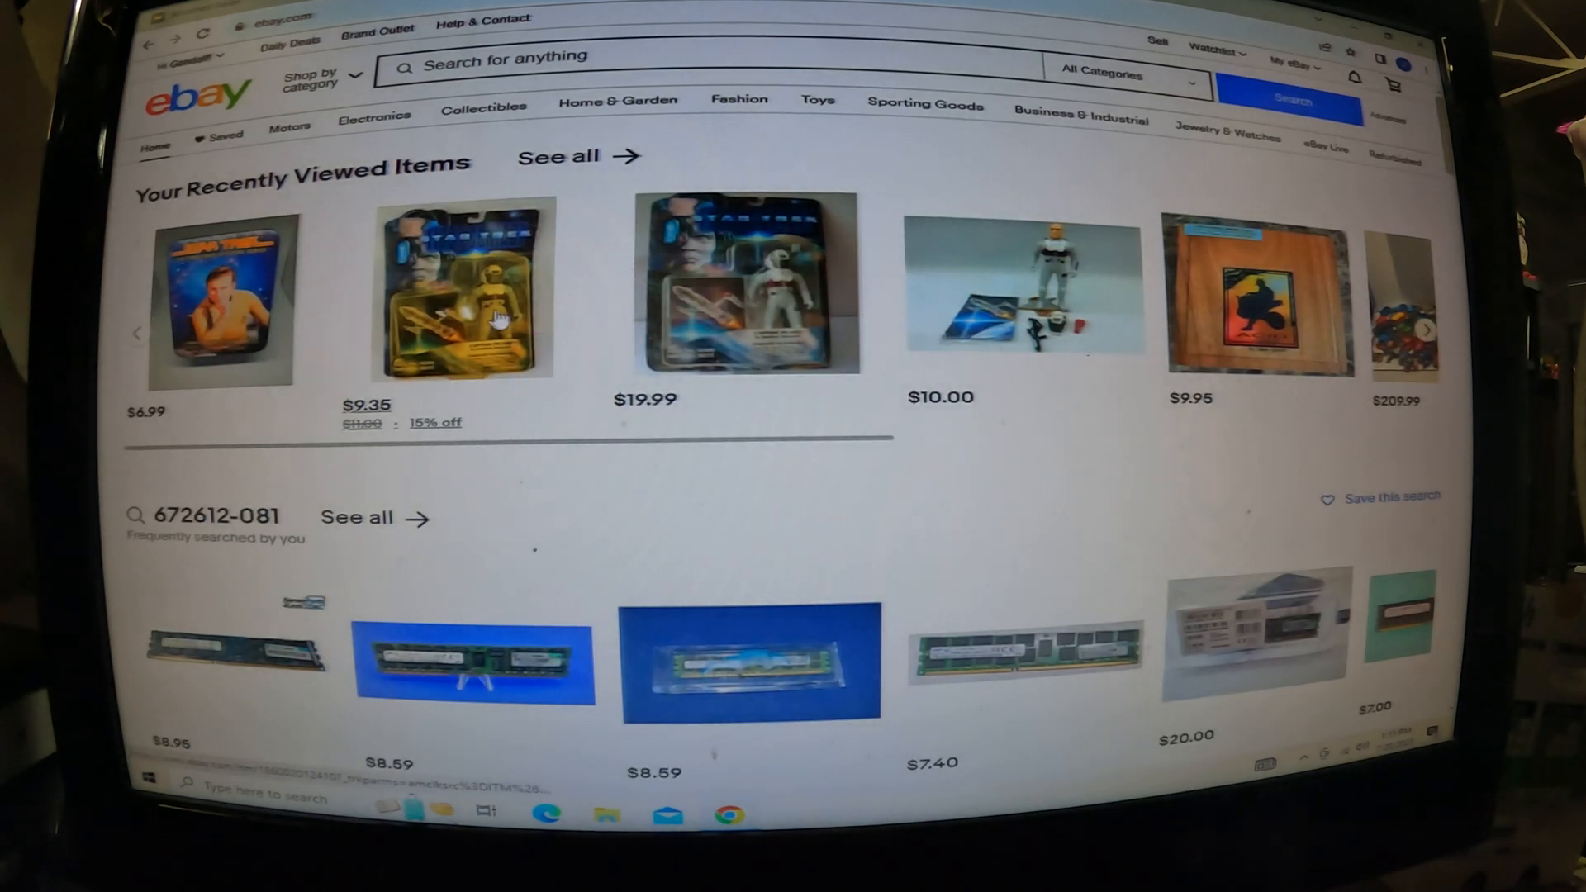
# - Go from My eBay Selling to Seller Hub's 2,413 active listings
pyautogui.click(1294, 66)
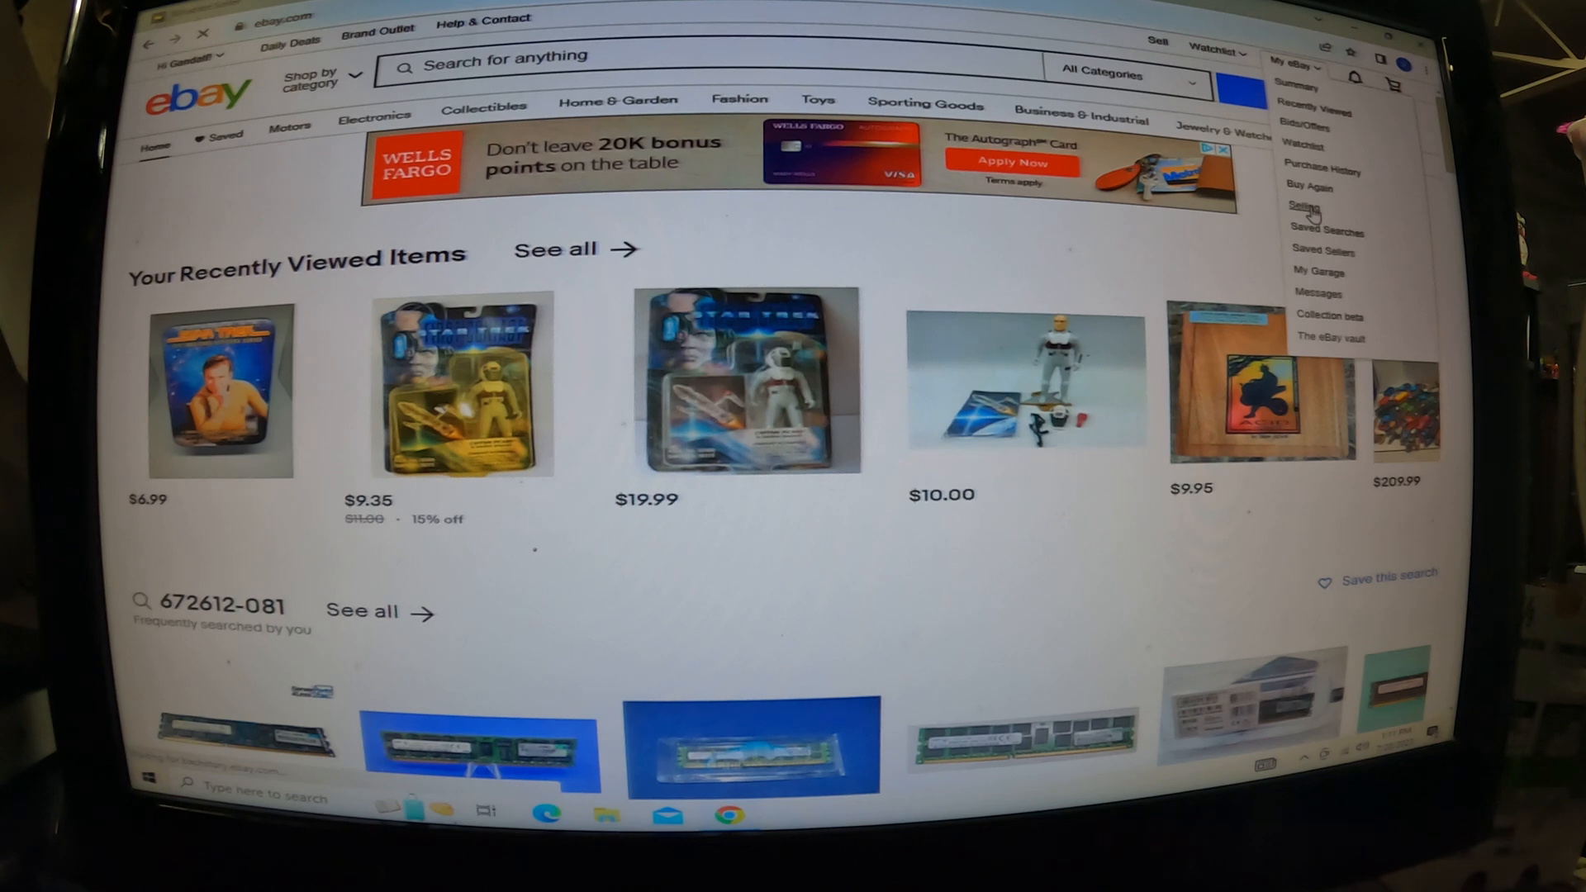
pyautogui.click(1304, 207)
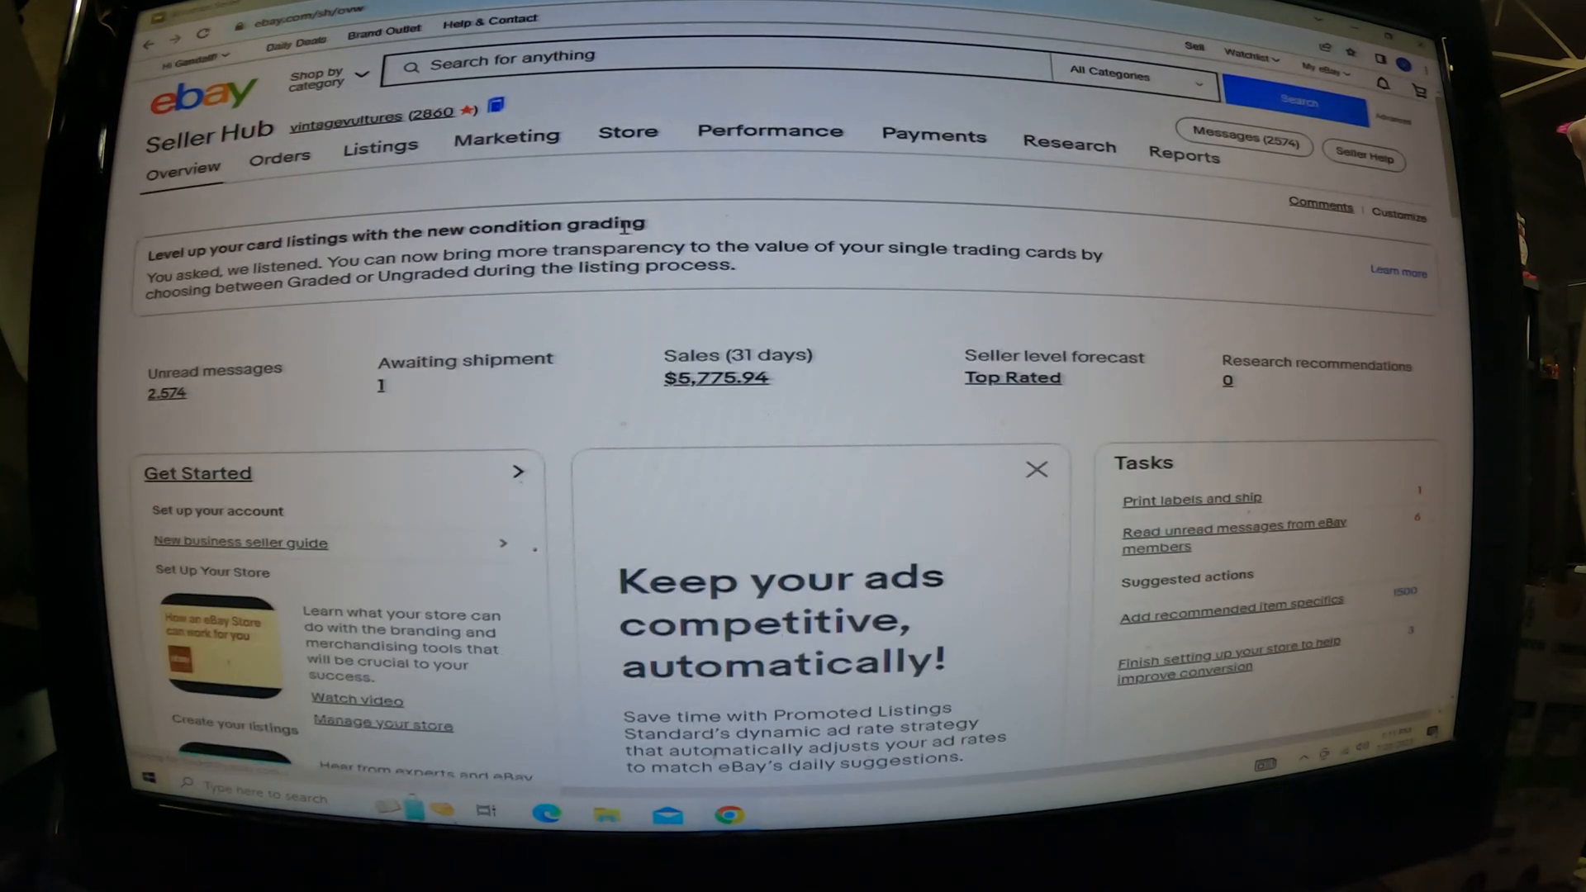
pyautogui.click(380, 144)
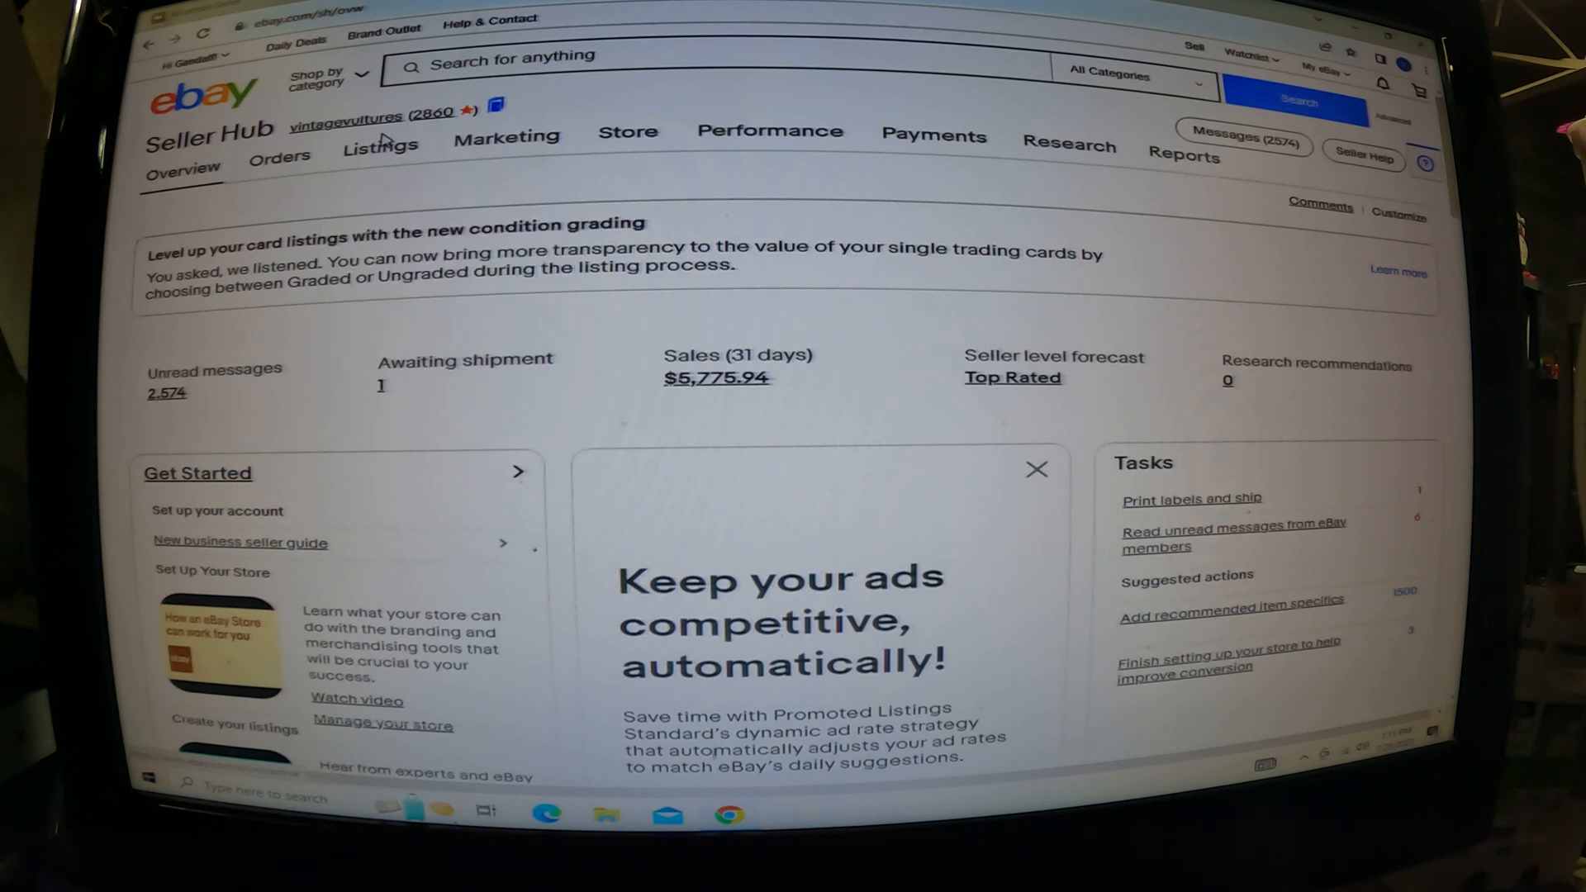
pyautogui.click(380, 145)
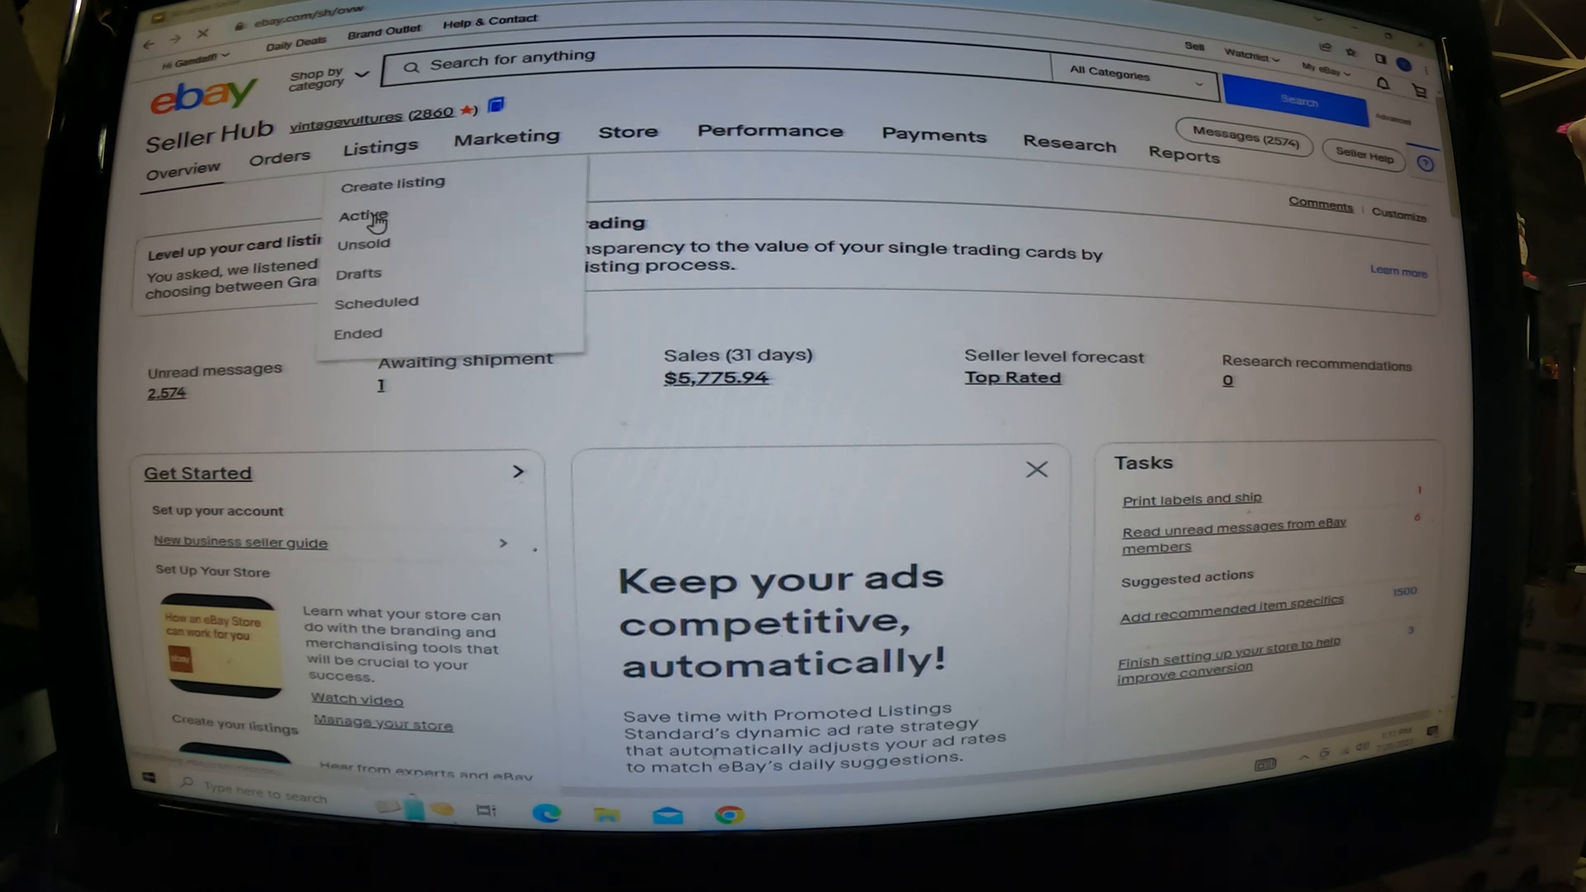
pyautogui.click(361, 216)
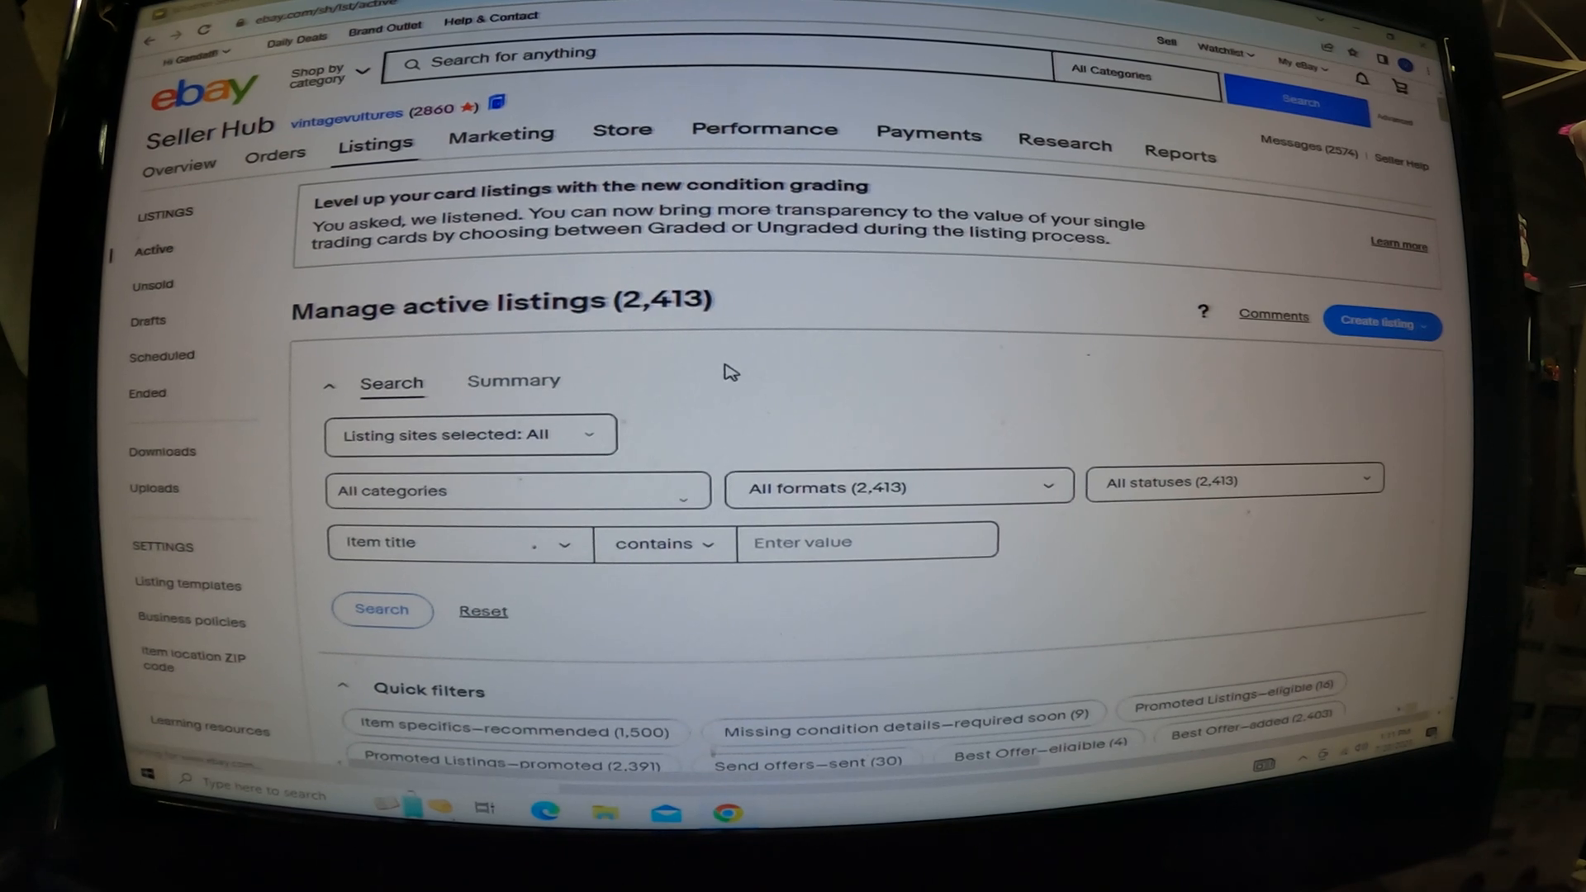
# - Filter active eBay listings by title 'thomas', yielding 109 results beside a blank Whatnot form
pyautogui.scroll(-3)
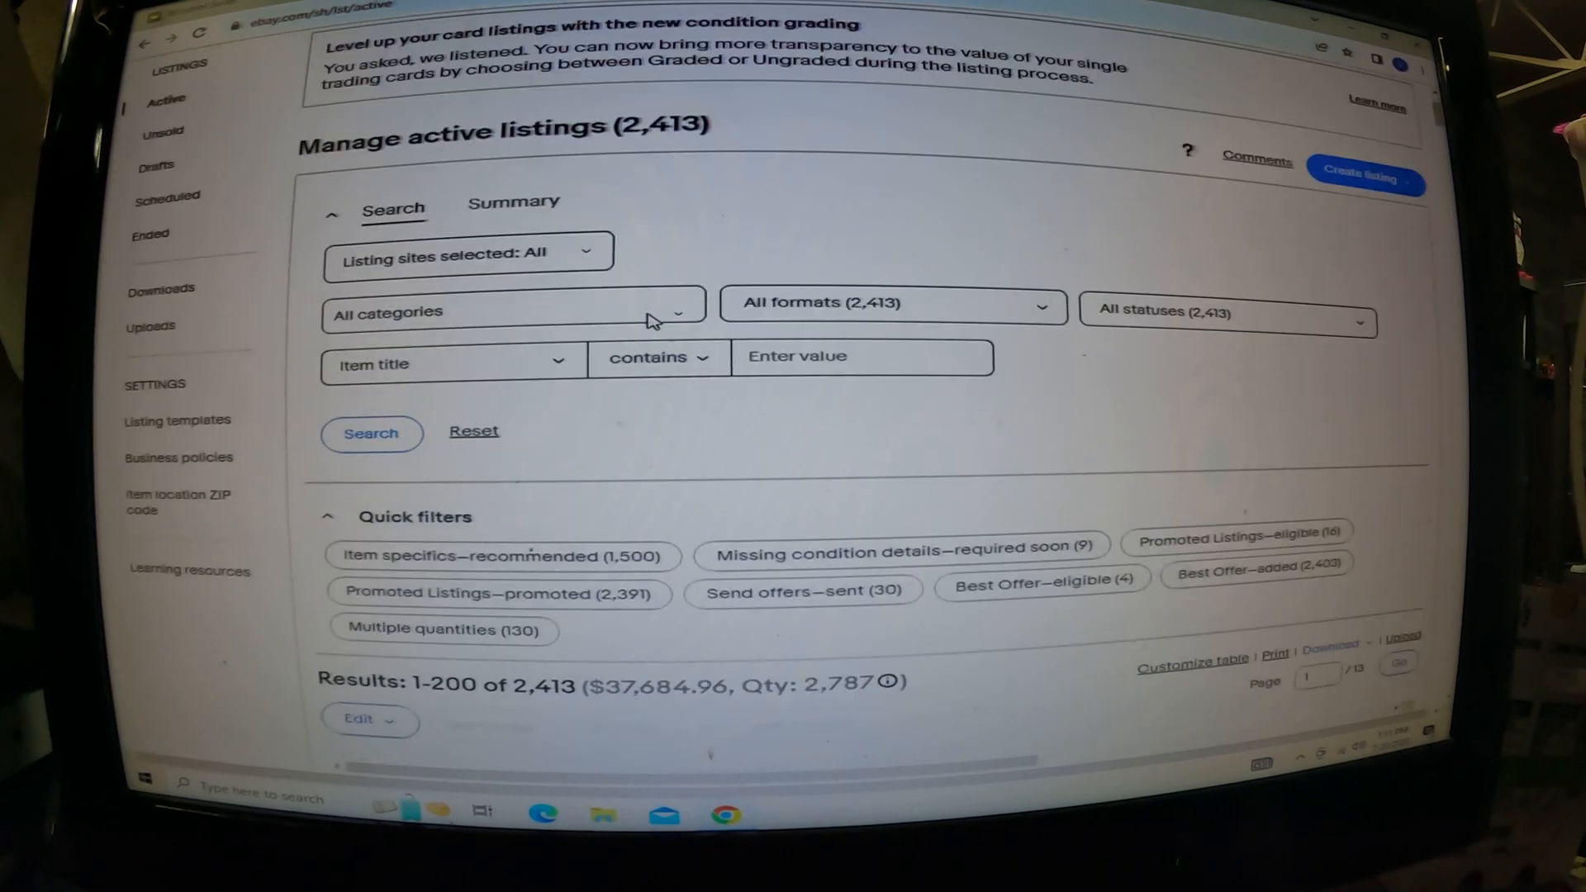
pyautogui.scroll(-3)
pyautogui.write('thomas')
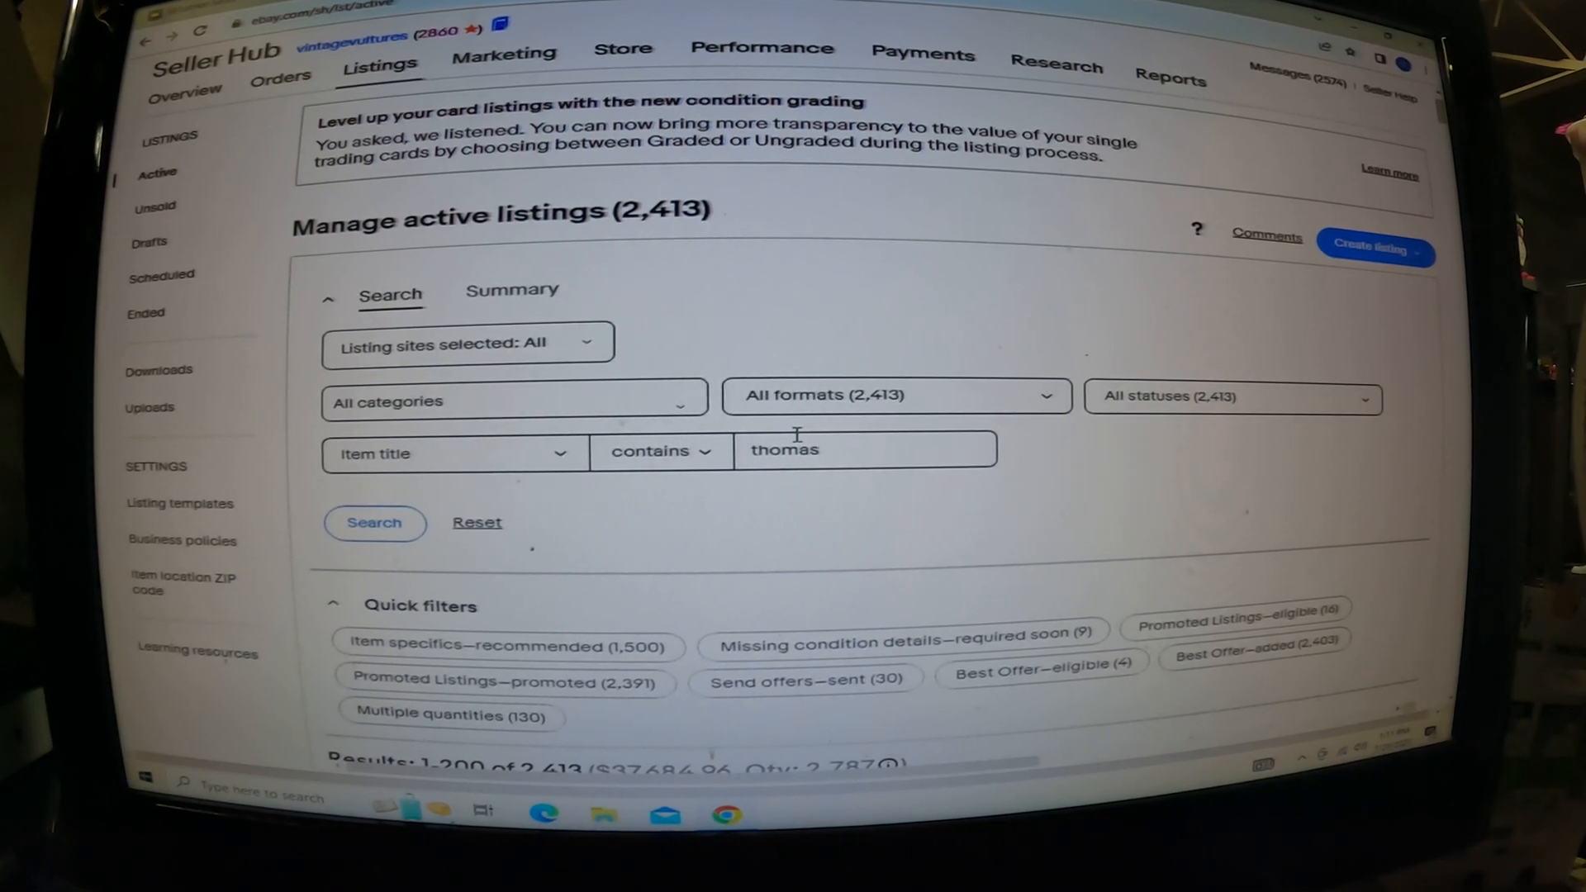
pyautogui.click(374, 523)
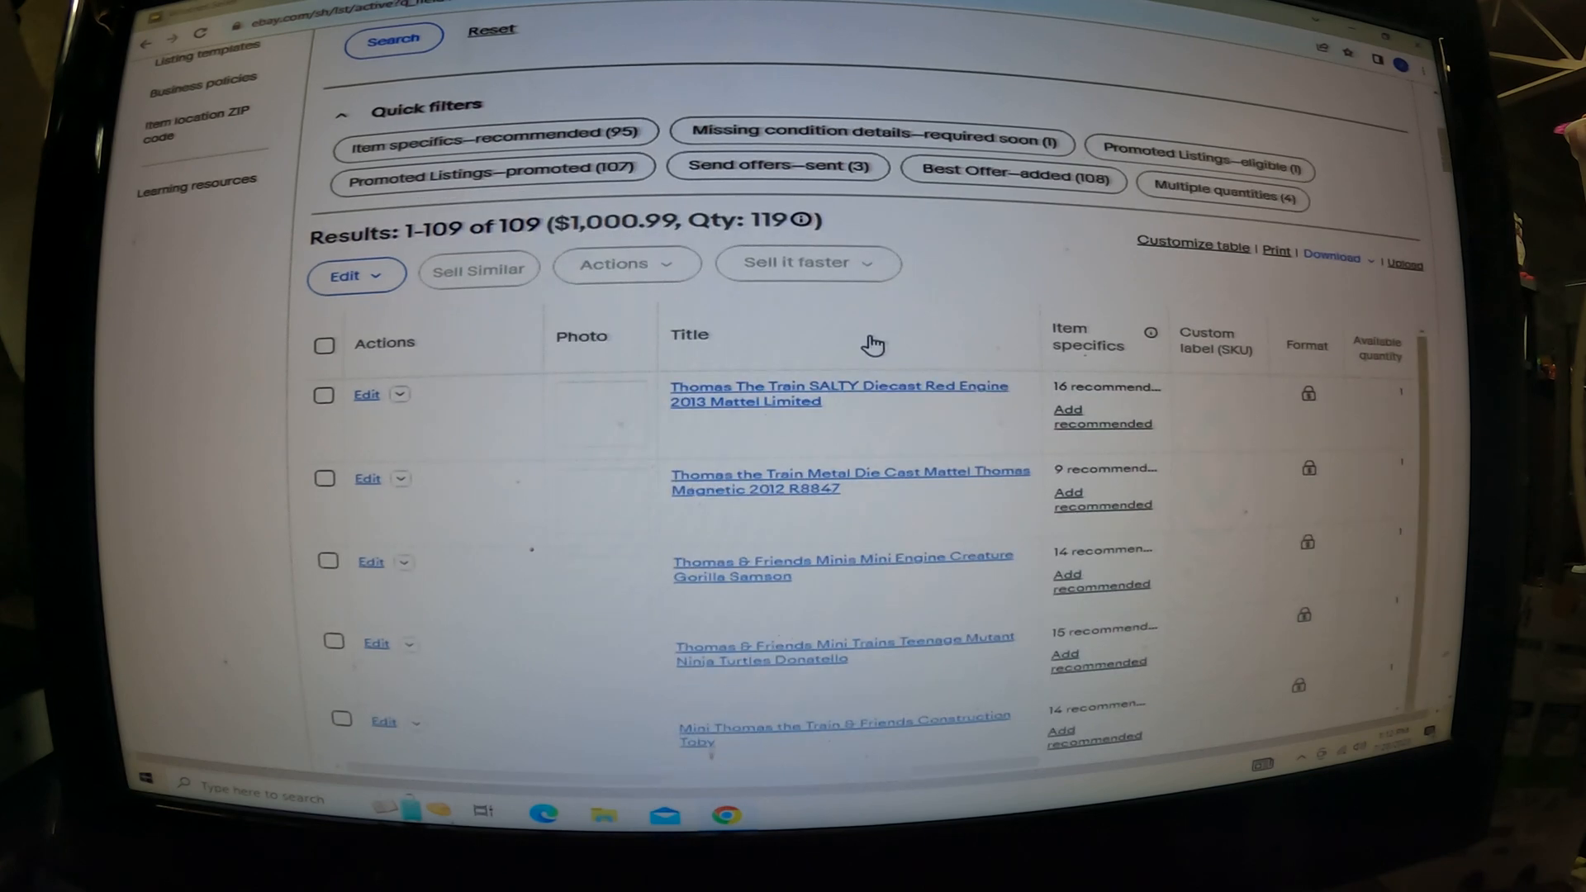
pyautogui.scroll(-3)
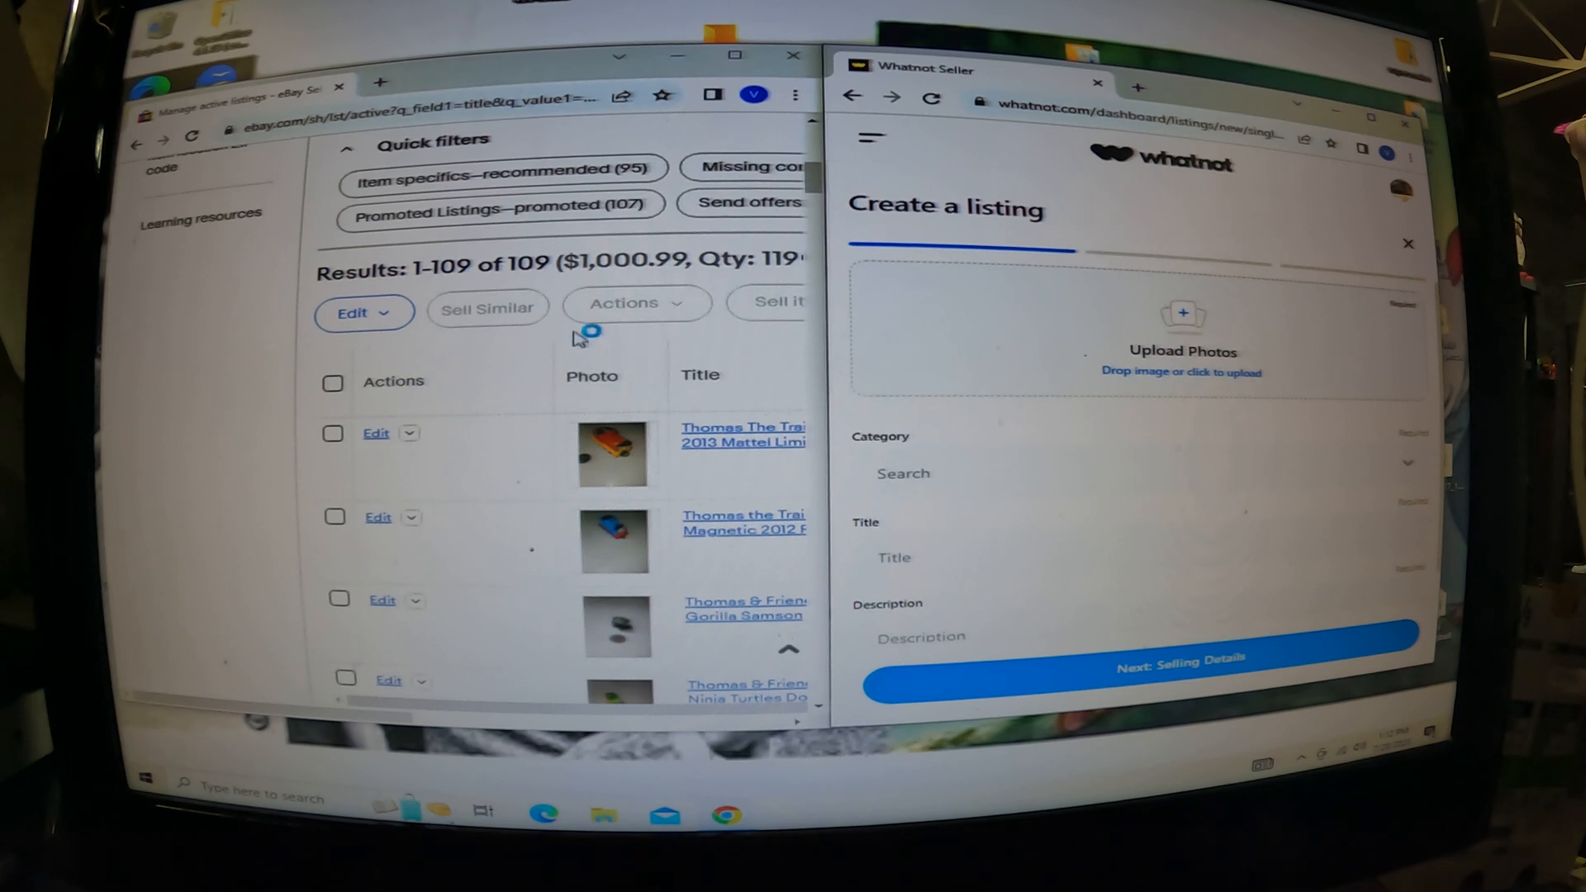
pyautogui.moveTo(585, 442)
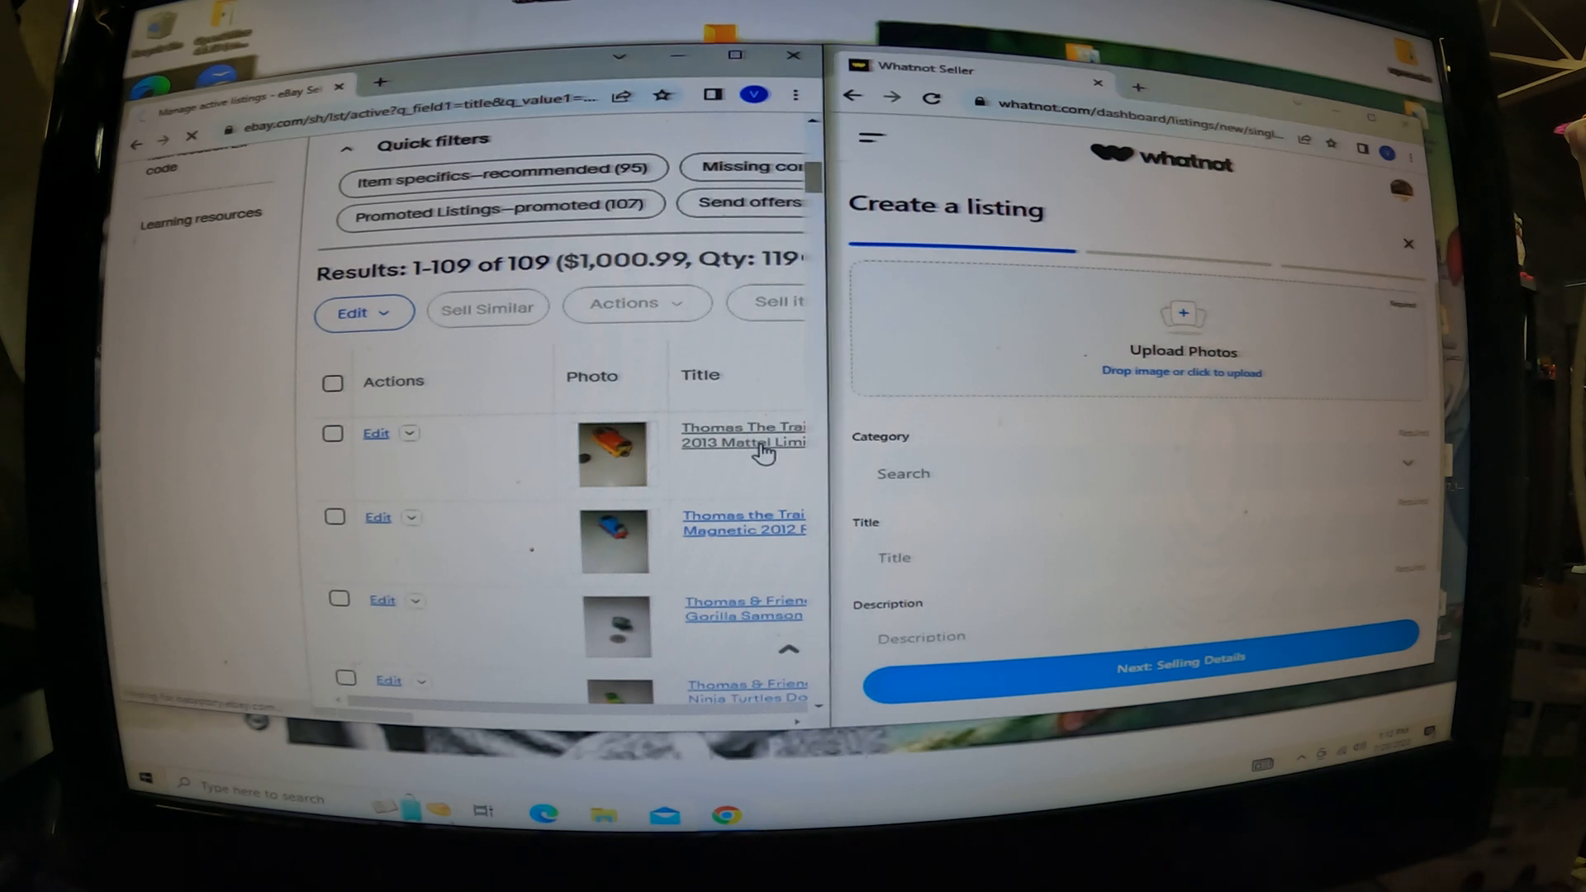
# - Open the SALTY diecast engine's eBay listing and drag its photos into Whatnot
pyautogui.click(742, 435)
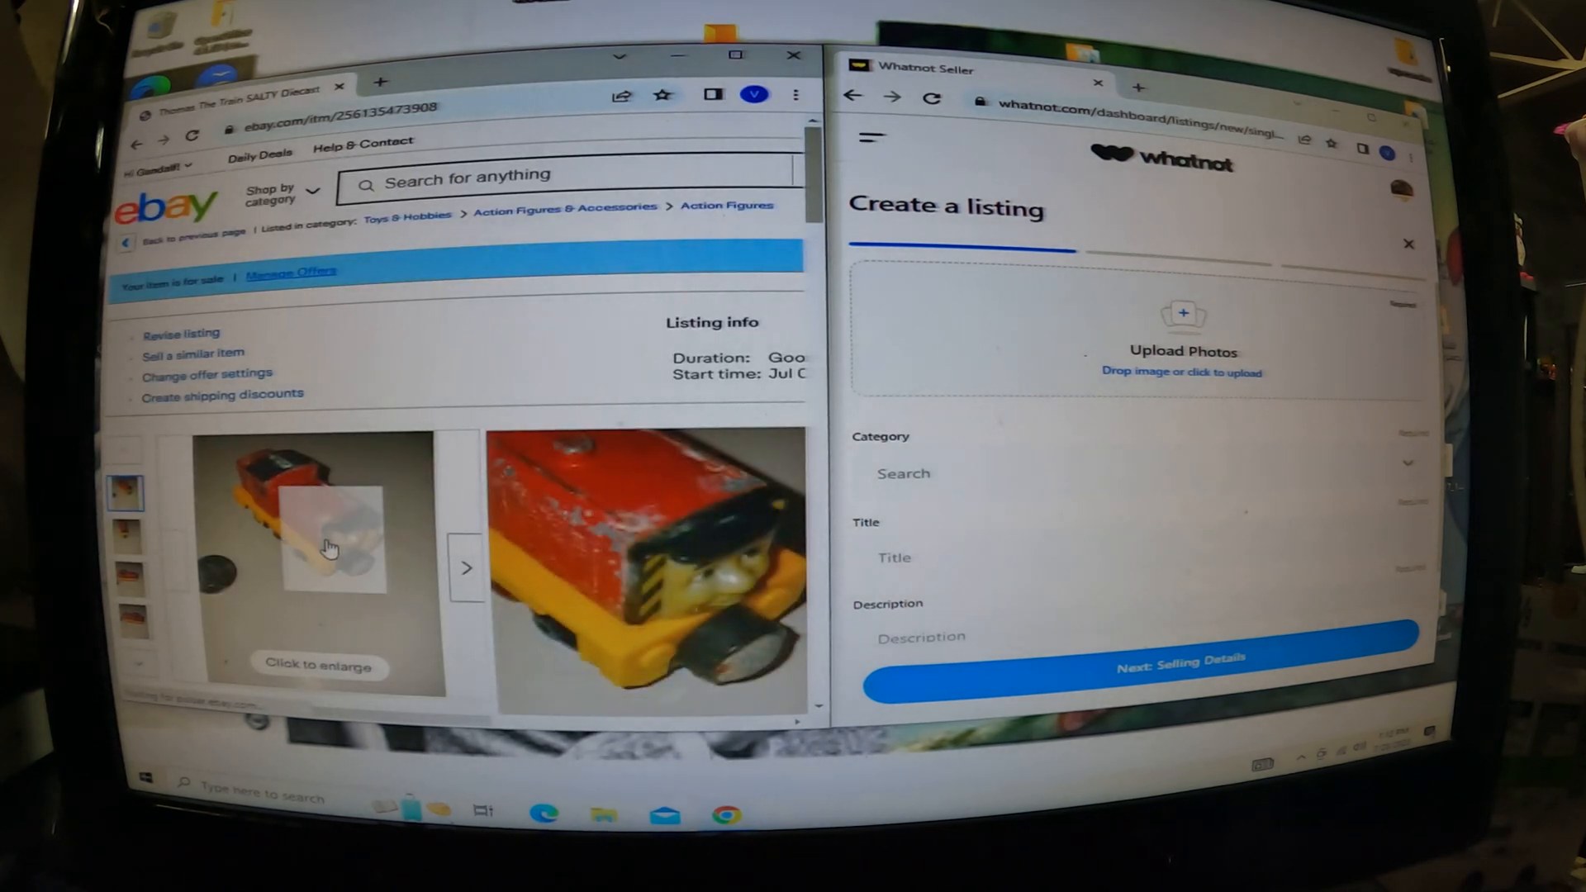
pyautogui.moveTo(324, 536); pyautogui.dragTo(1011, 364)
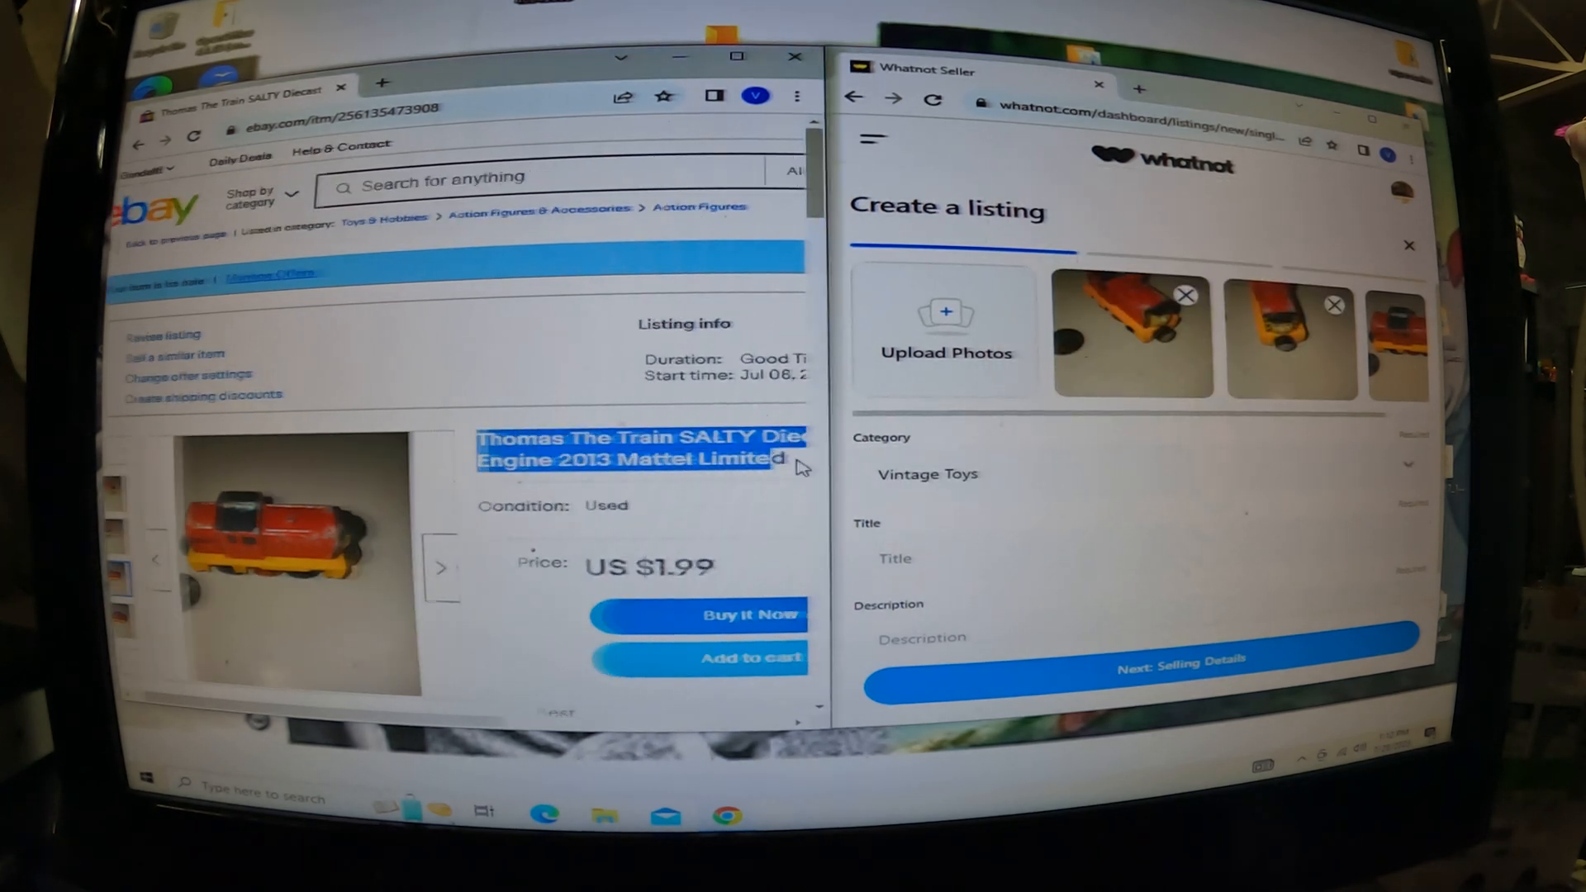
# - Use 'Thomas The Train SALTY Diecast Red Engine 2013 Mattel Limited' as title and description
pyautogui.rightClick(632, 448)
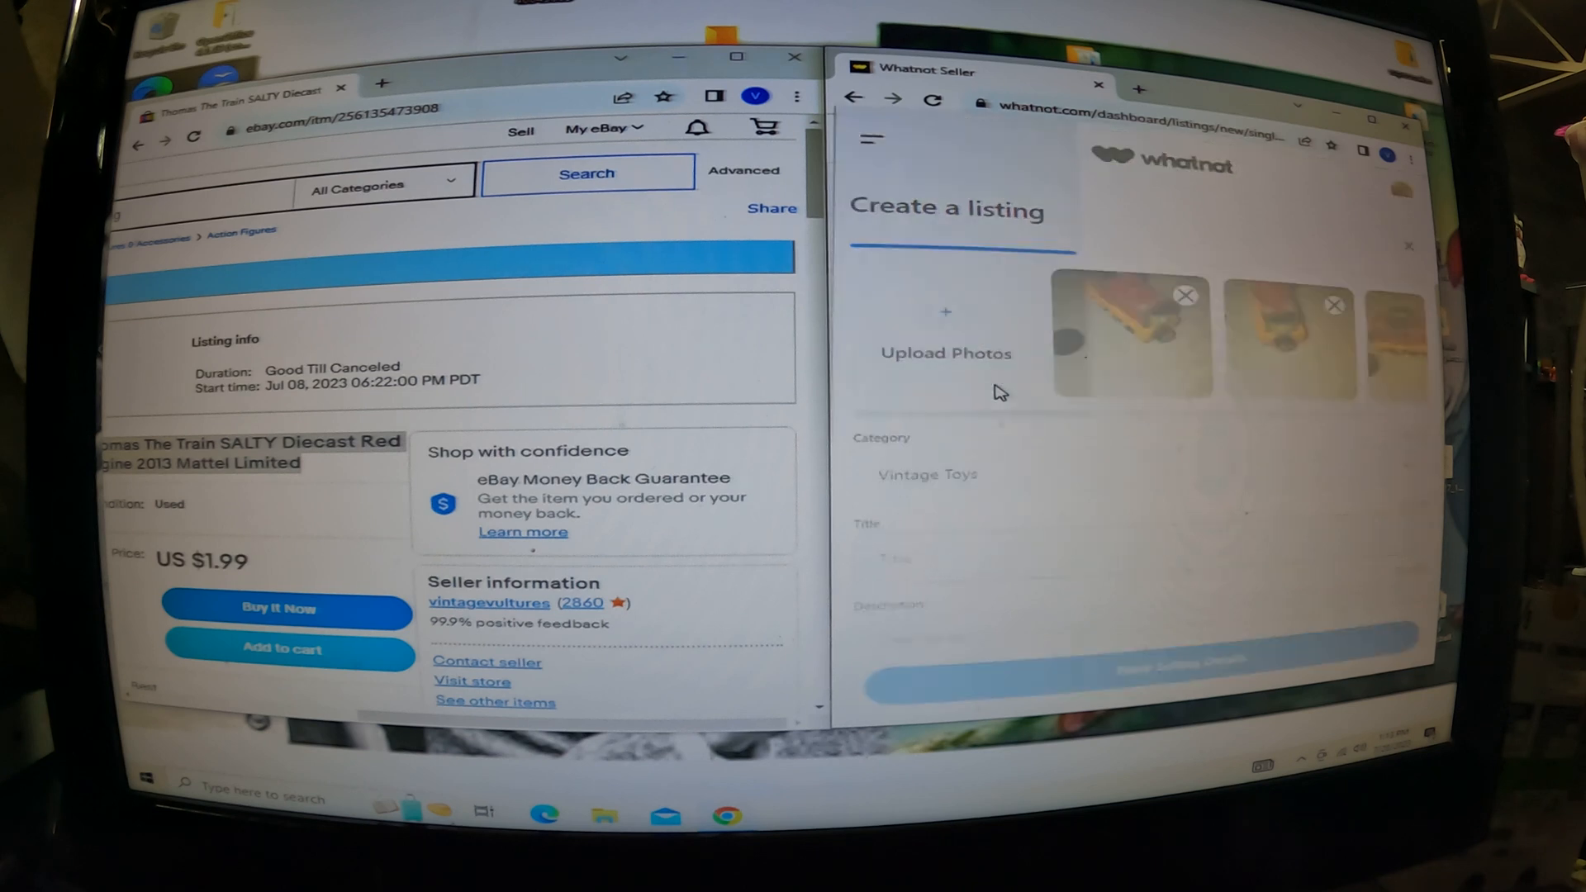
pyautogui.press('ctrl+p')
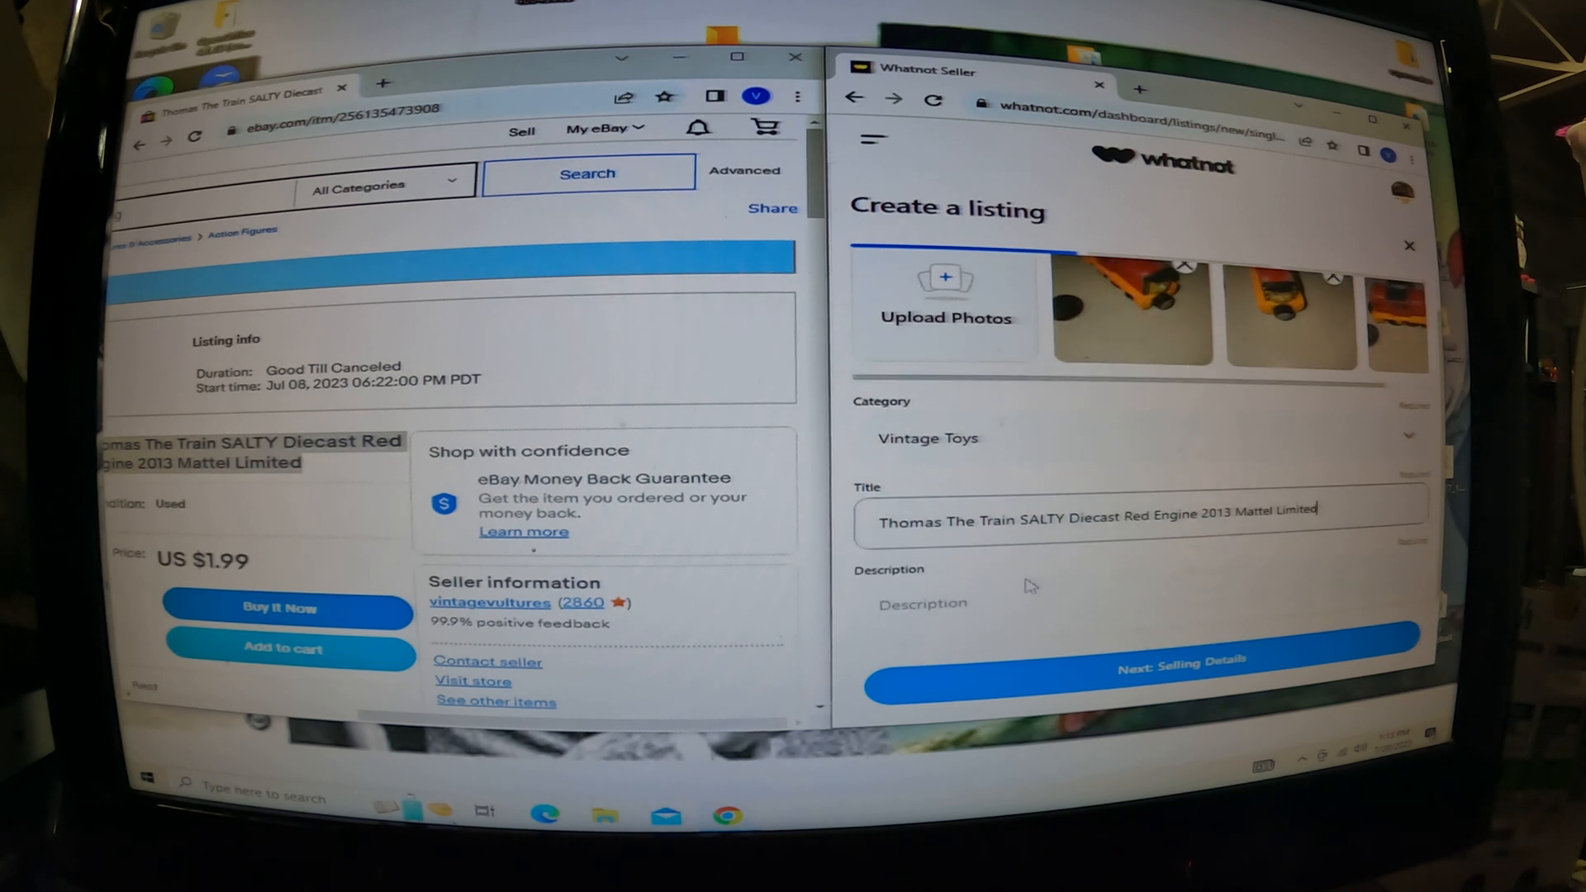
pyautogui.write('Thomas The Train SALTY Diecast Red Engine 2013 Mattel Limited')
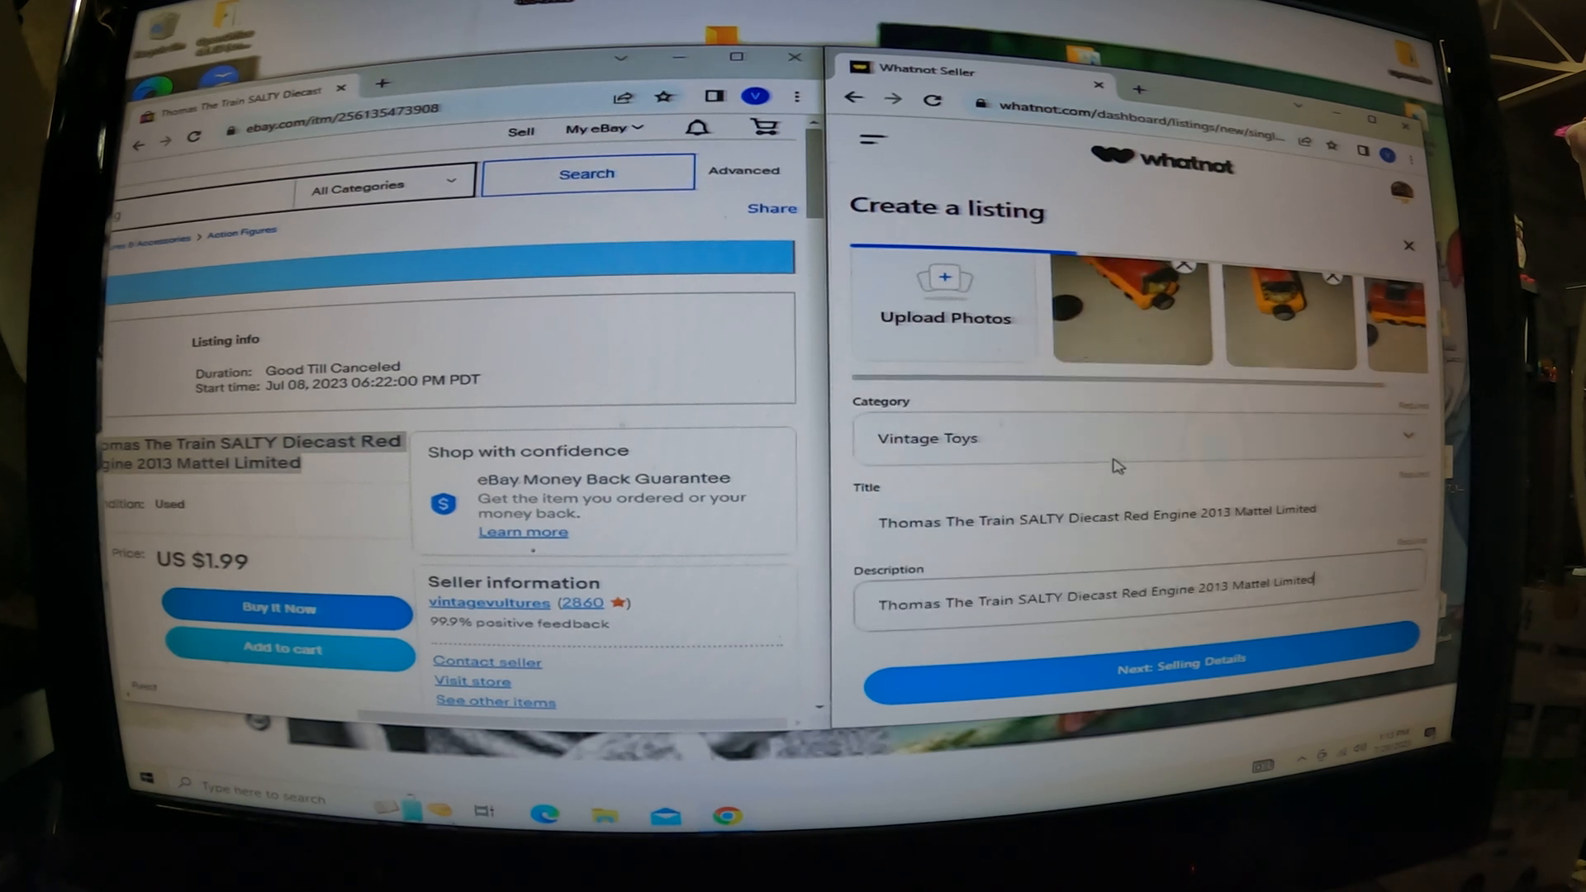
pyautogui.click(1138, 659)
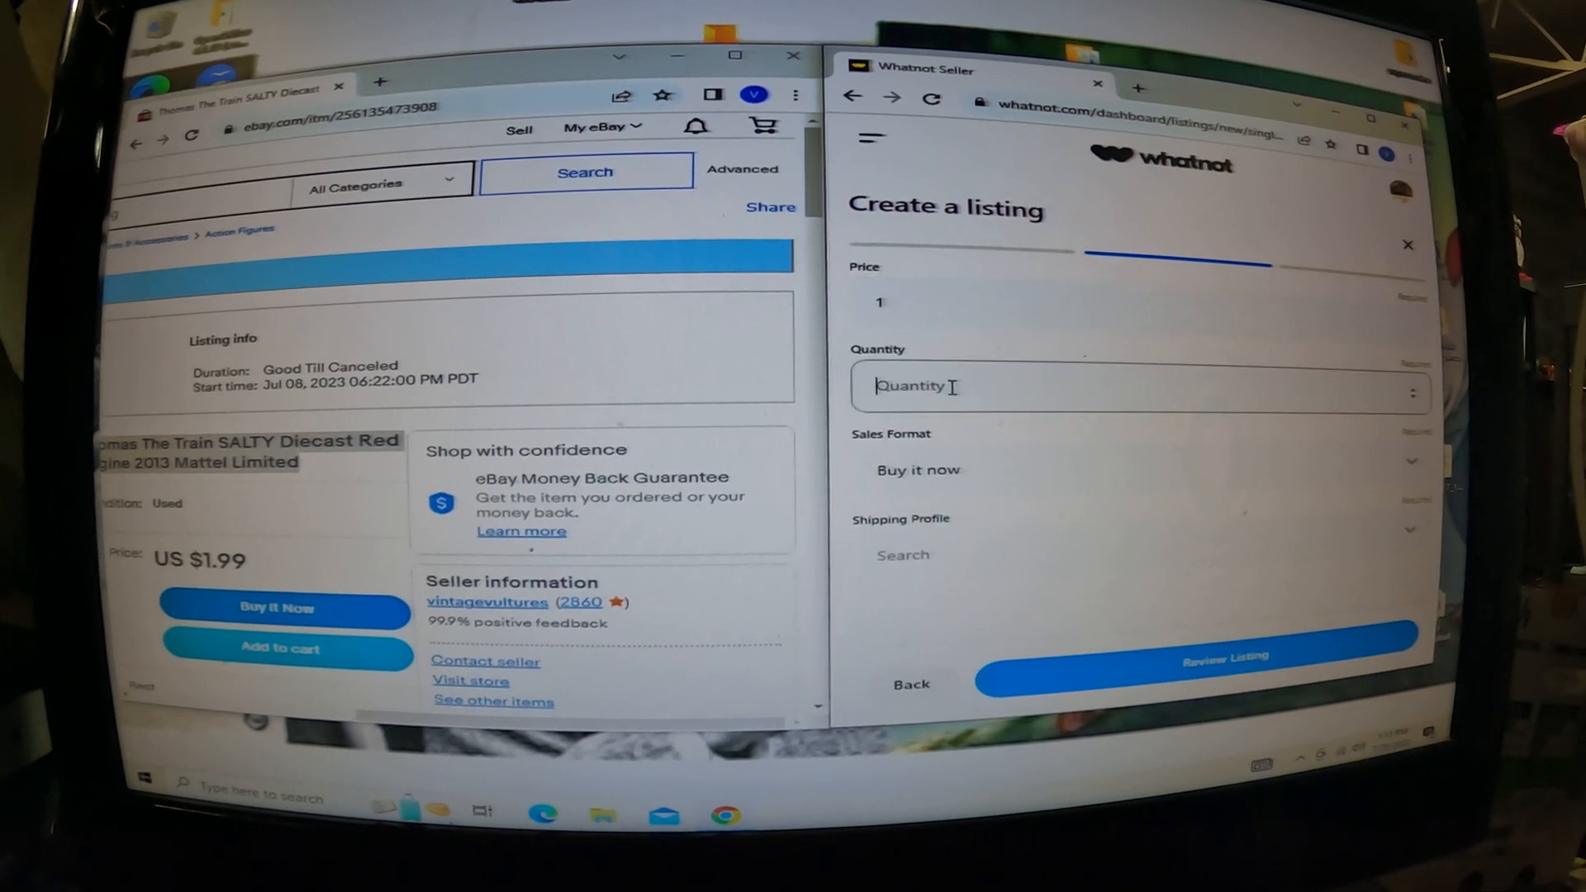
# - List the SALTY engine as a $1 auction, quantity 1, 4-7 oz shipping
pyautogui.write('d')
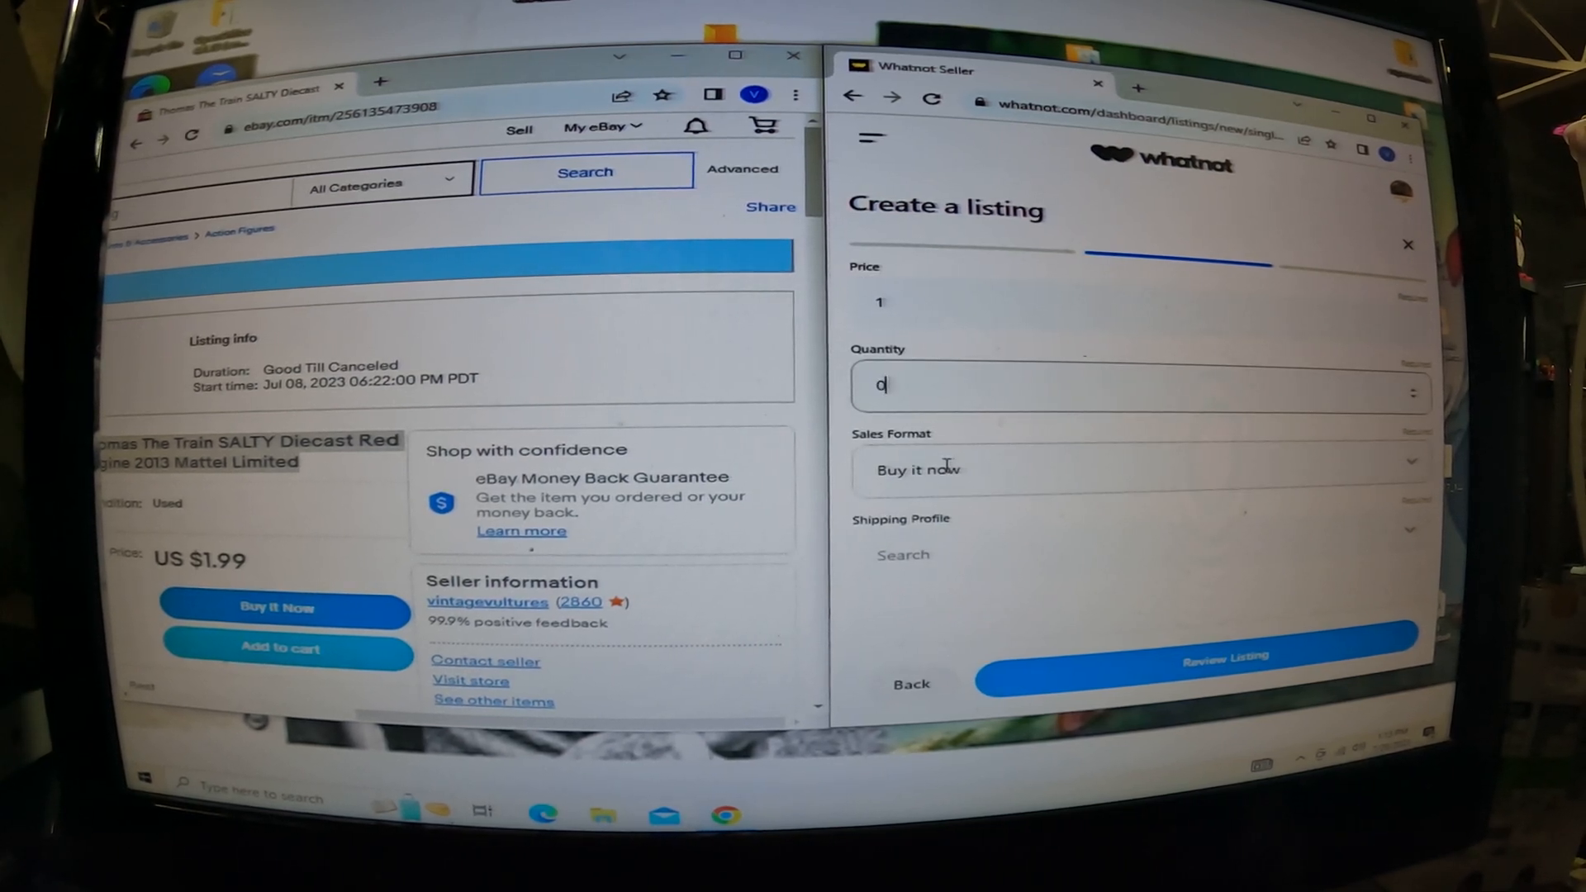
pyautogui.write('1')
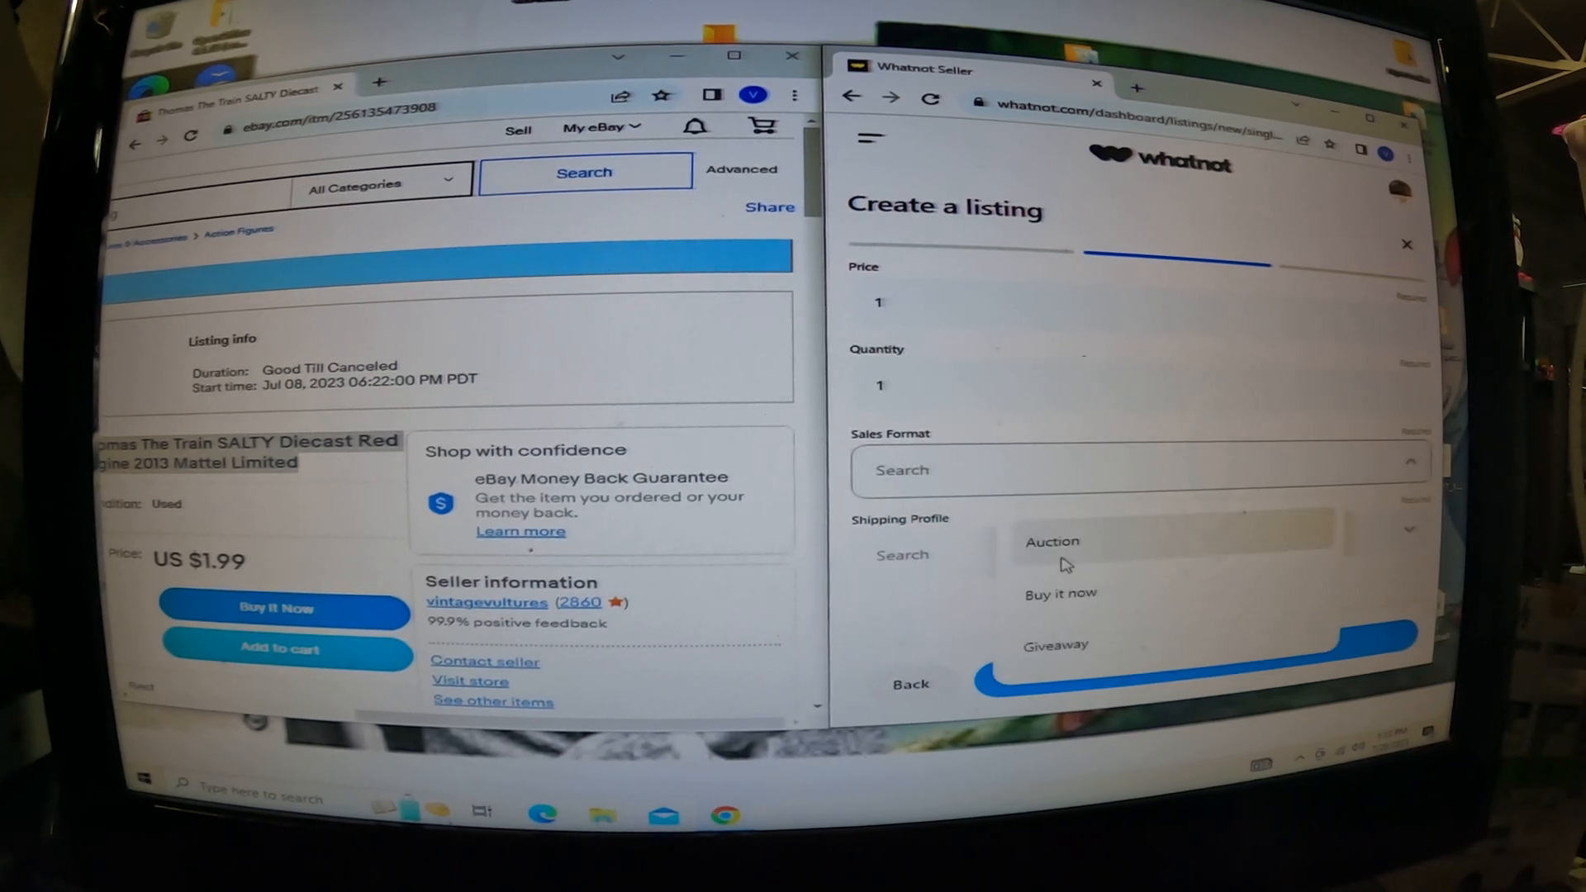
pyautogui.click(1052, 541)
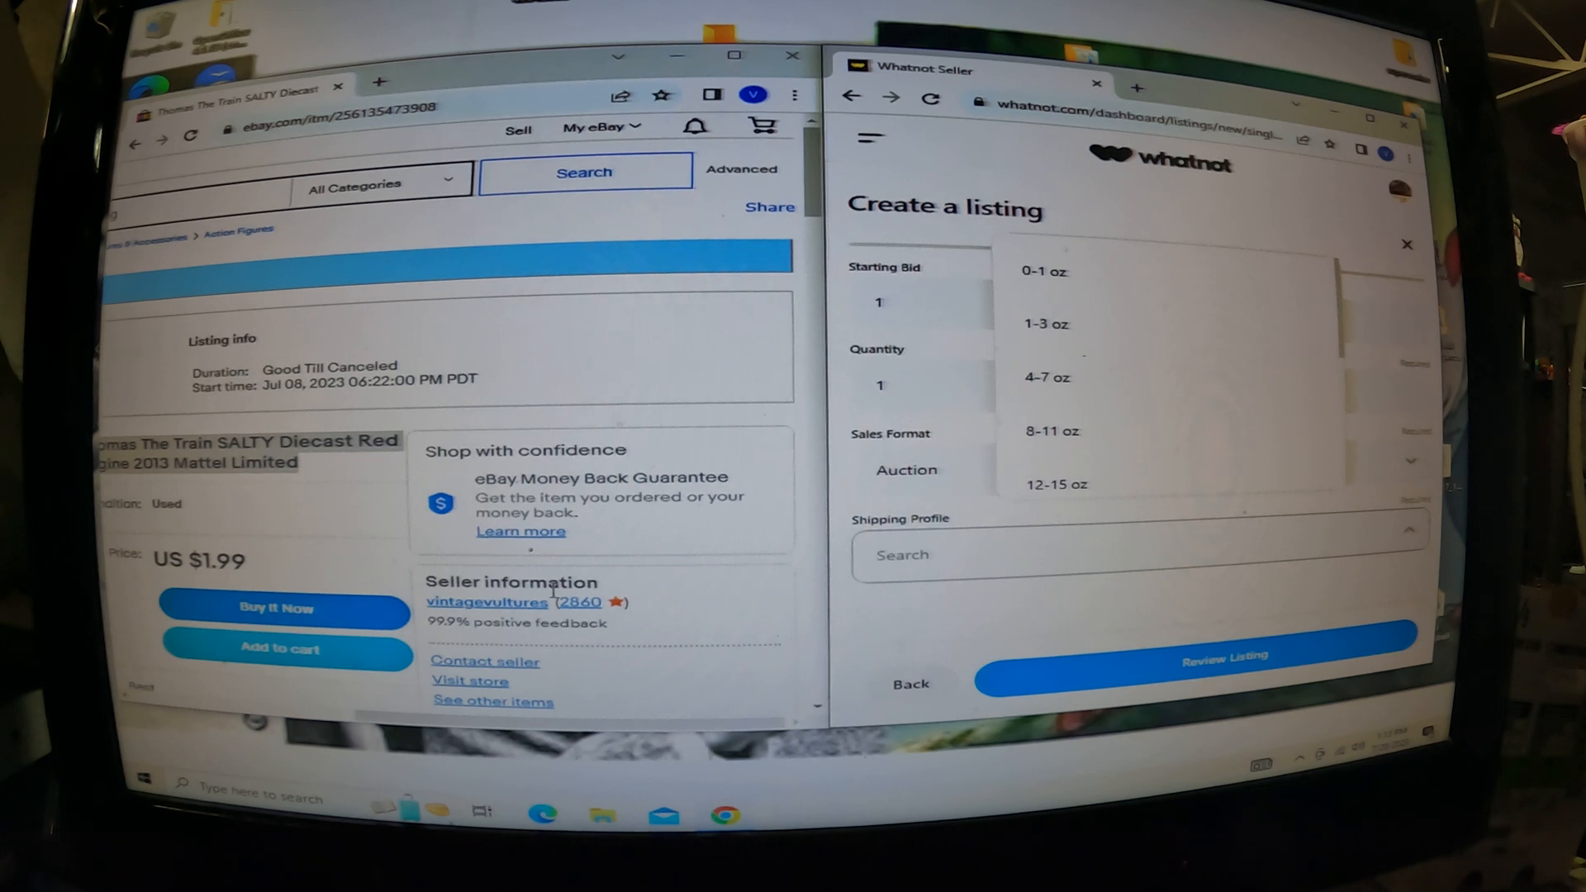
pyautogui.click(1046, 377)
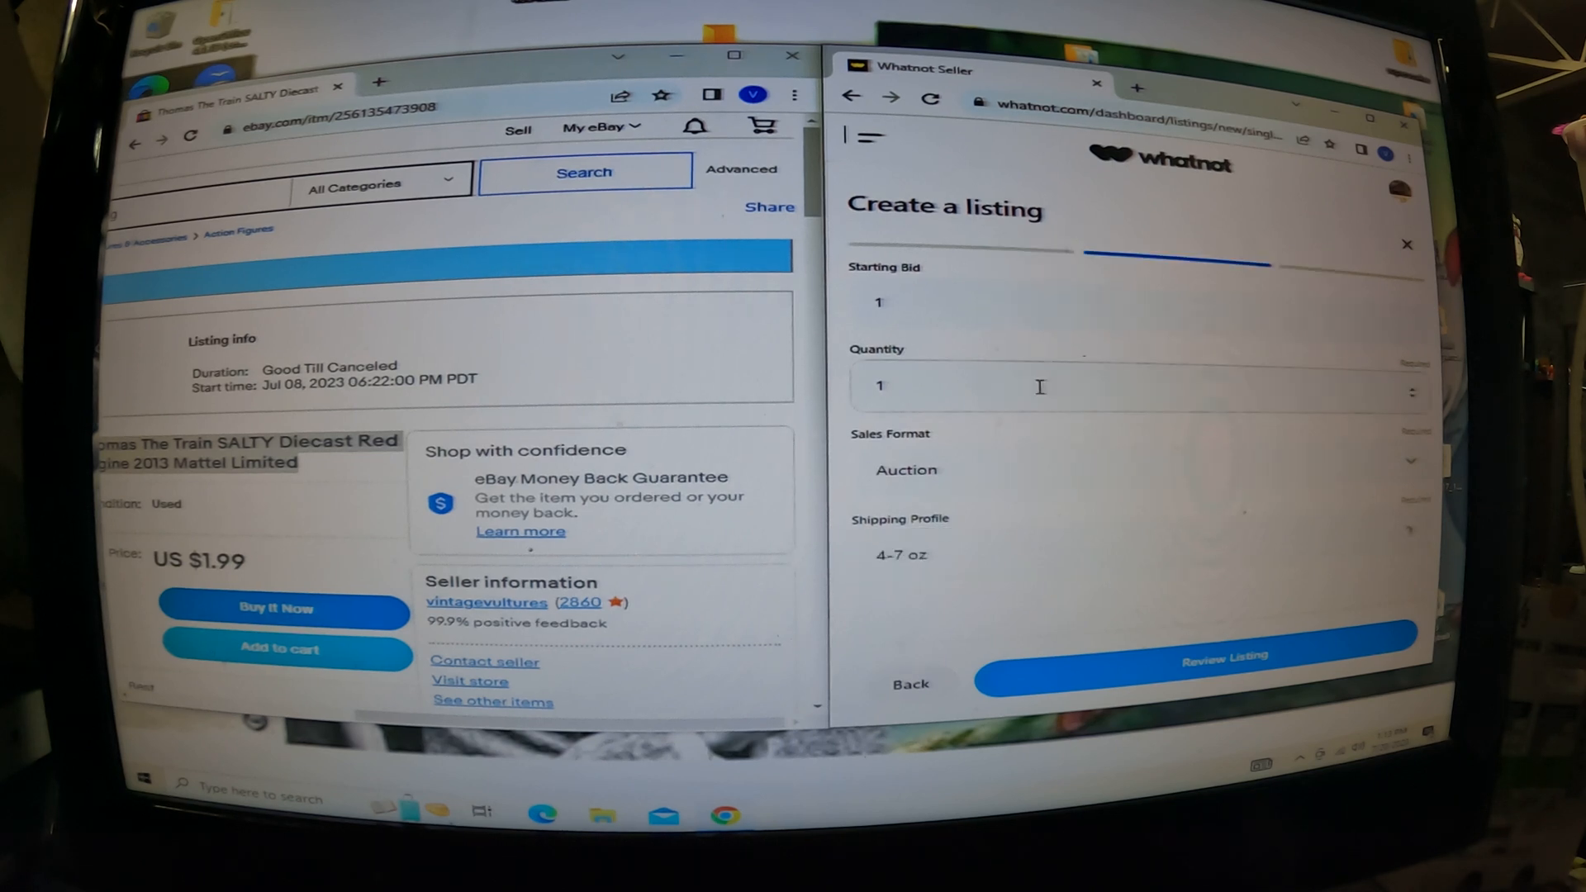
pyautogui.click(1198, 654)
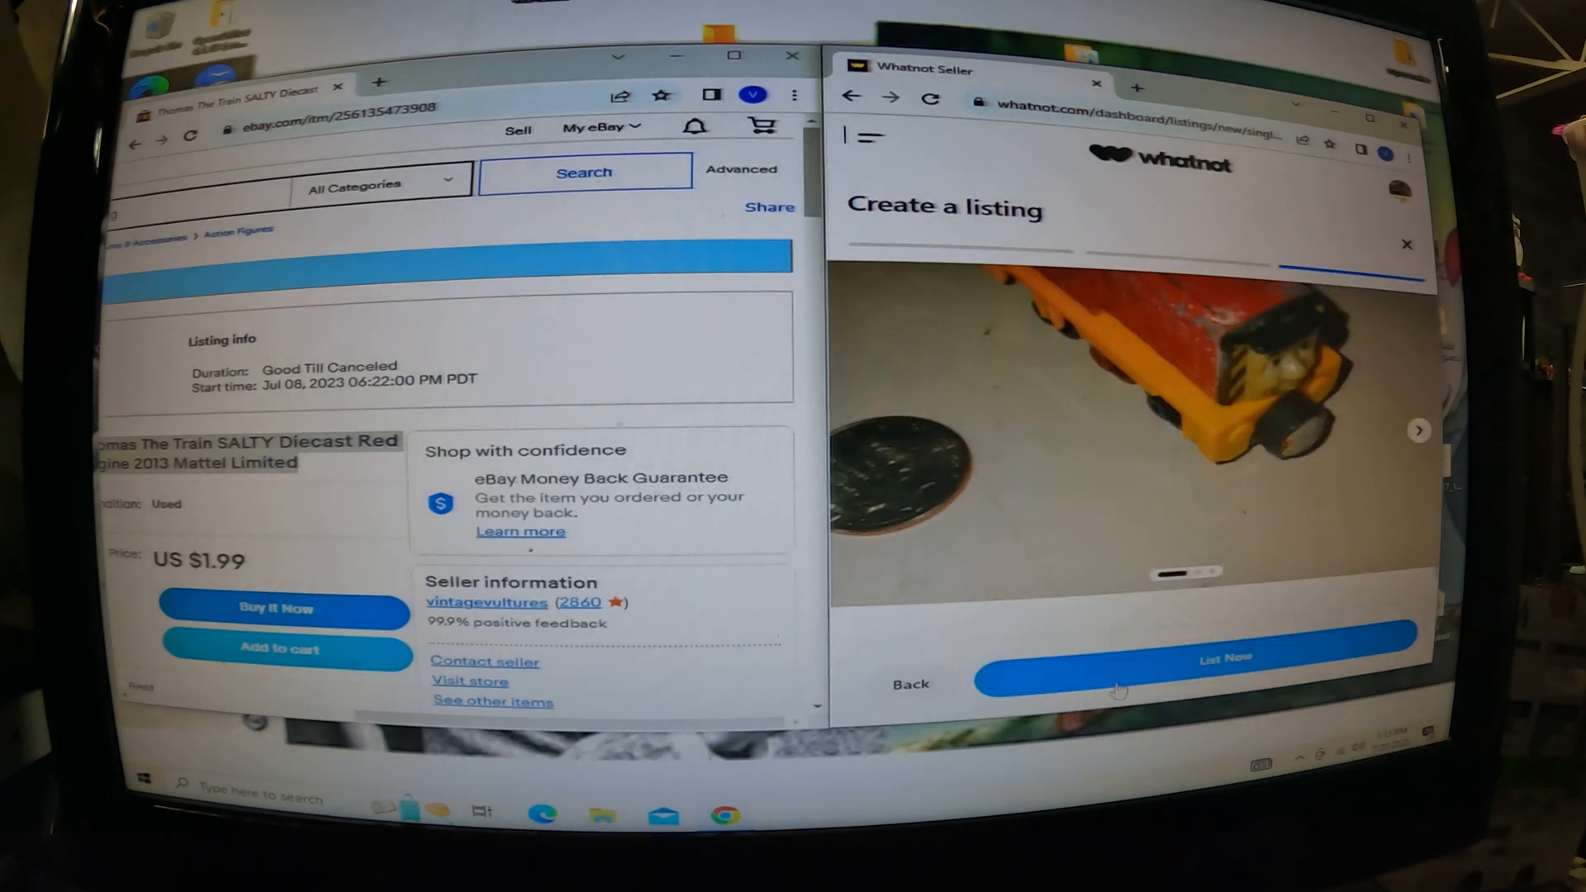
pyautogui.click(1225, 658)
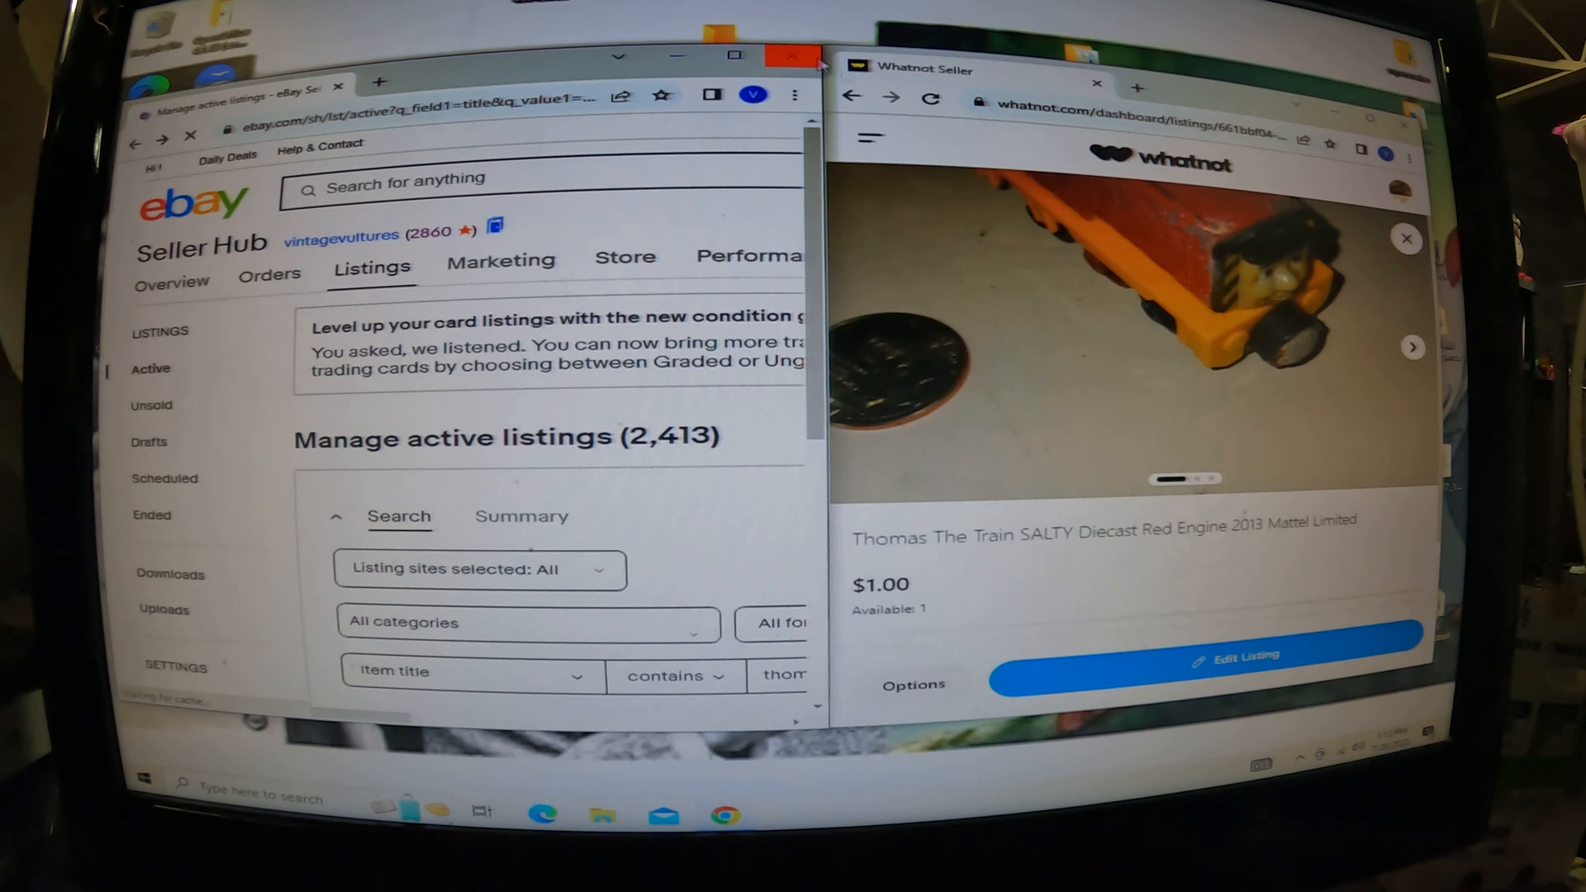
# - Scroll eBay results and open the purple 2006 Thomas diecast engine, US $3.99
pyautogui.scroll(-3)
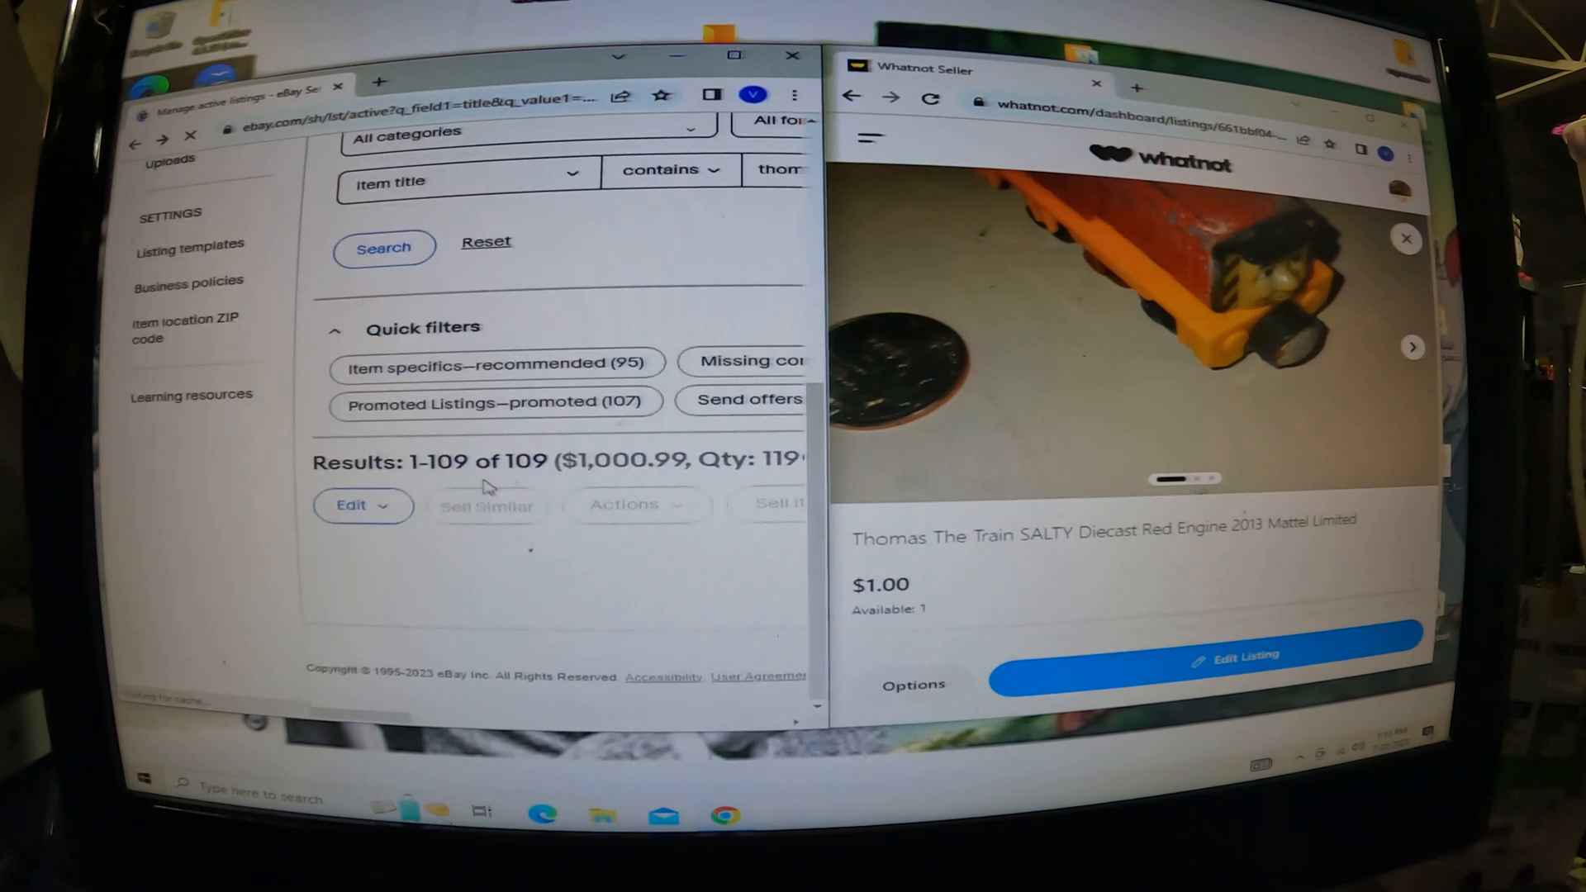
pyautogui.scroll(-3)
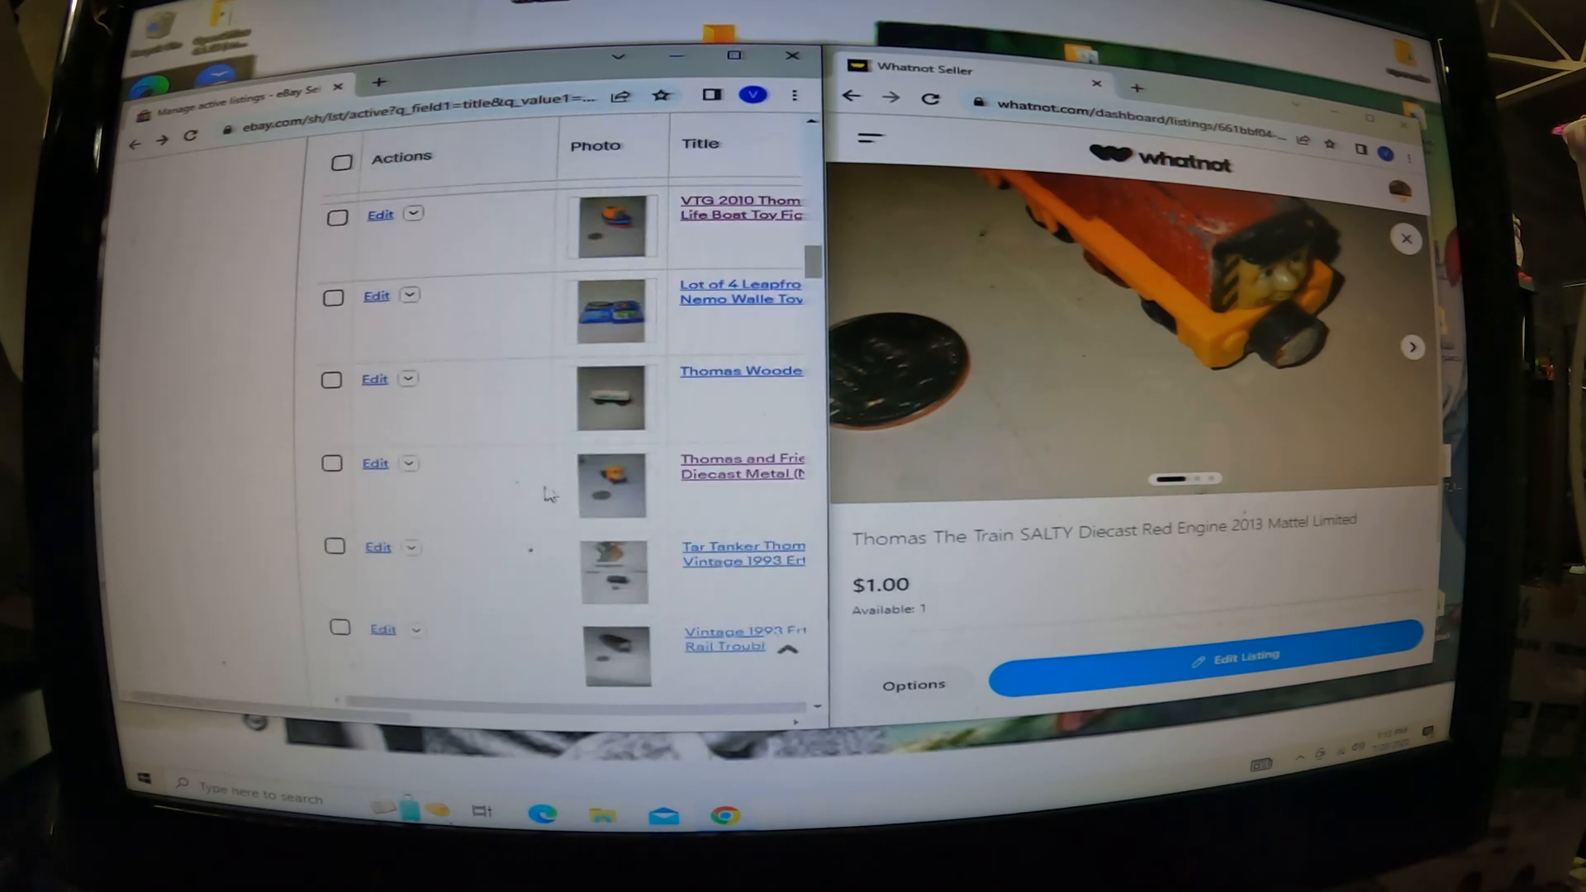
pyautogui.scroll(-3)
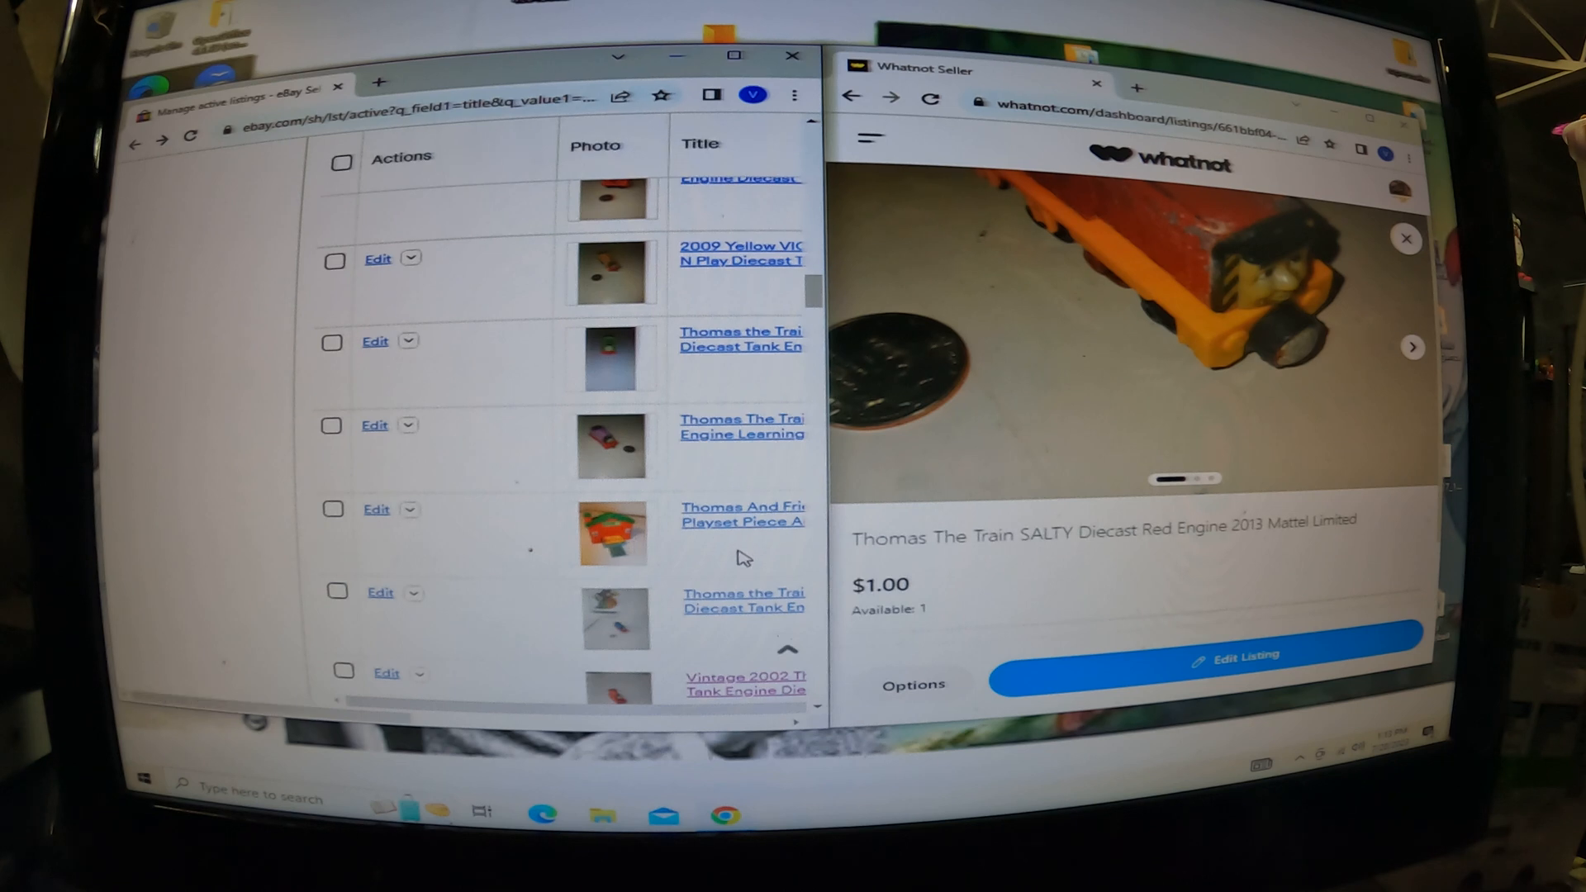
pyautogui.click(741, 426)
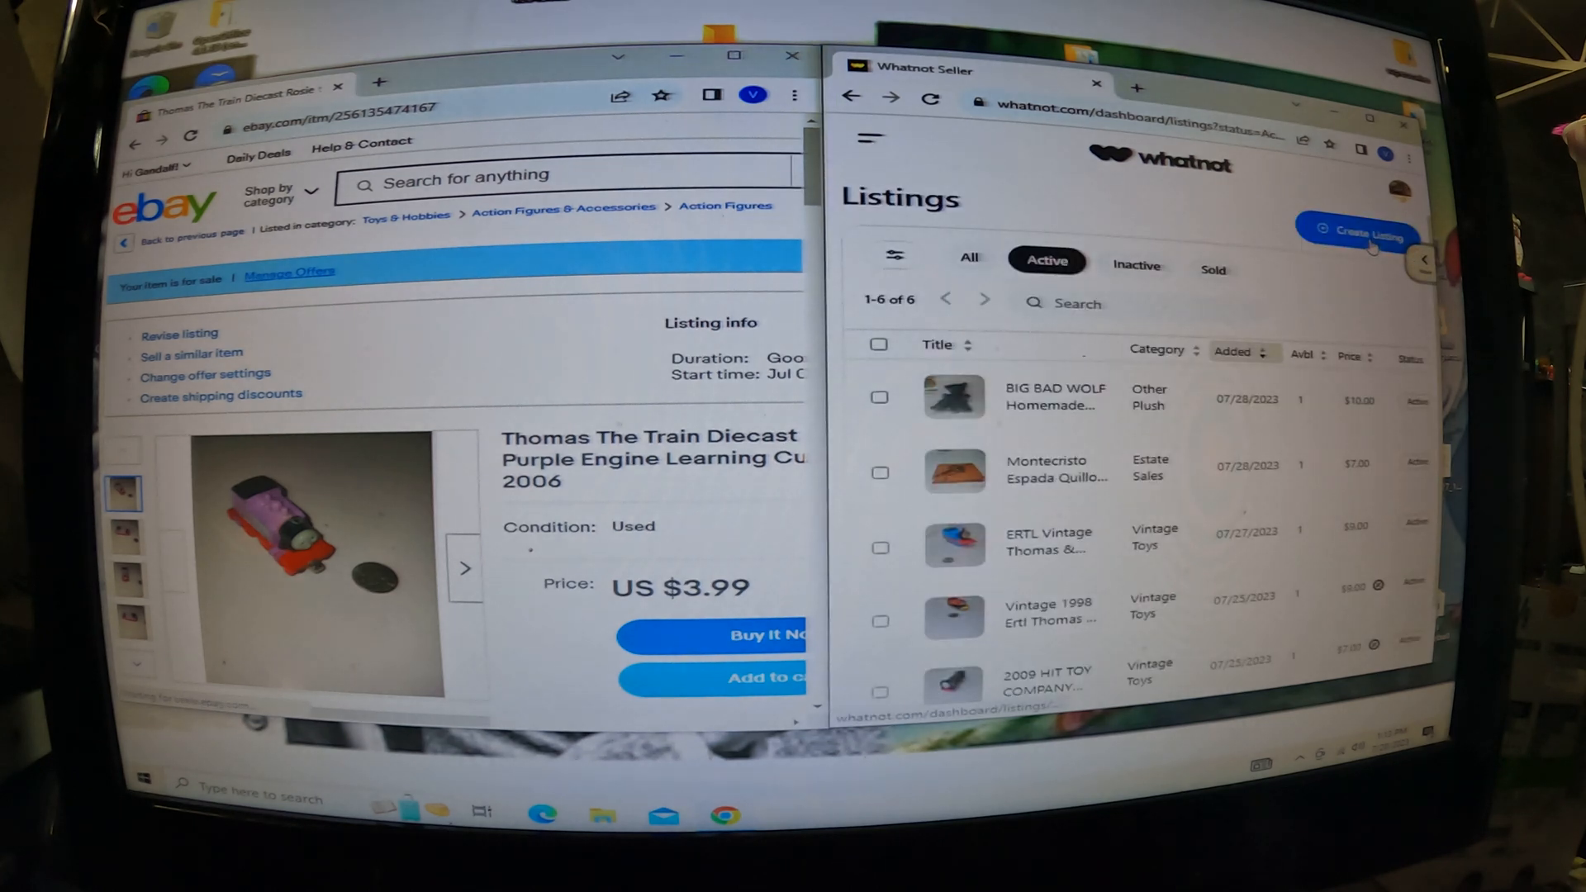
# - Start a single Whatnot listing and upload three purple Thomas engine photos
pyautogui.click(1359, 231)
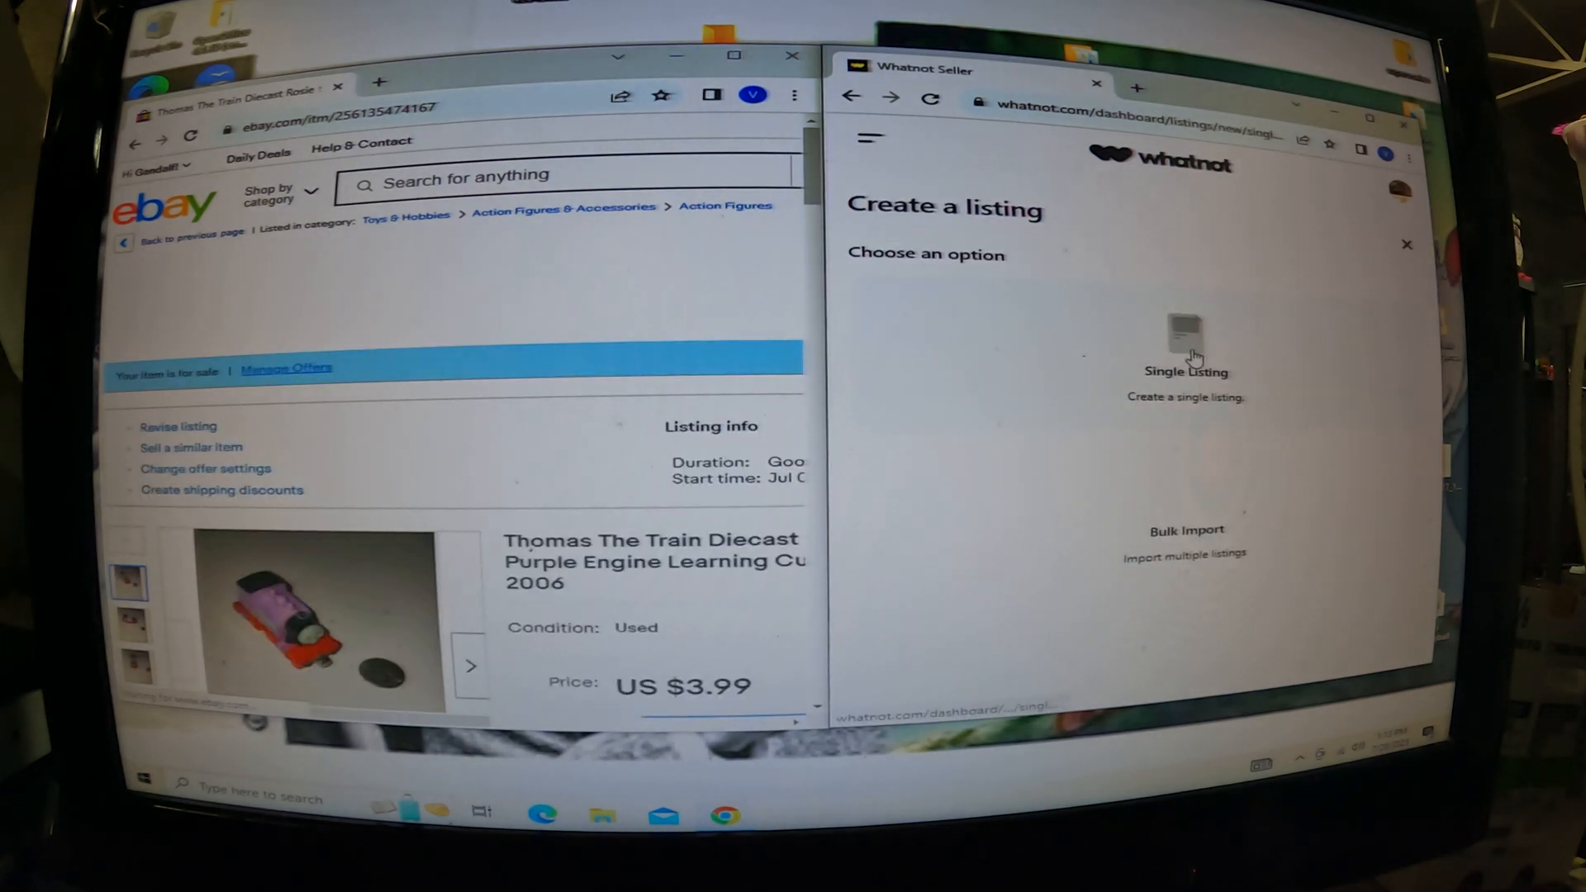
pyautogui.click(1184, 344)
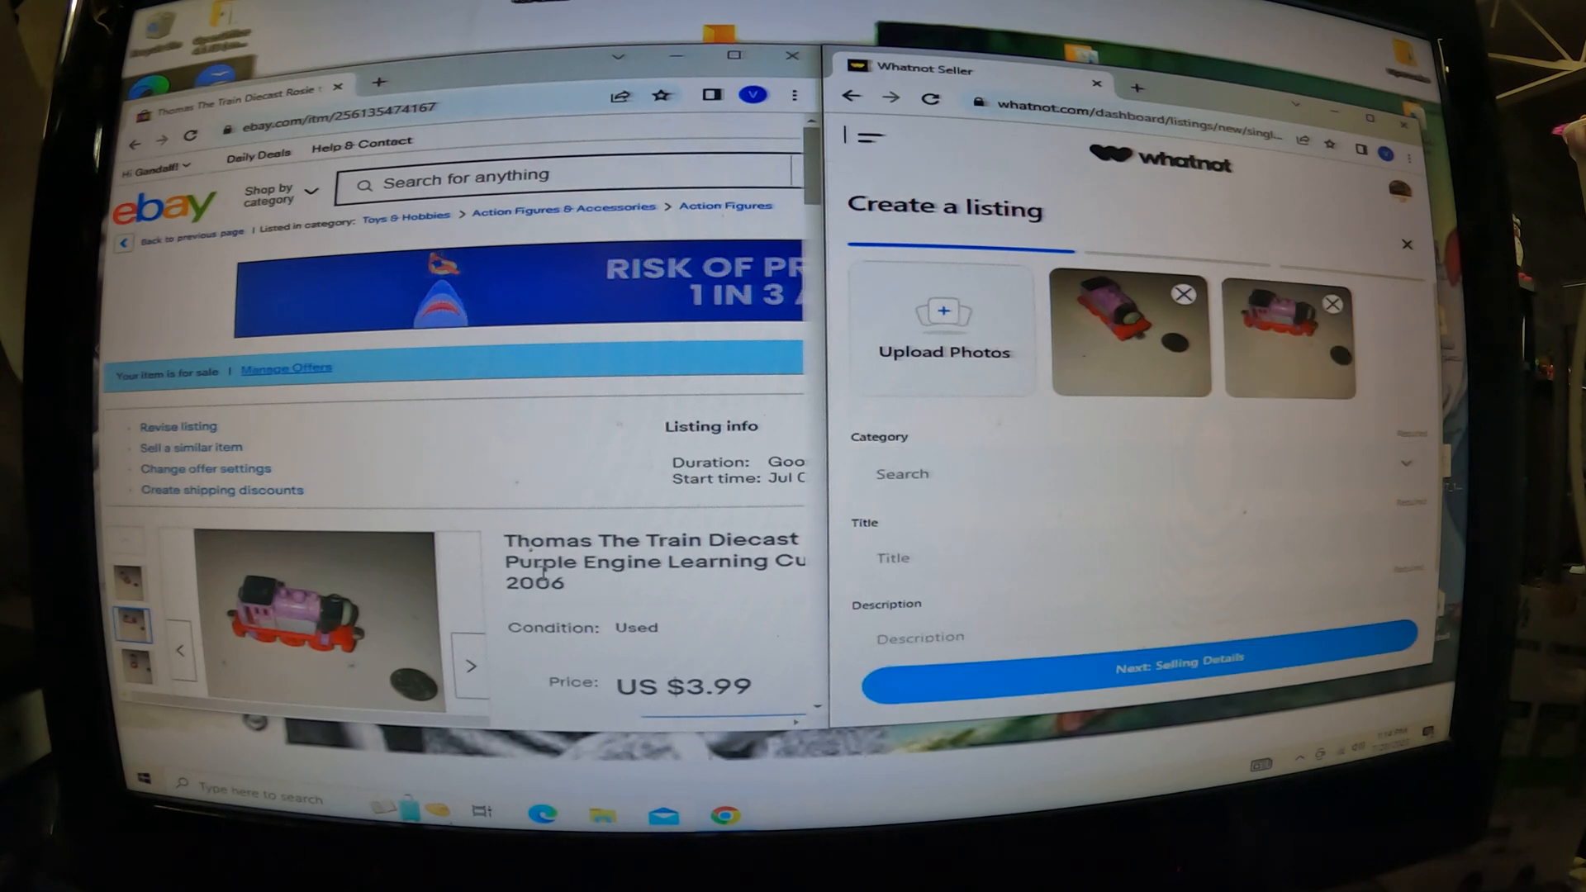
pyautogui.scroll(-3)
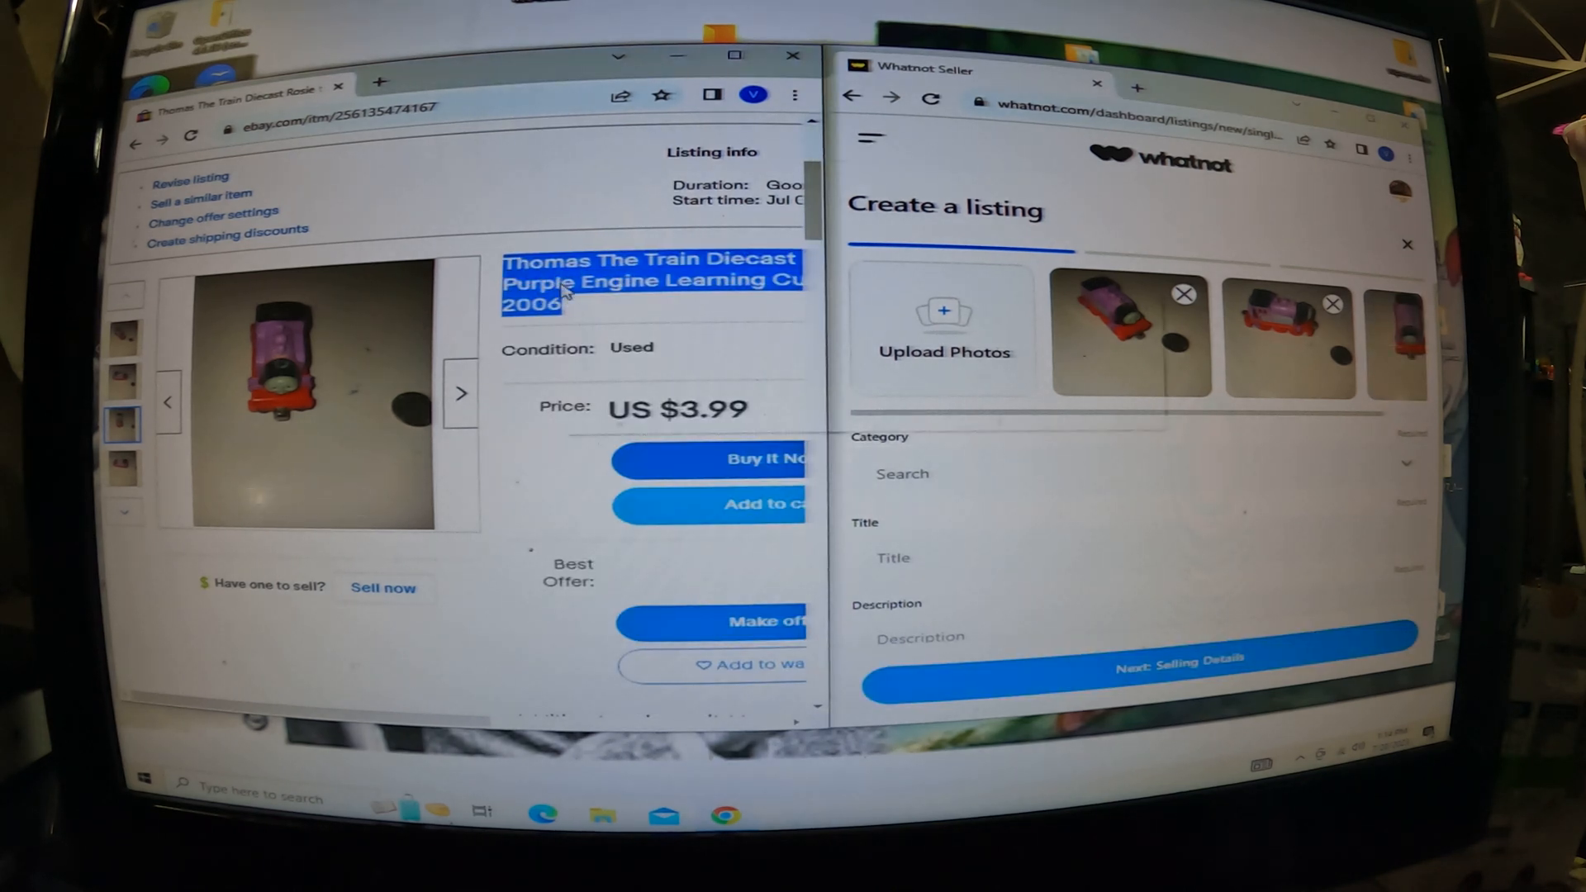
# - Paste the Rosie eBay title into title and description, and choose Vintage Toys category
pyautogui.rightClick(900, 473)
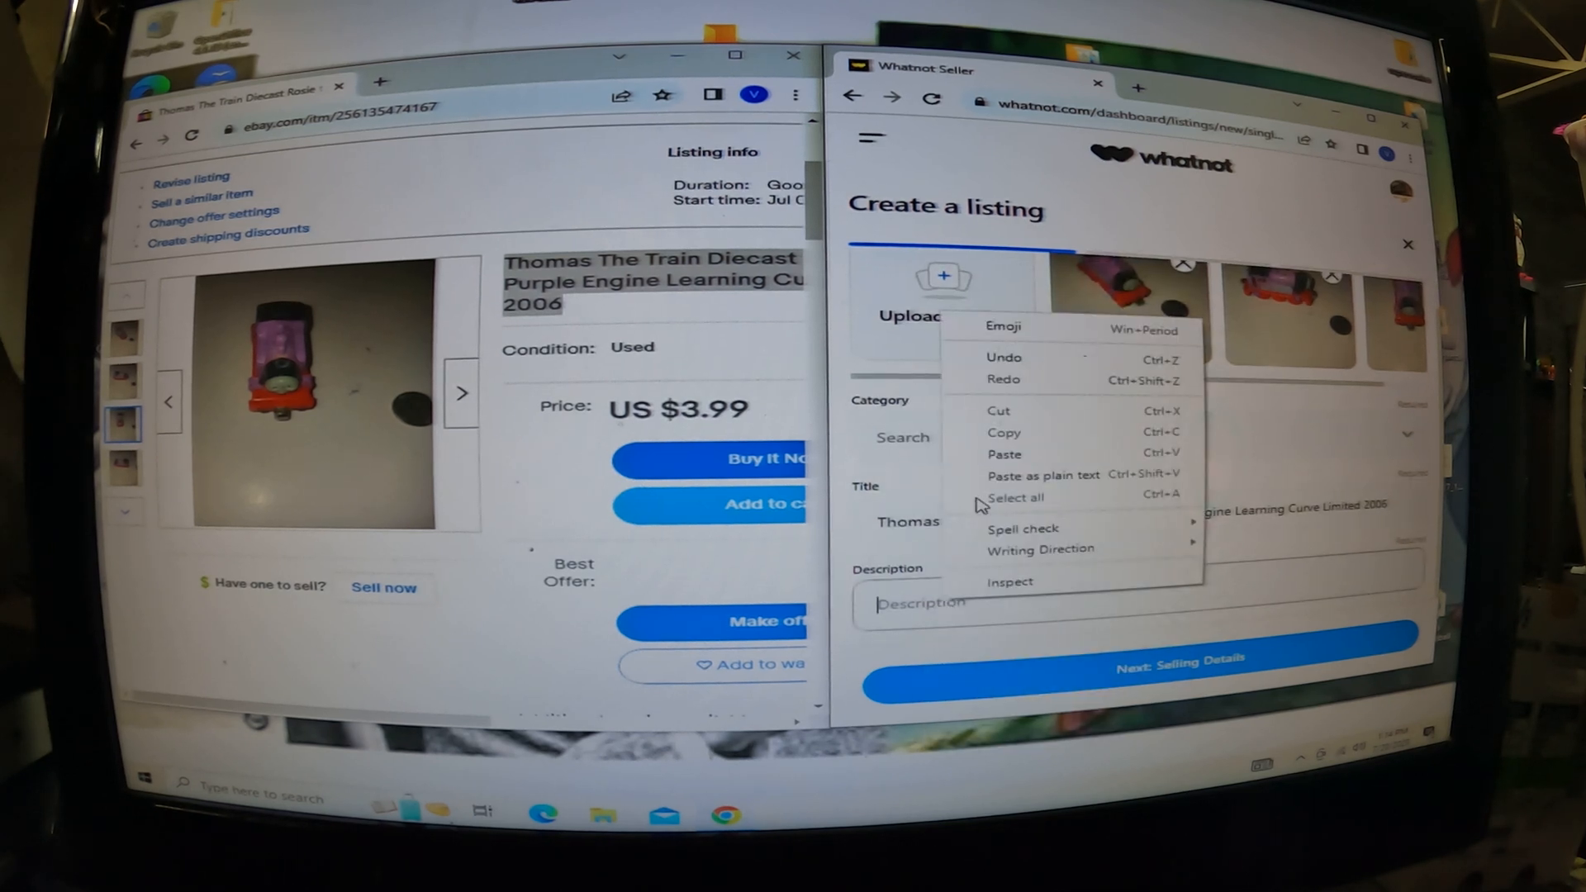
pyautogui.click(931, 437)
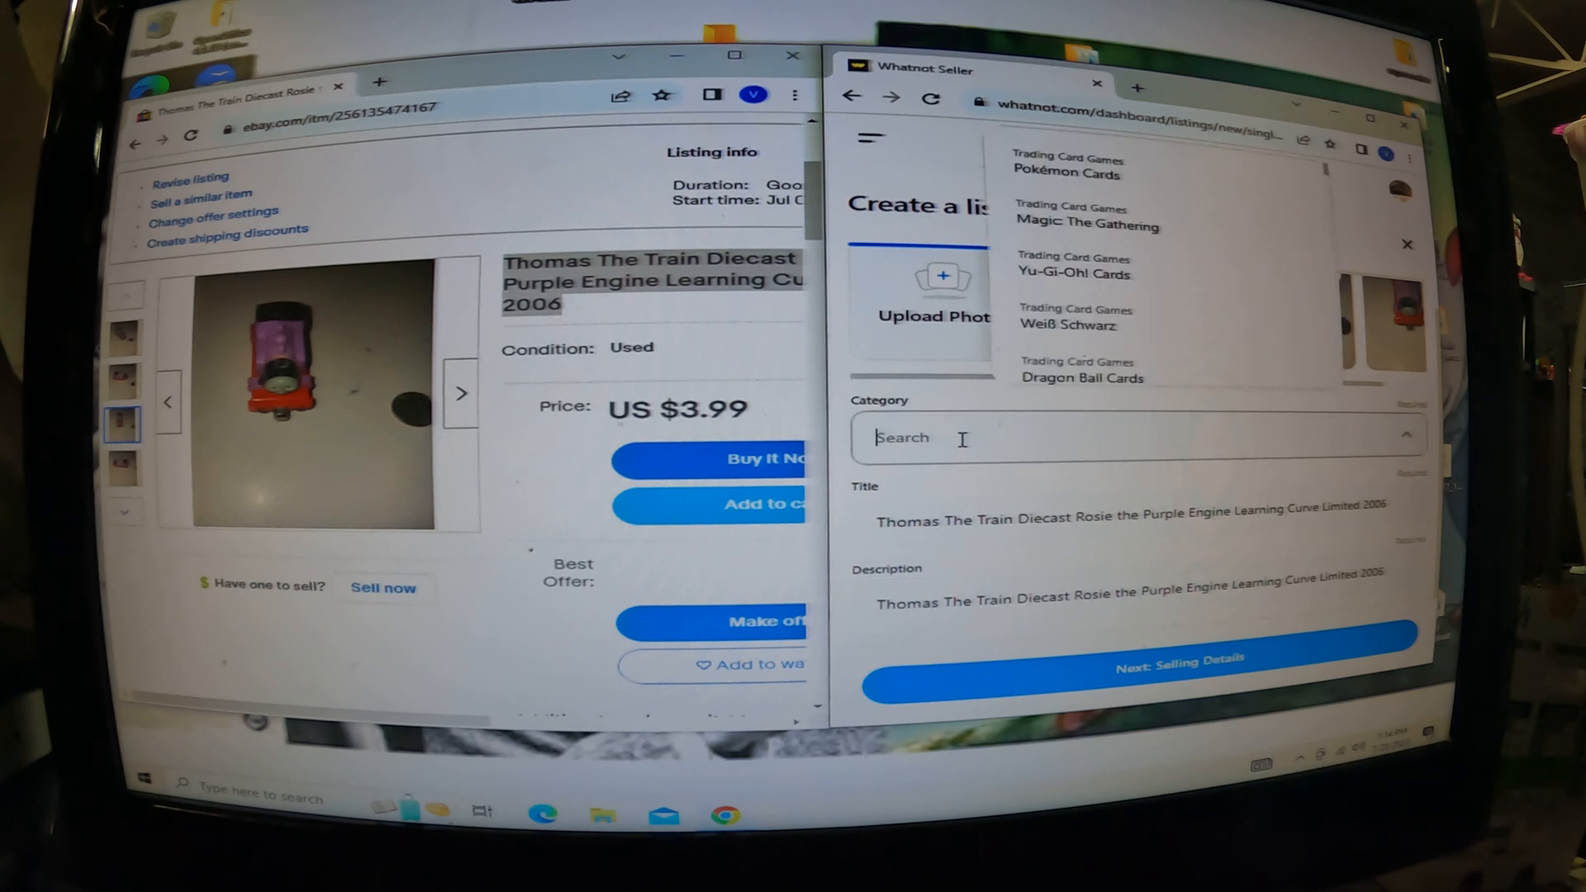
pyautogui.write('v')
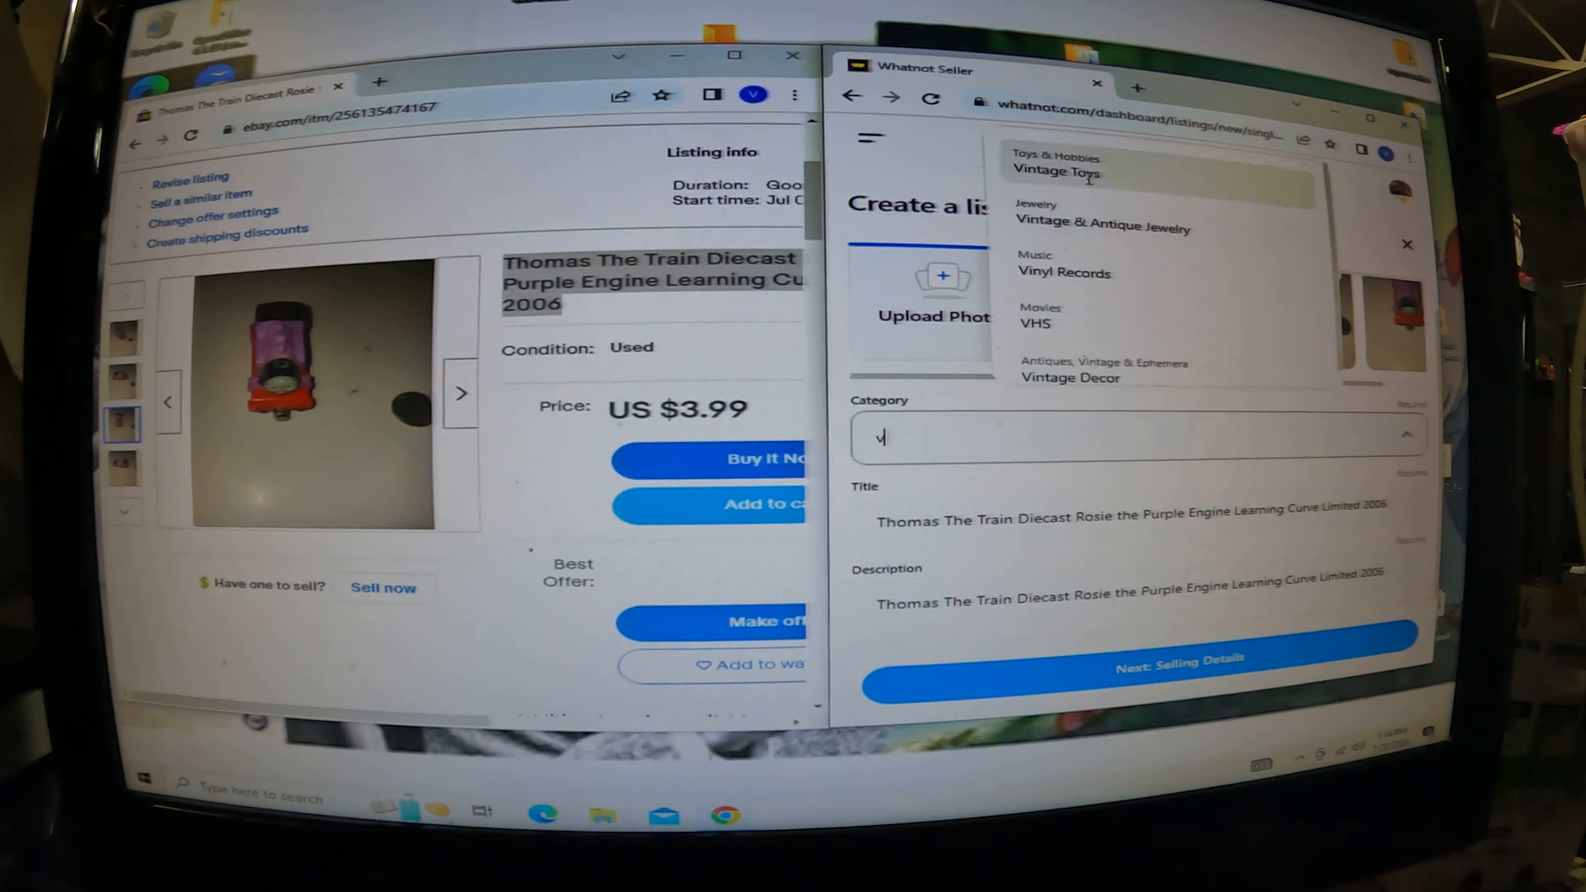
pyautogui.click(1055, 170)
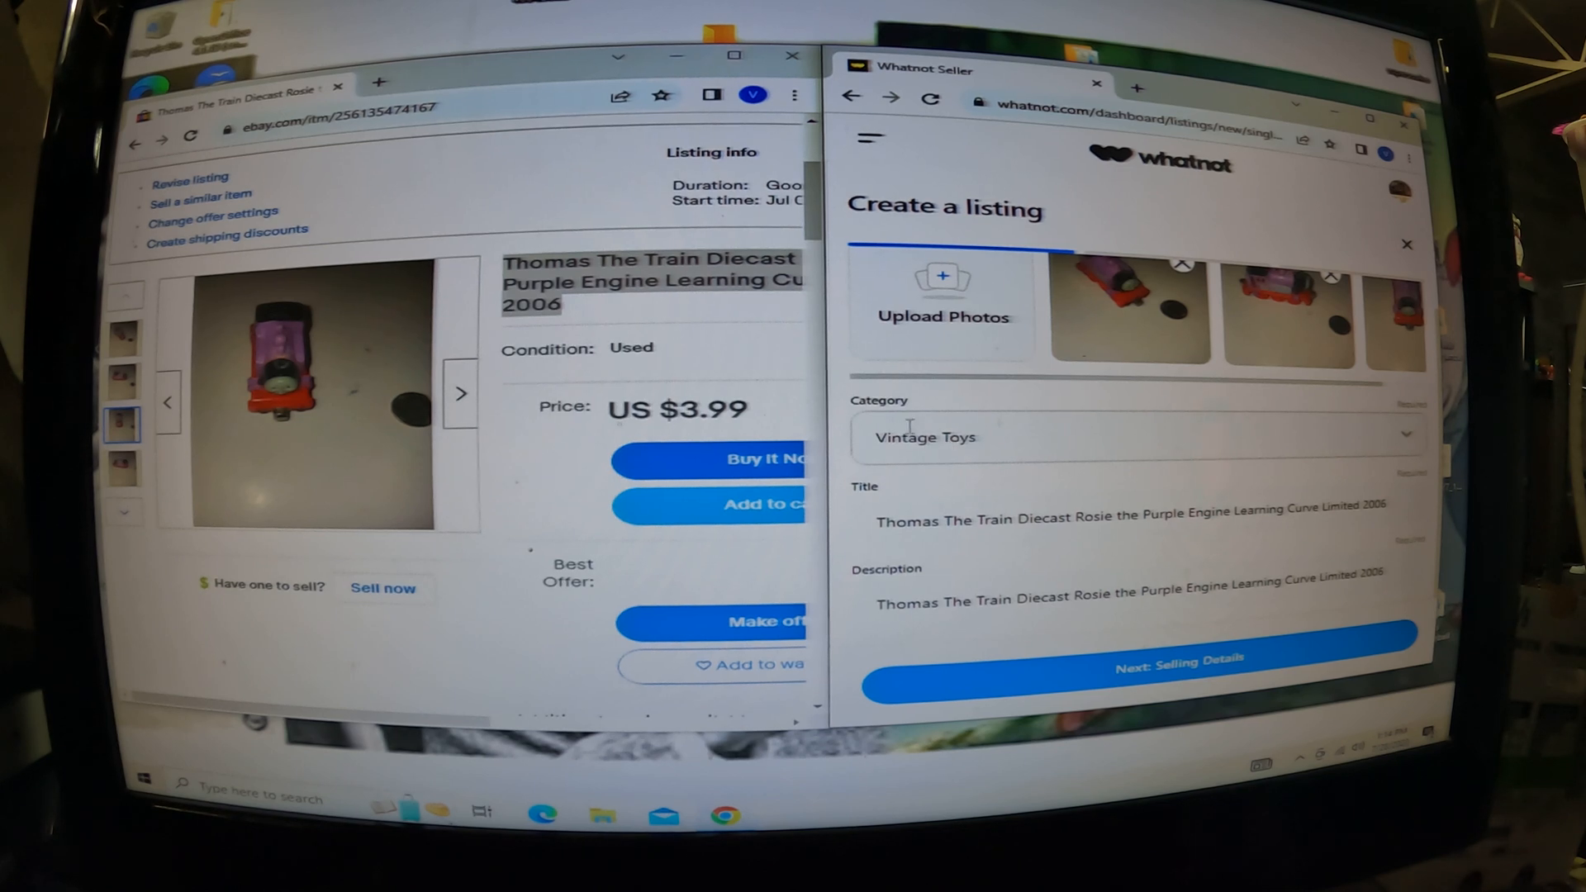
# - Make the Rosie engine a $1 auction, quantity 1, with 4-7 oz shipping, and publish it
pyautogui.click(1175, 659)
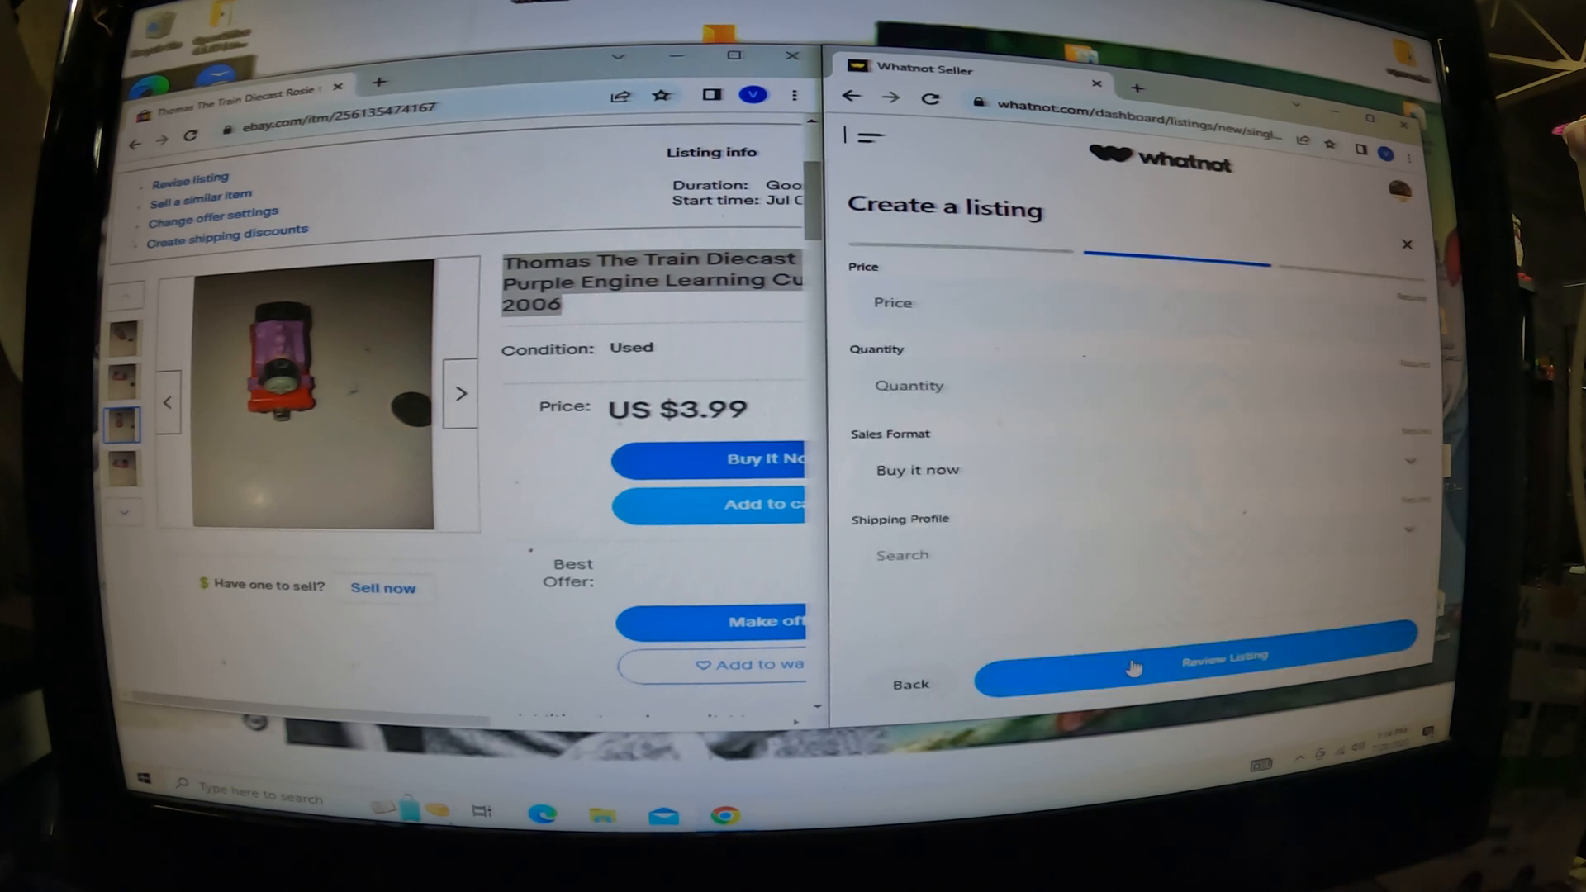
pyautogui.moveTo(1011, 455)
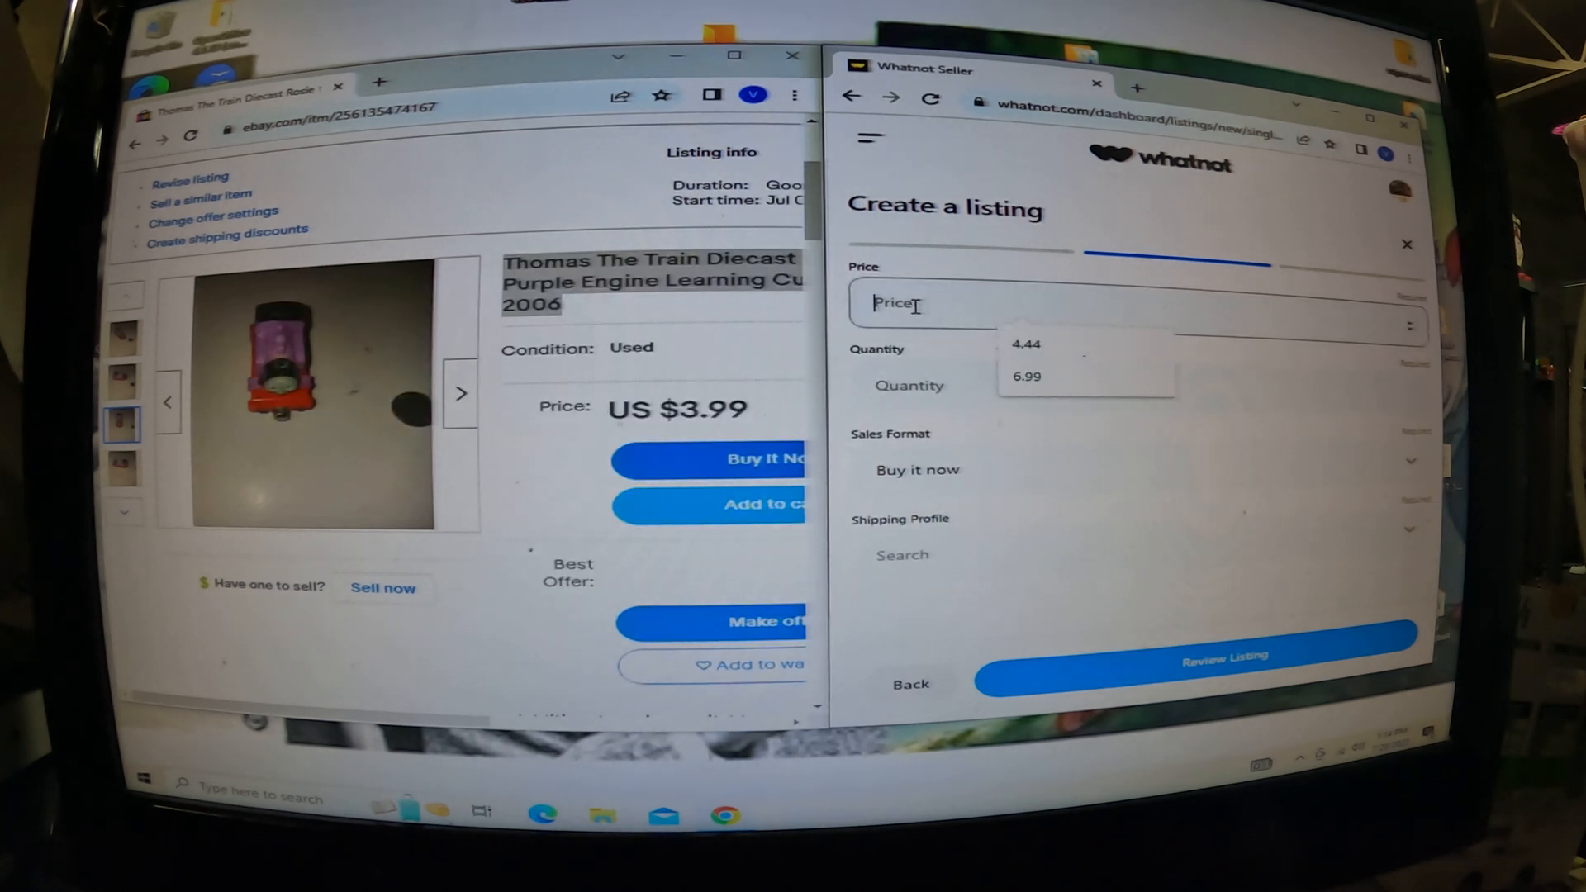
pyautogui.write('1')
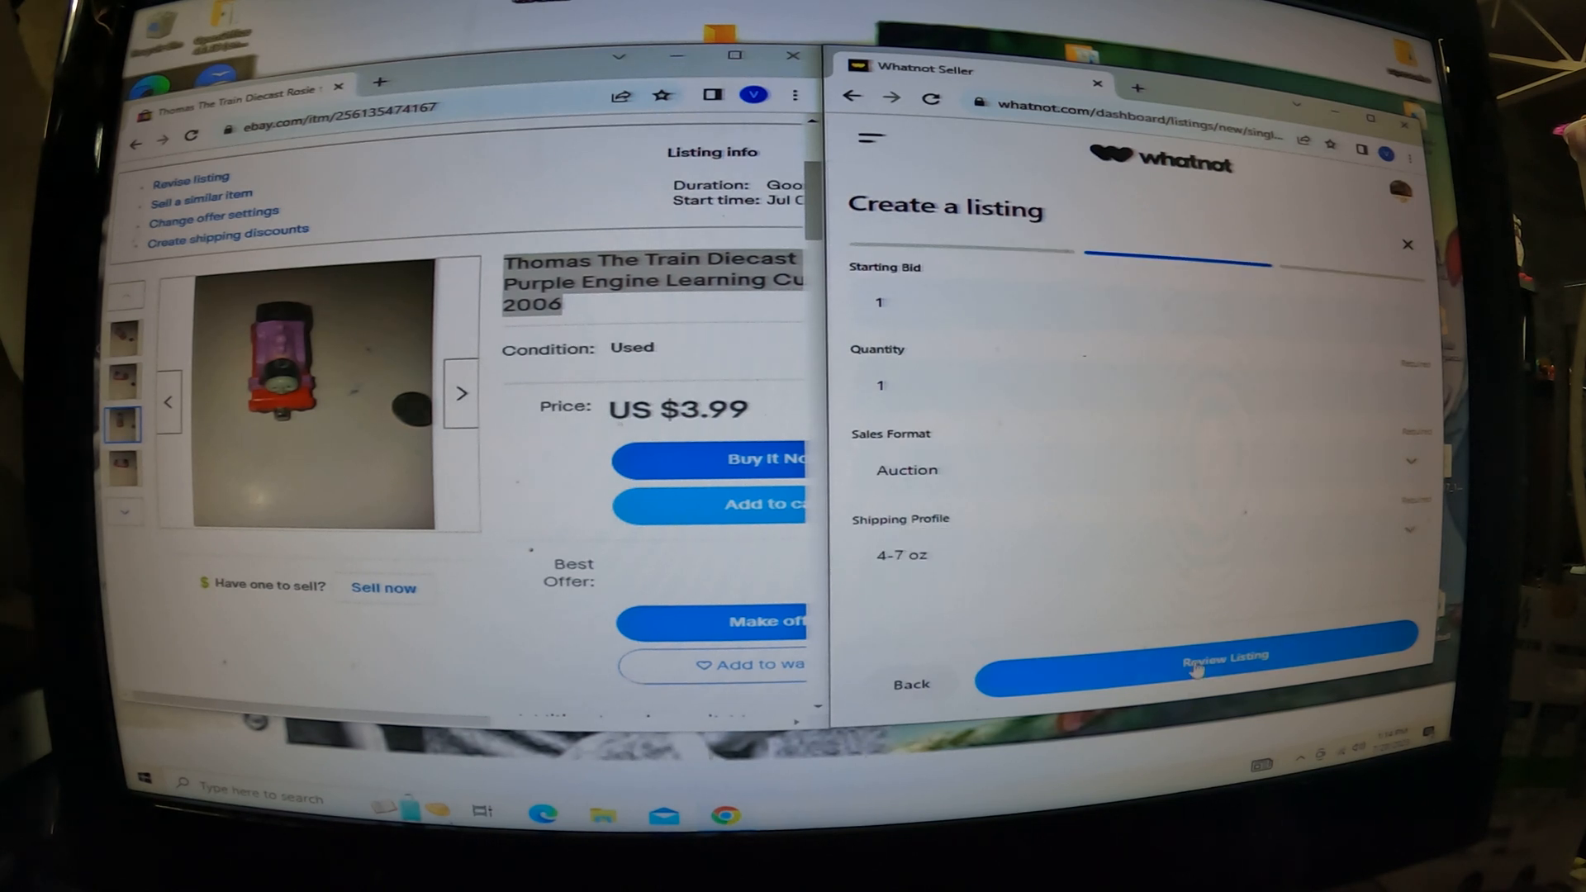
pyautogui.click(1194, 655)
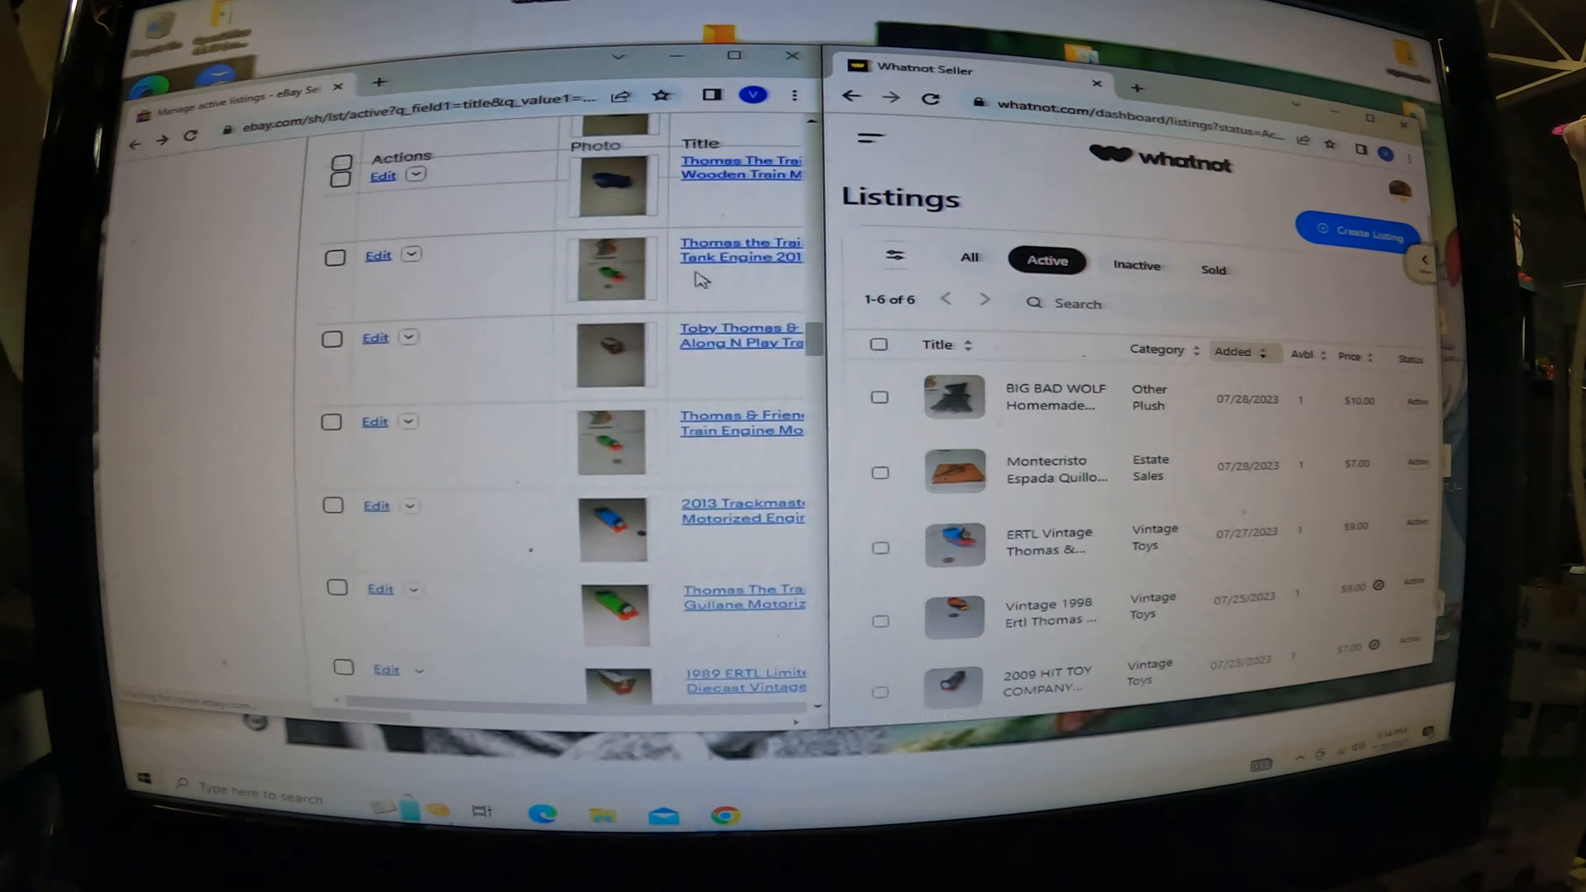
# - Open the 1989 ERTL Toby #7 eBay listing ($4.99) and start a new Whatnot listing
pyautogui.scroll(-3)
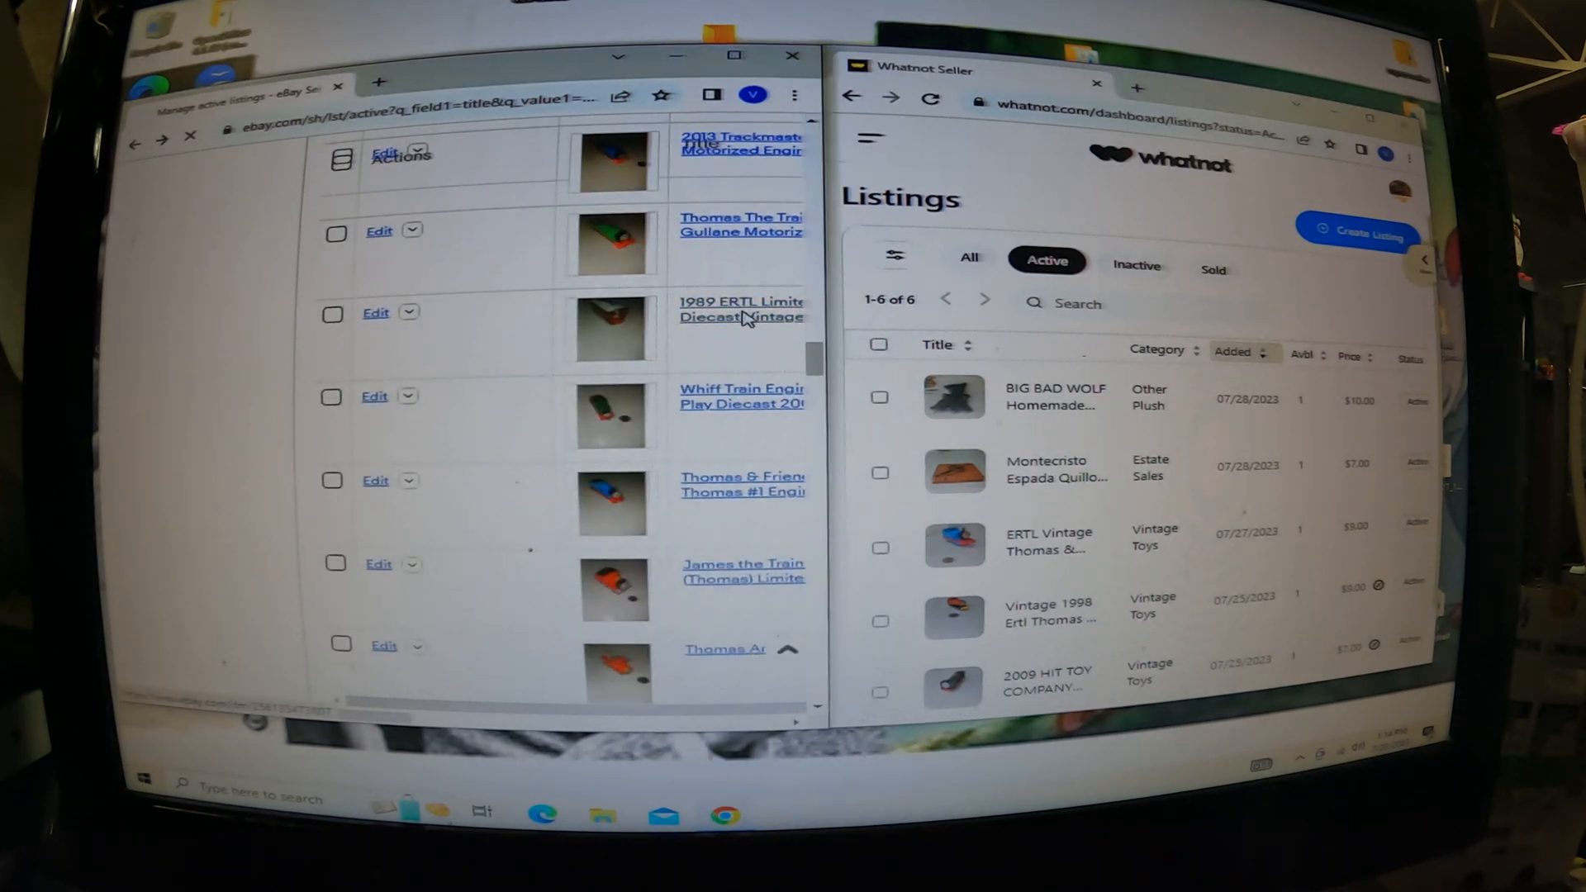
pyautogui.click(739, 308)
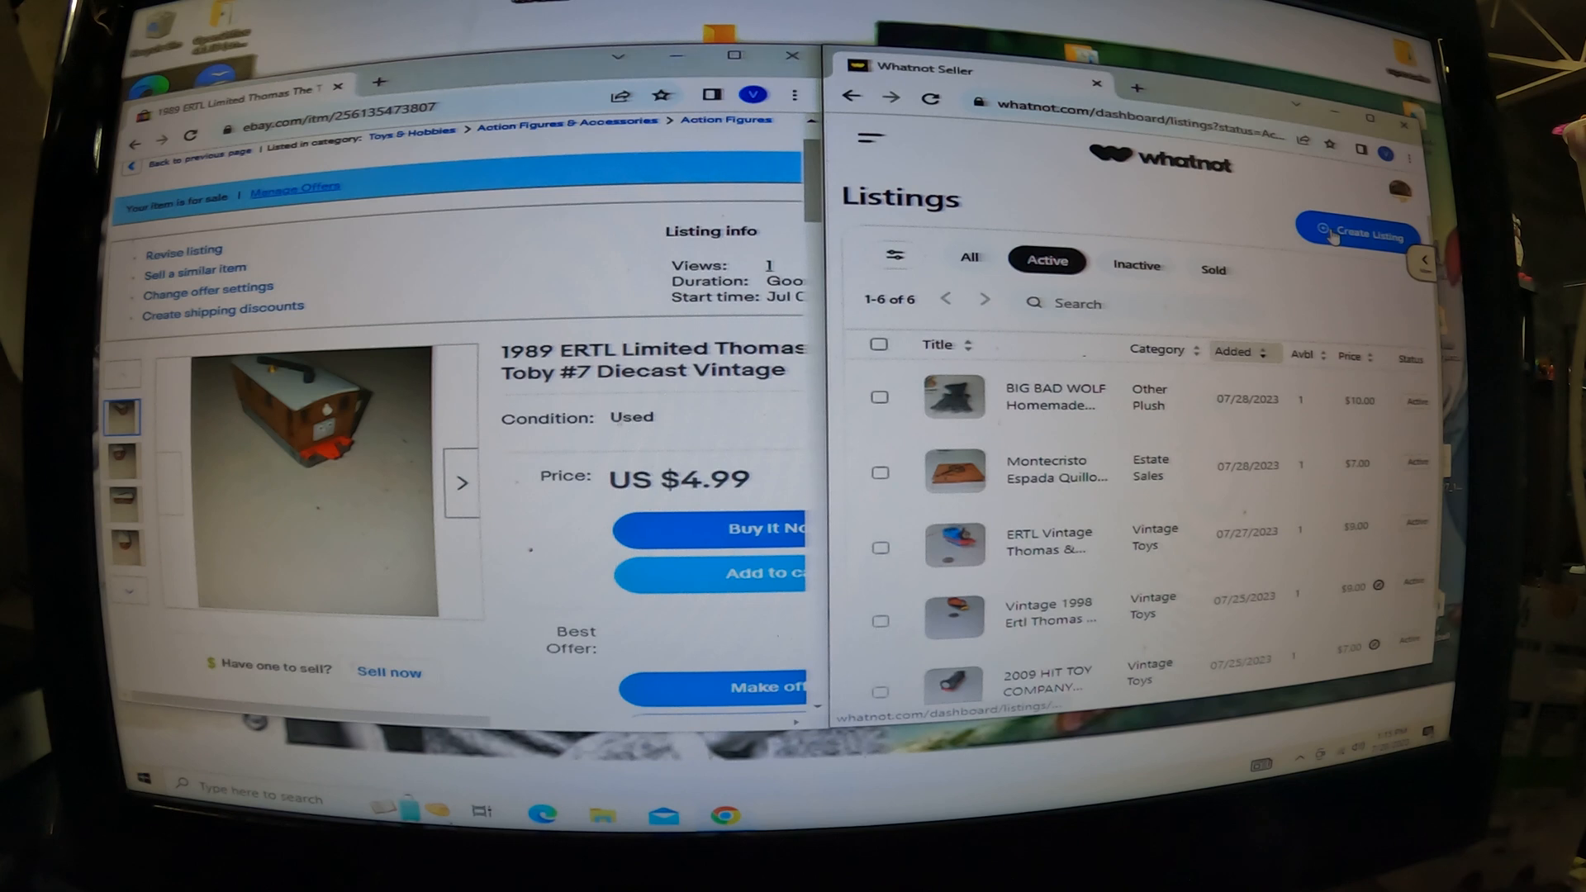
pyautogui.click(1359, 234)
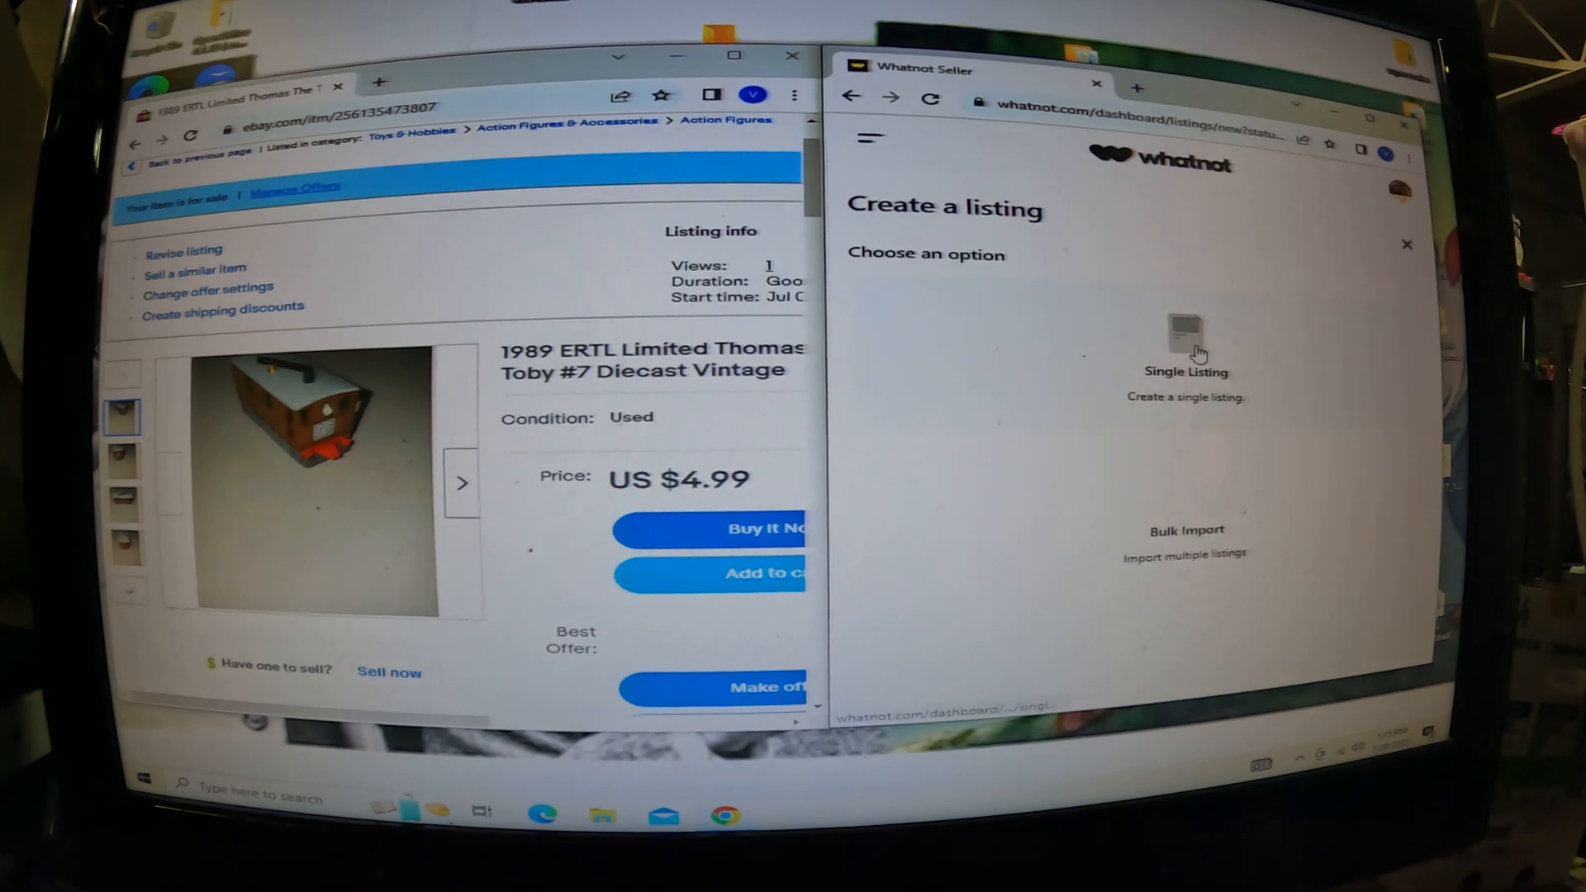
# - Start a single Toby listing with its photos, set category Vintage Toys, and select the eBay title
pyautogui.click(1184, 344)
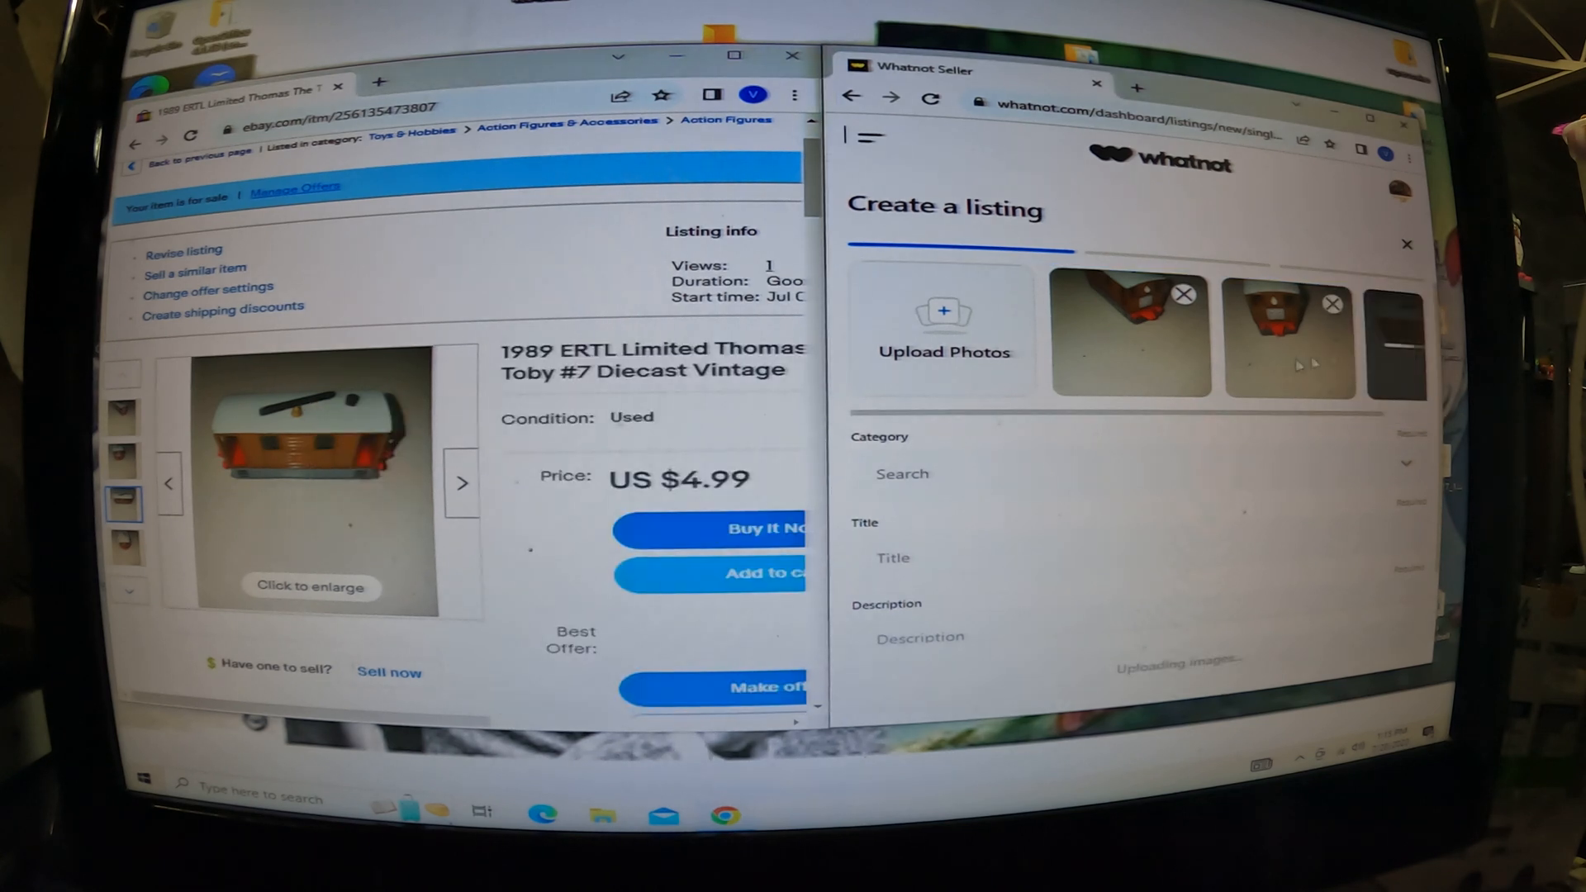
pyautogui.write('V')
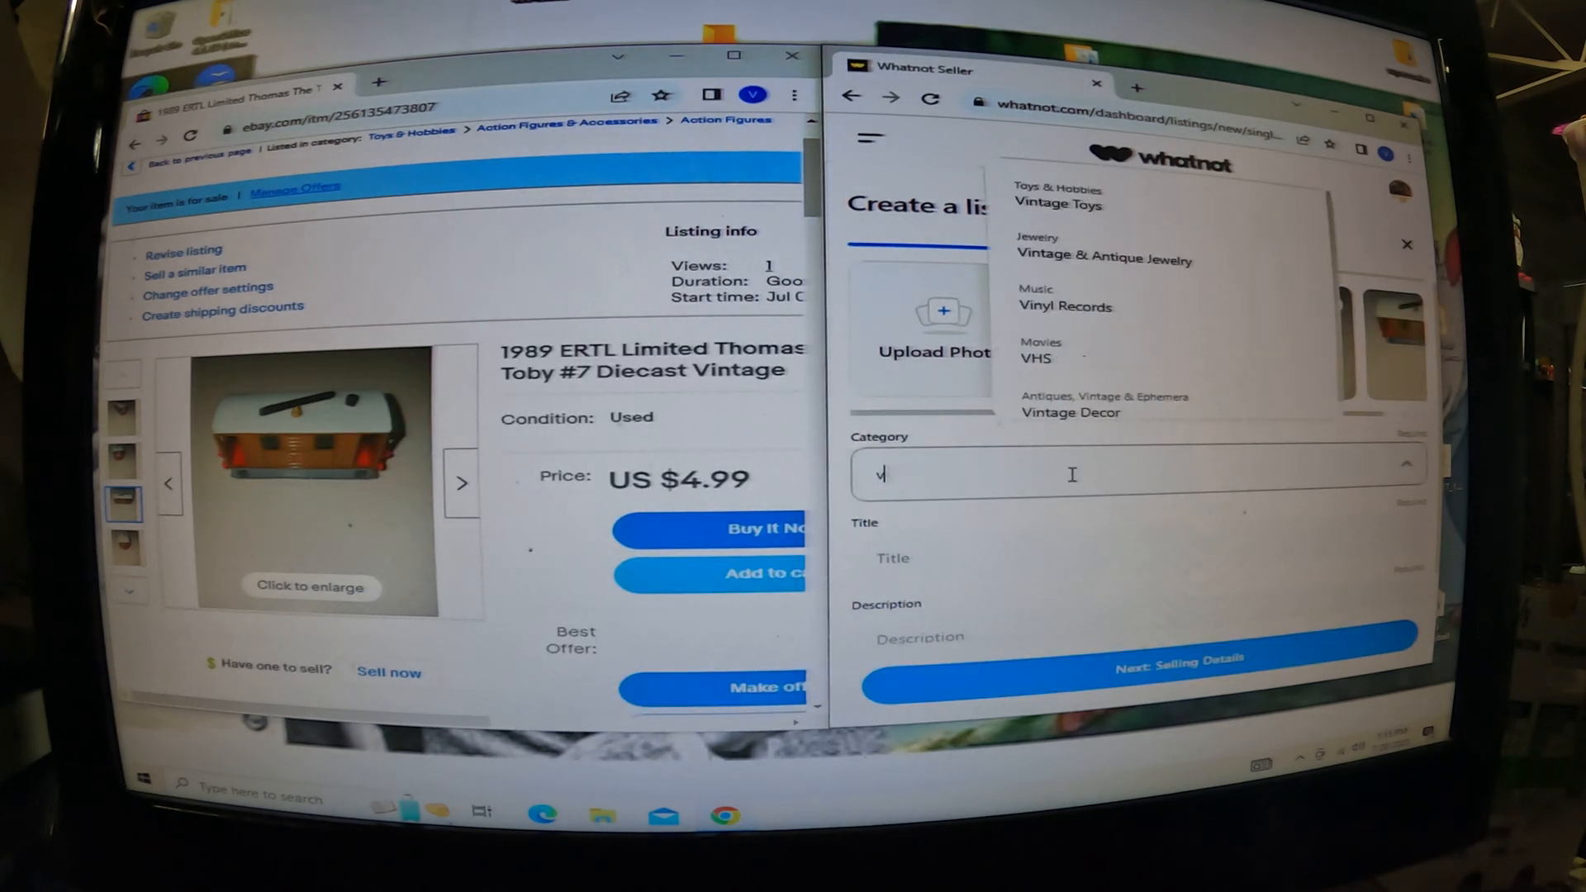
pyautogui.click(1058, 203)
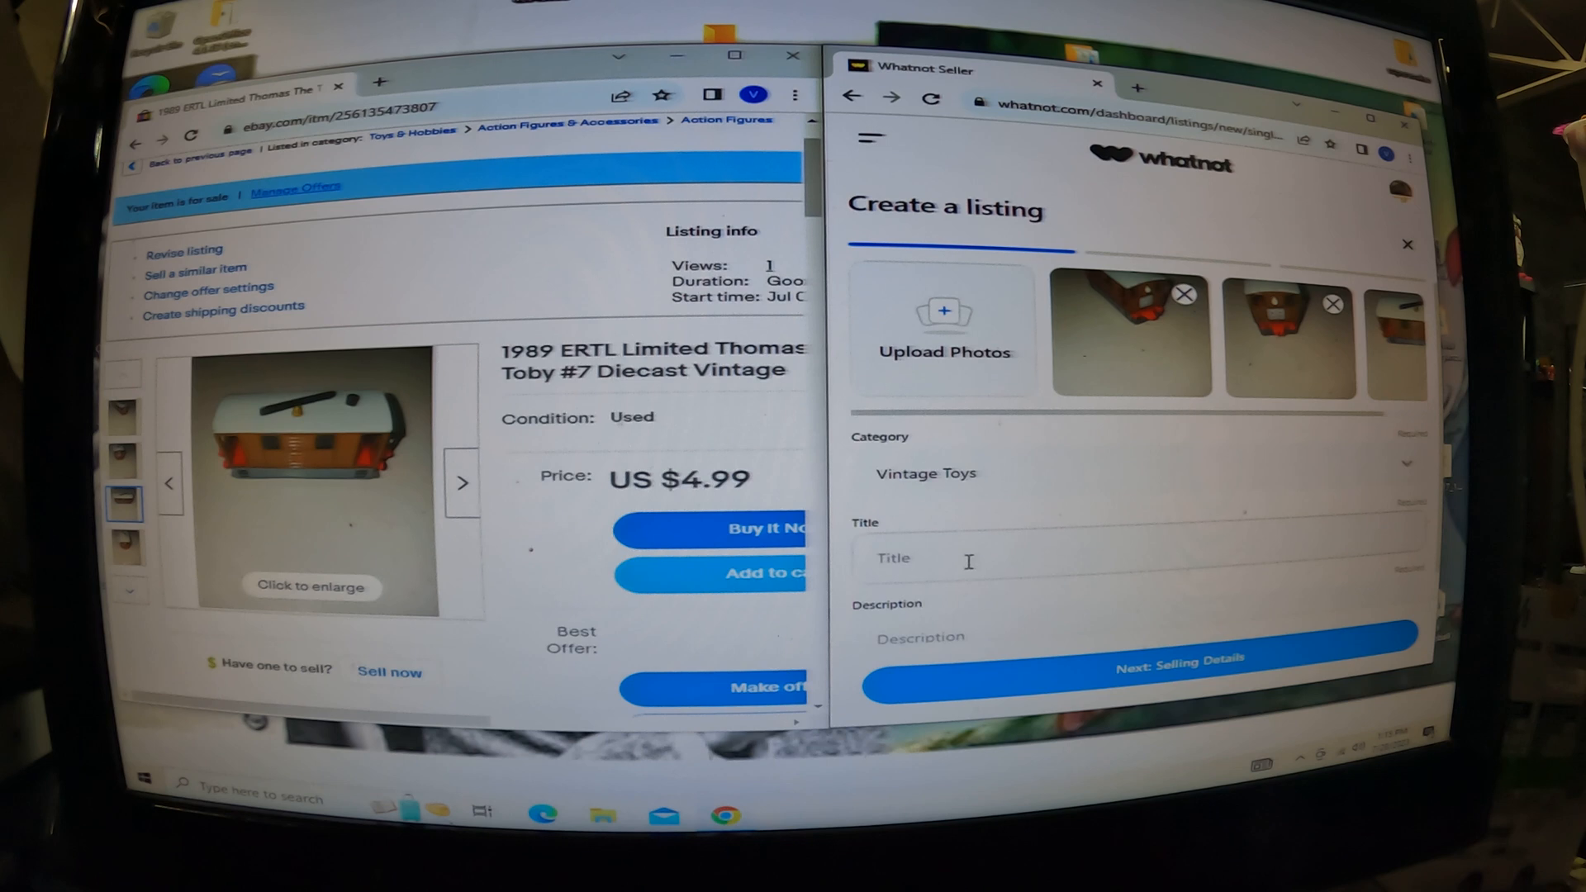
pyautogui.moveTo(500, 349); pyautogui.dragTo(688, 370)
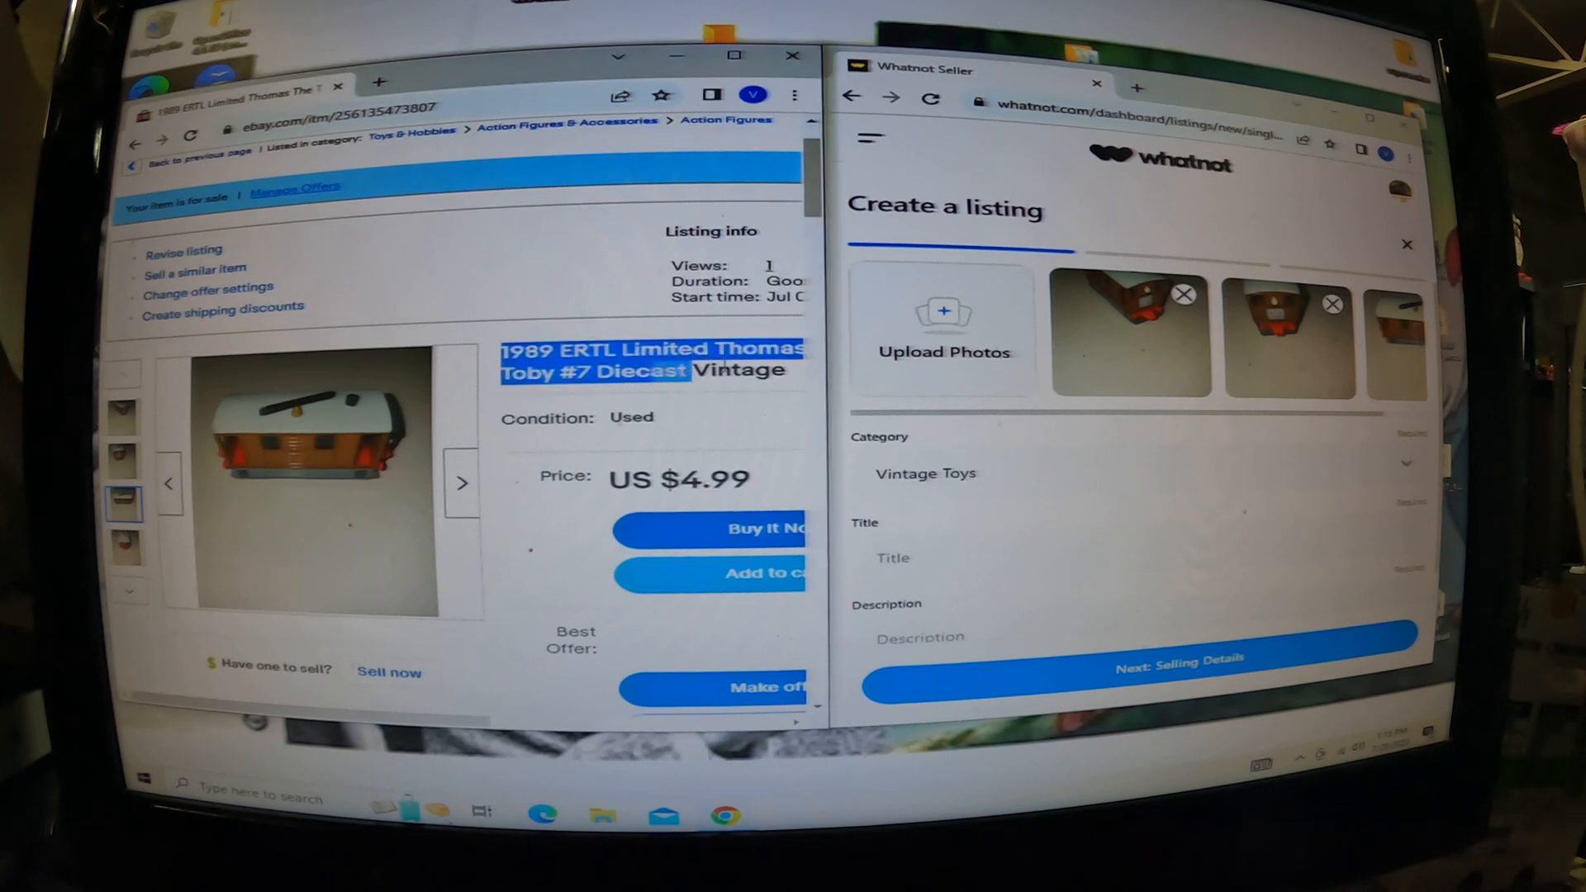
# - Paste '1989 ERTL Limited Thomas The Train Toby #7 Diecast Vintage' as title and description
pyautogui.rightClick(648, 359)
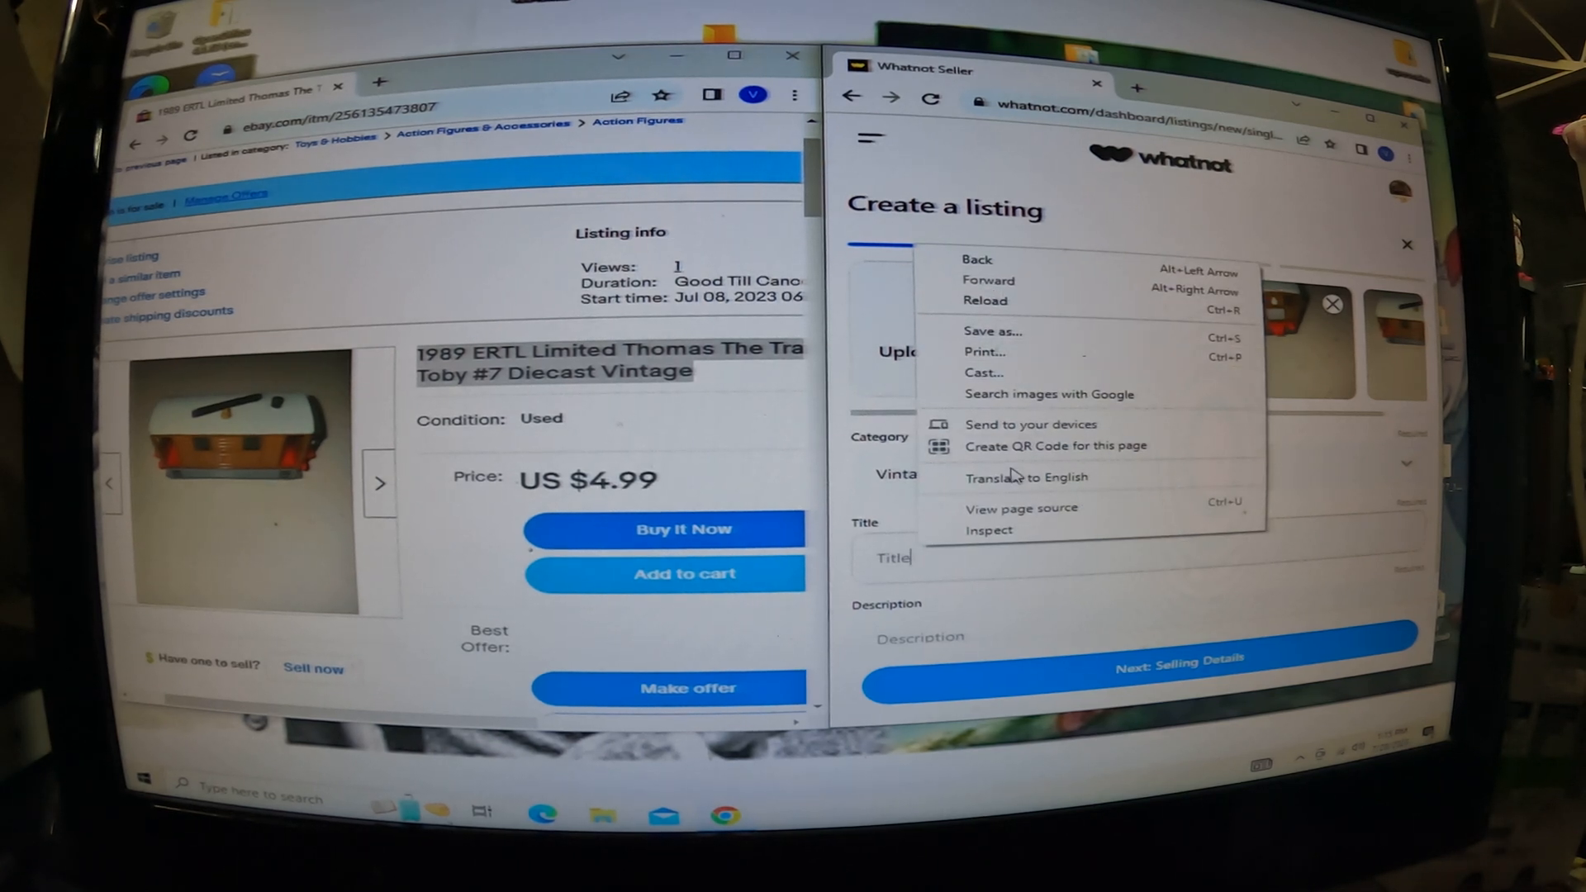
pyautogui.moveTo(971, 415)
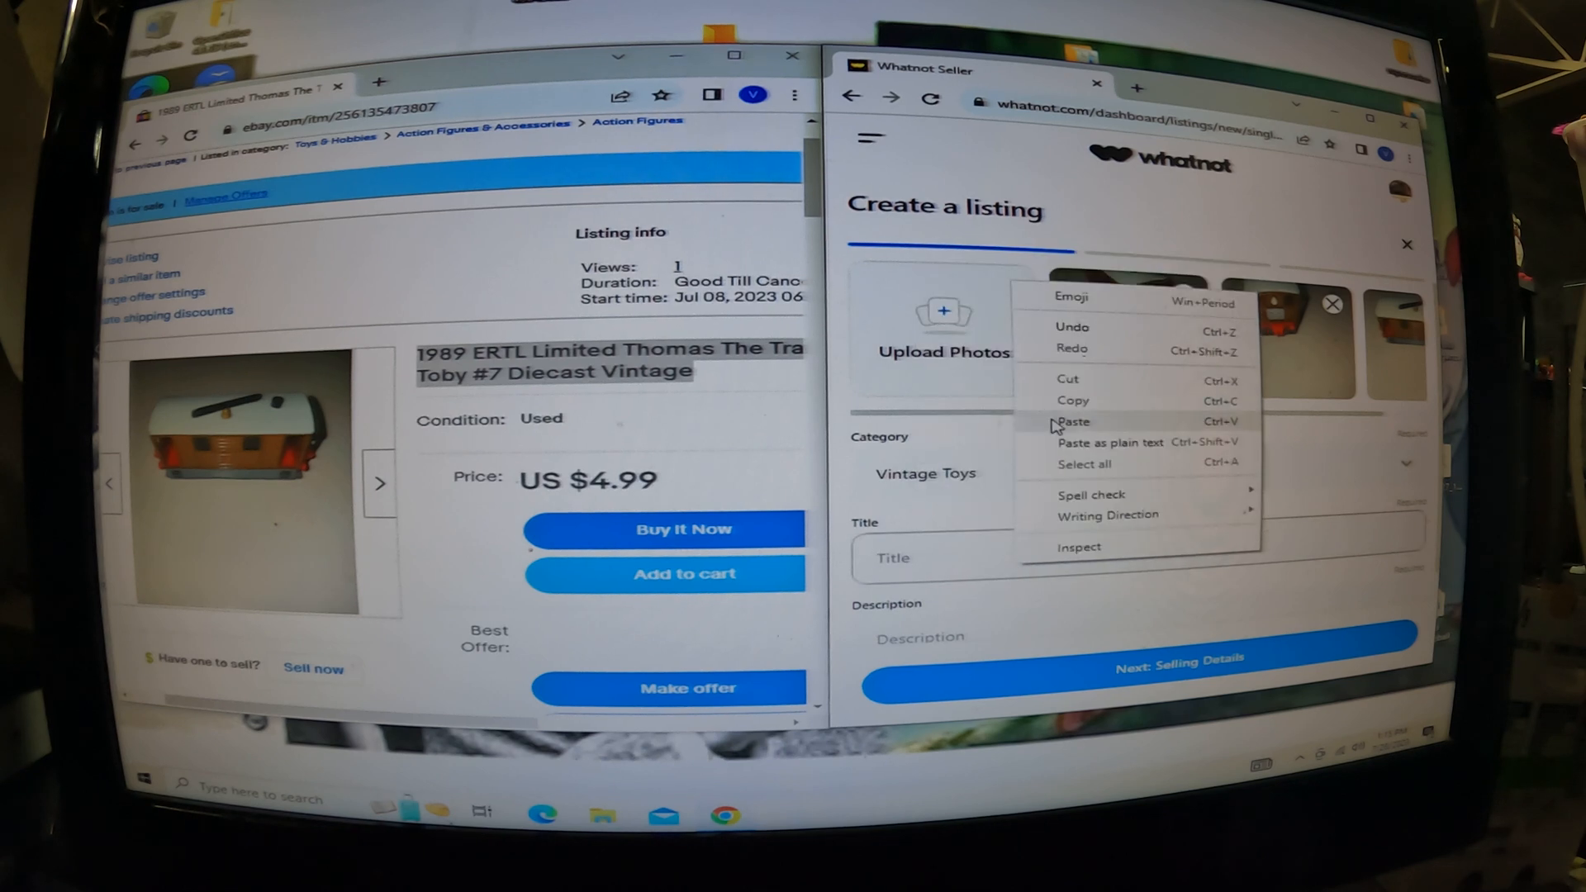
pyautogui.click(1073, 420)
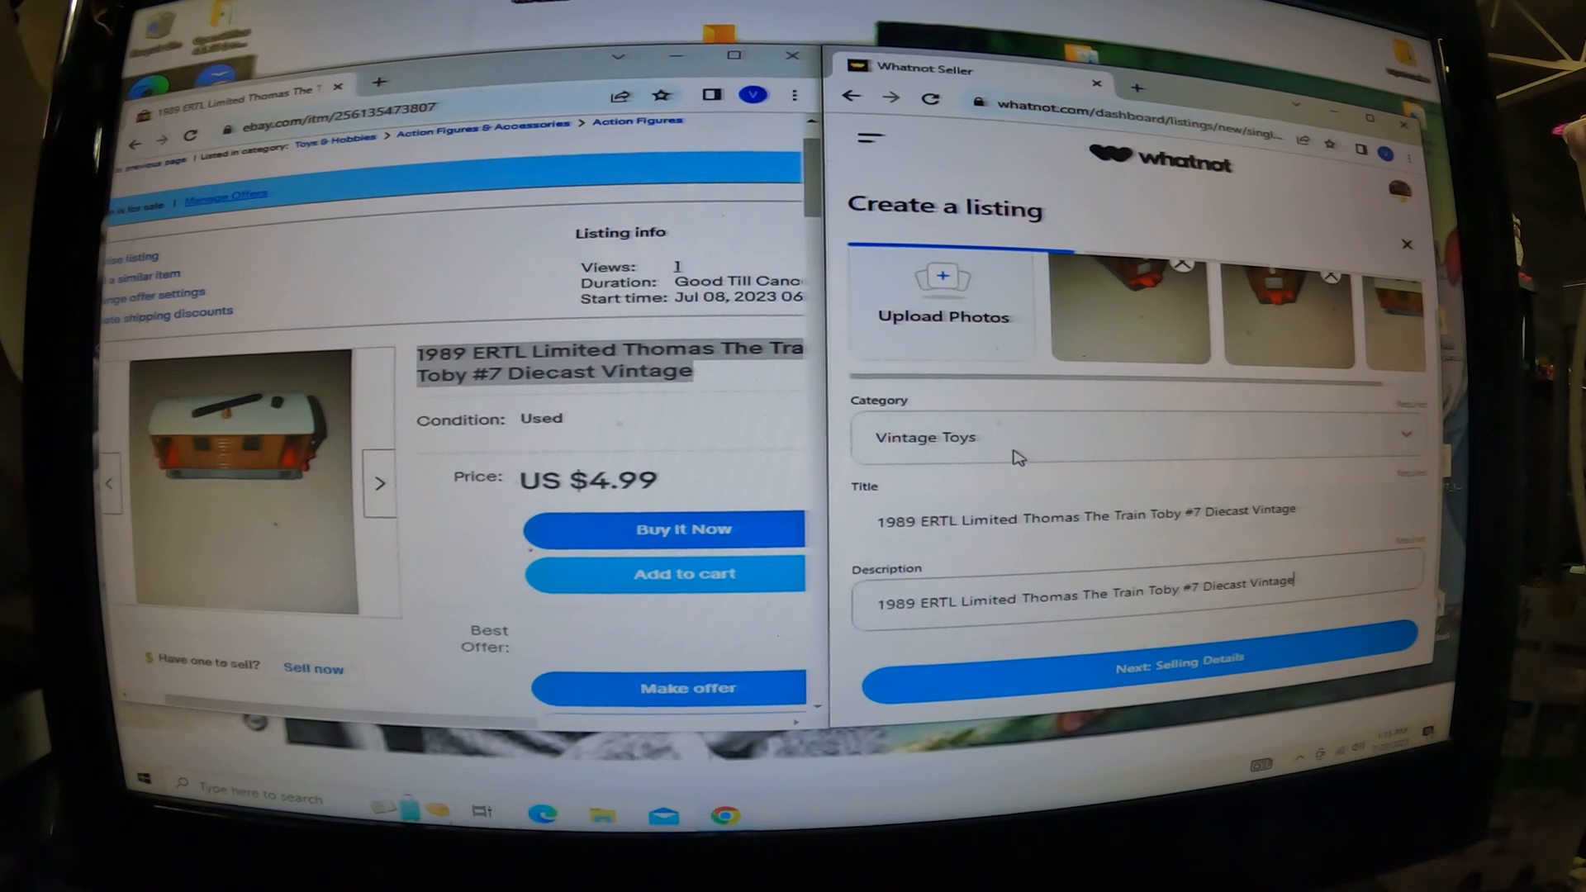
pyautogui.click(1181, 657)
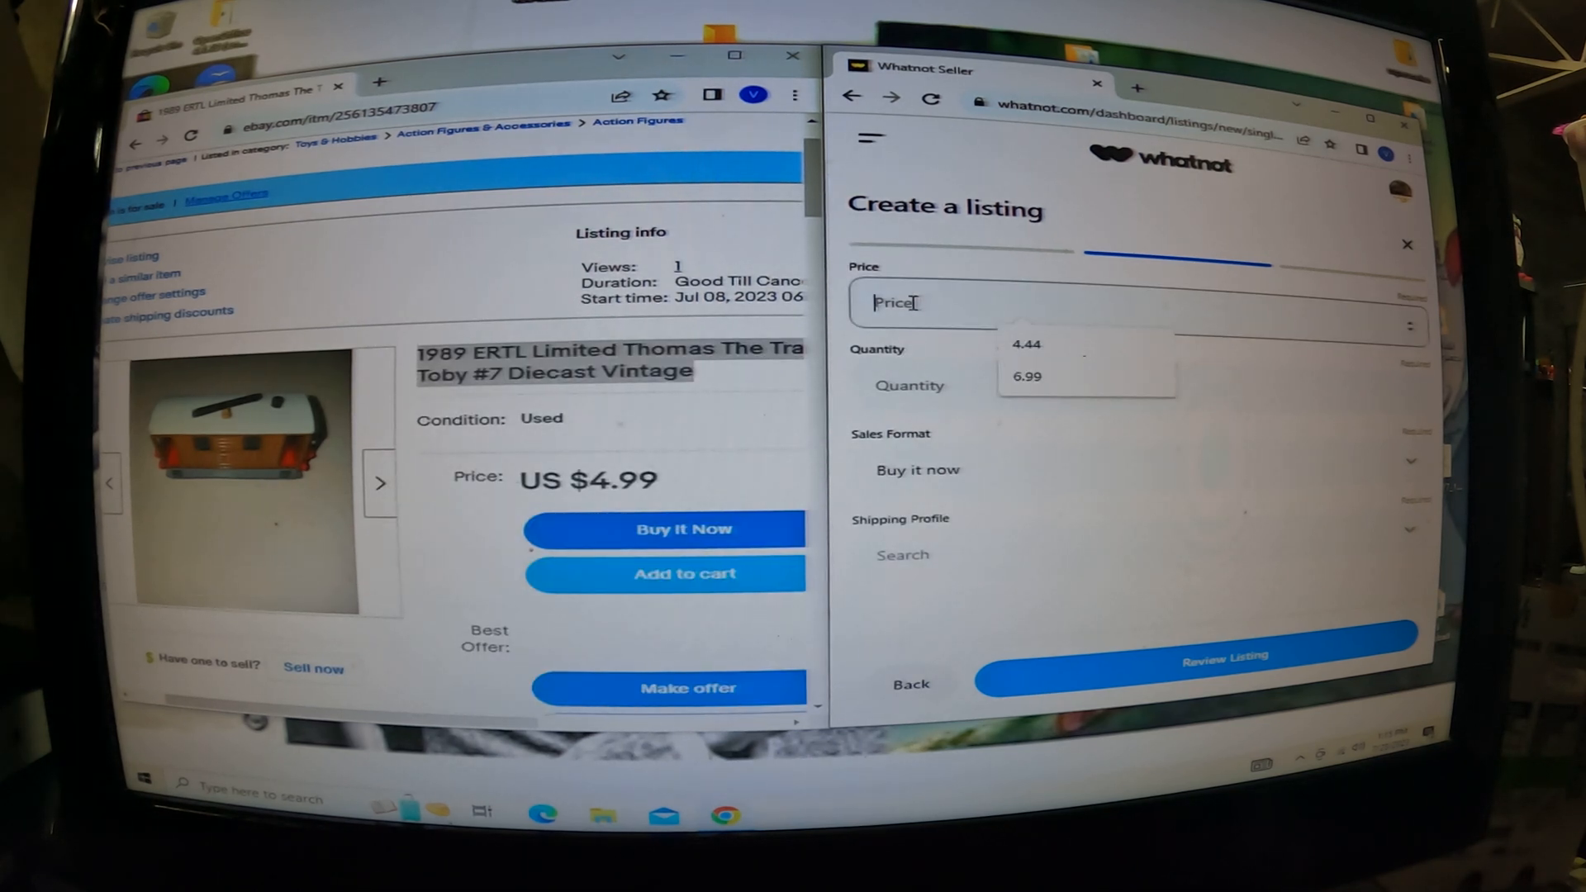
# - List Toby #7 as buy-it-now at $4.00, quantity 1, with 4-7 oz shipping
pyautogui.write('4')
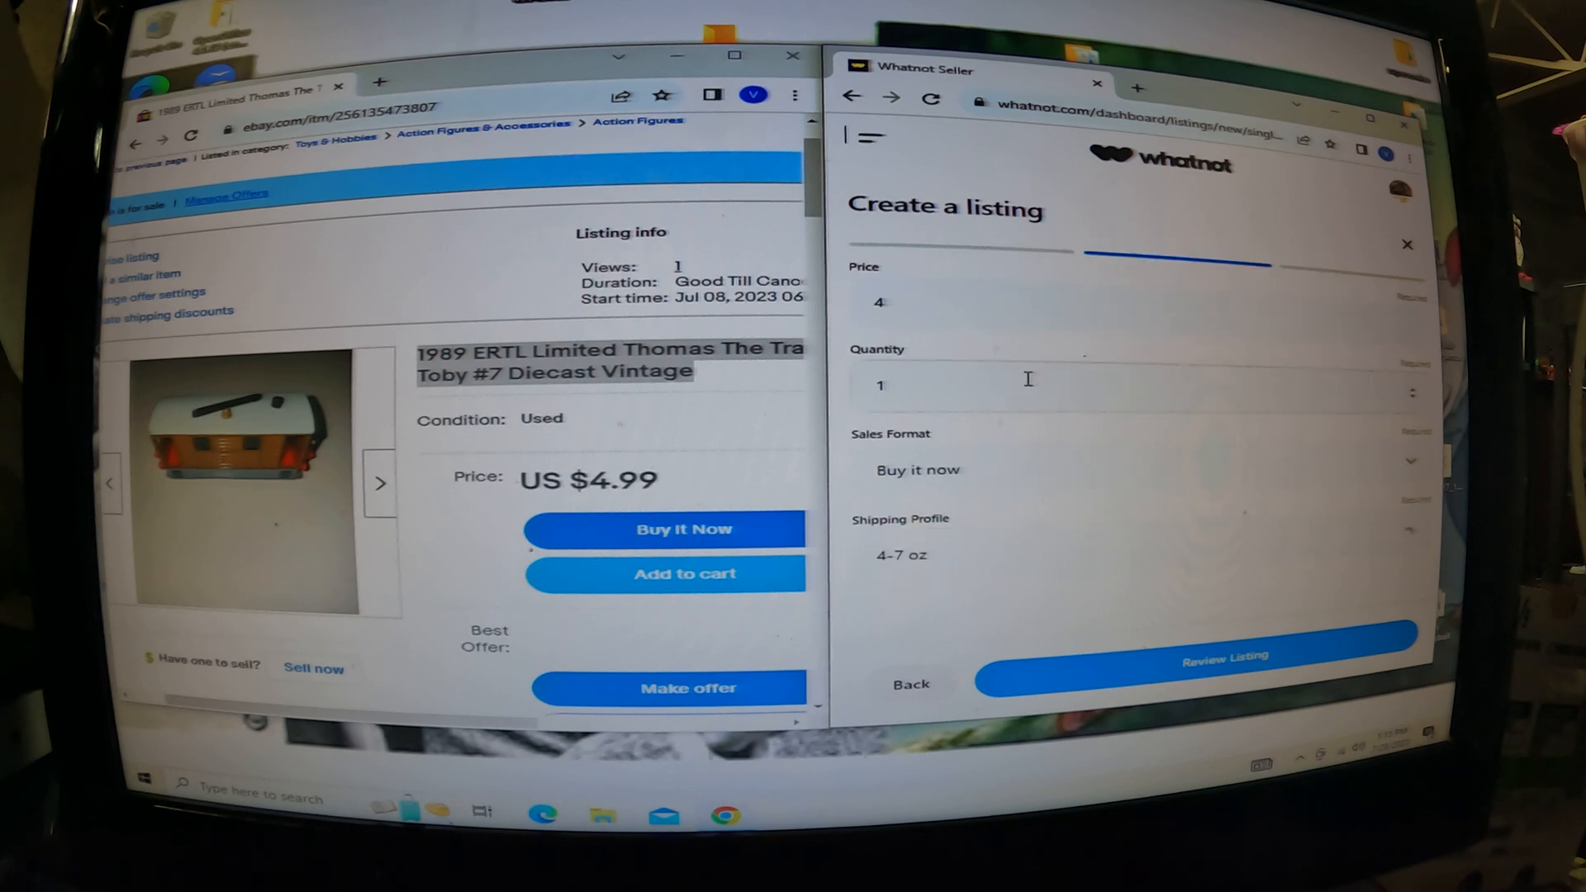
pyautogui.click(1198, 655)
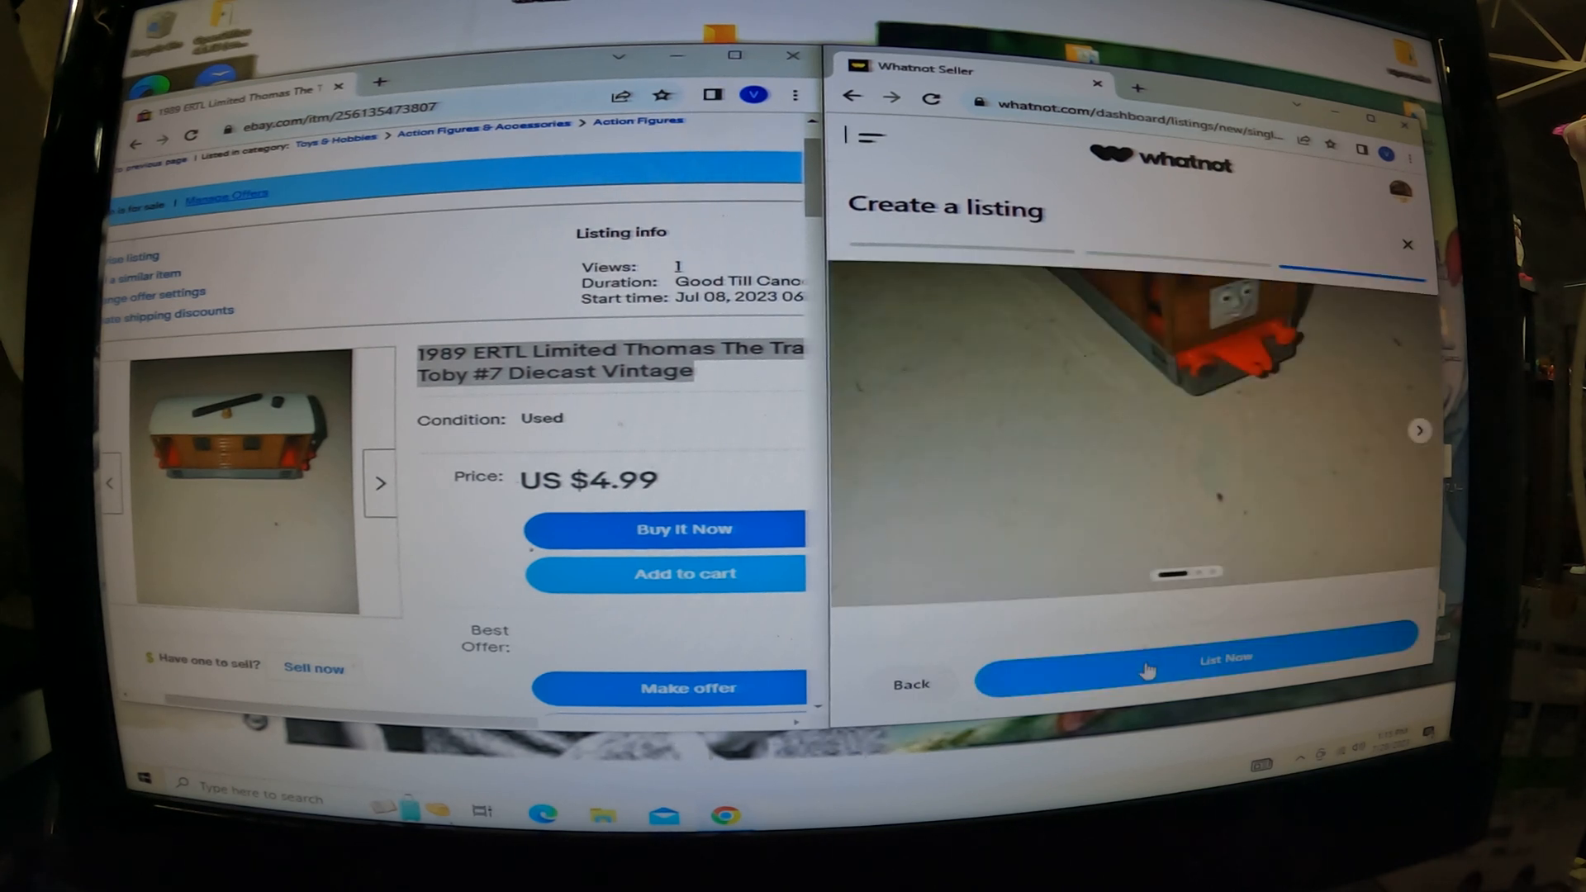
pyautogui.click(1198, 658)
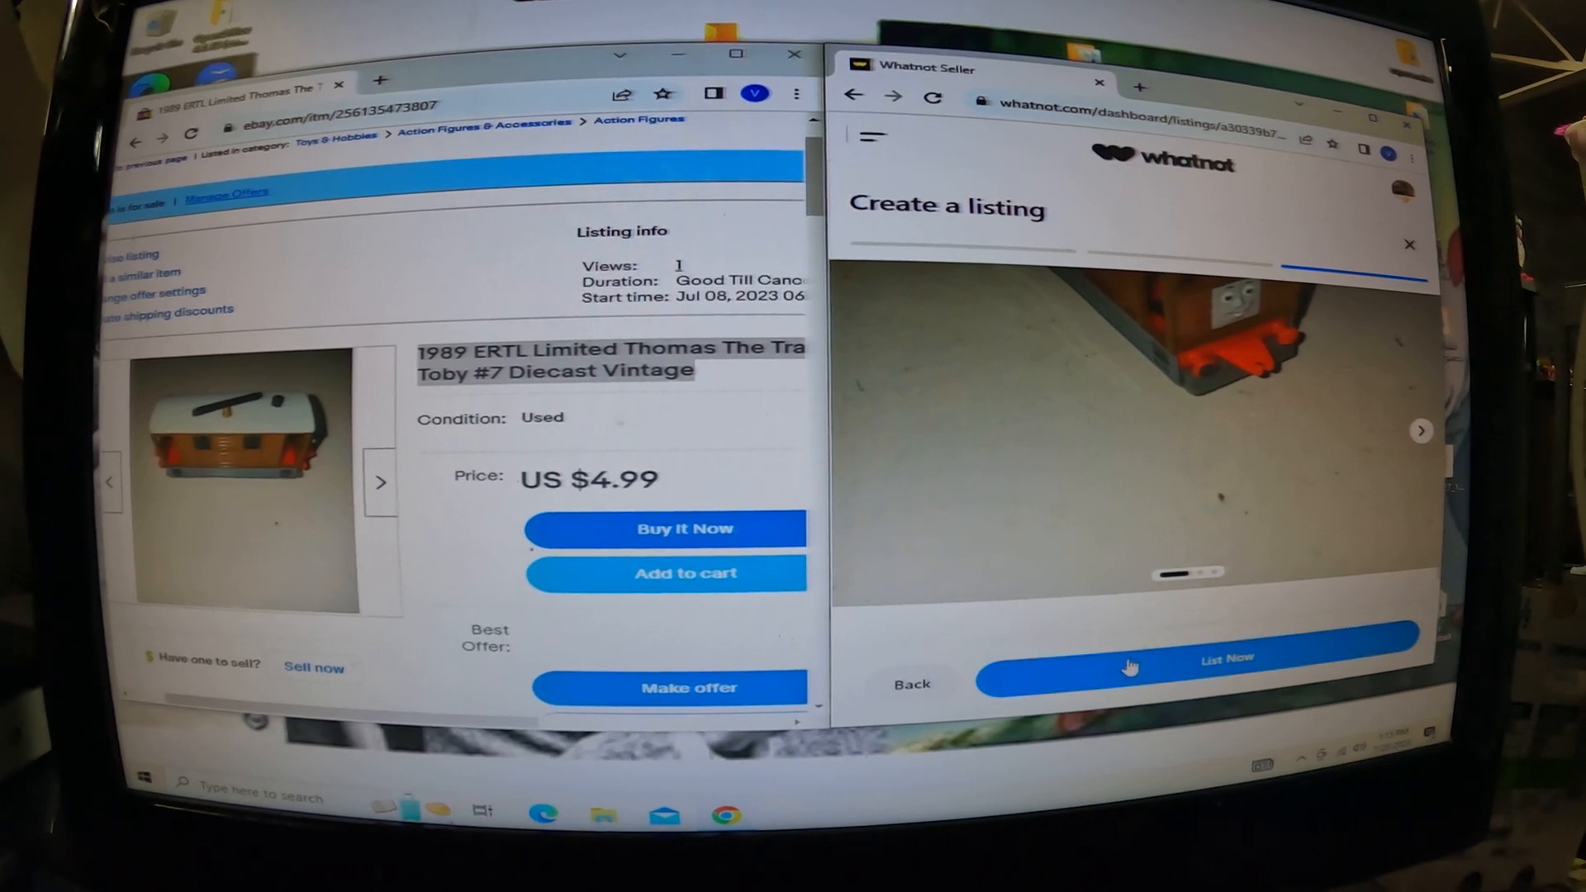
pyautogui.click(1198, 657)
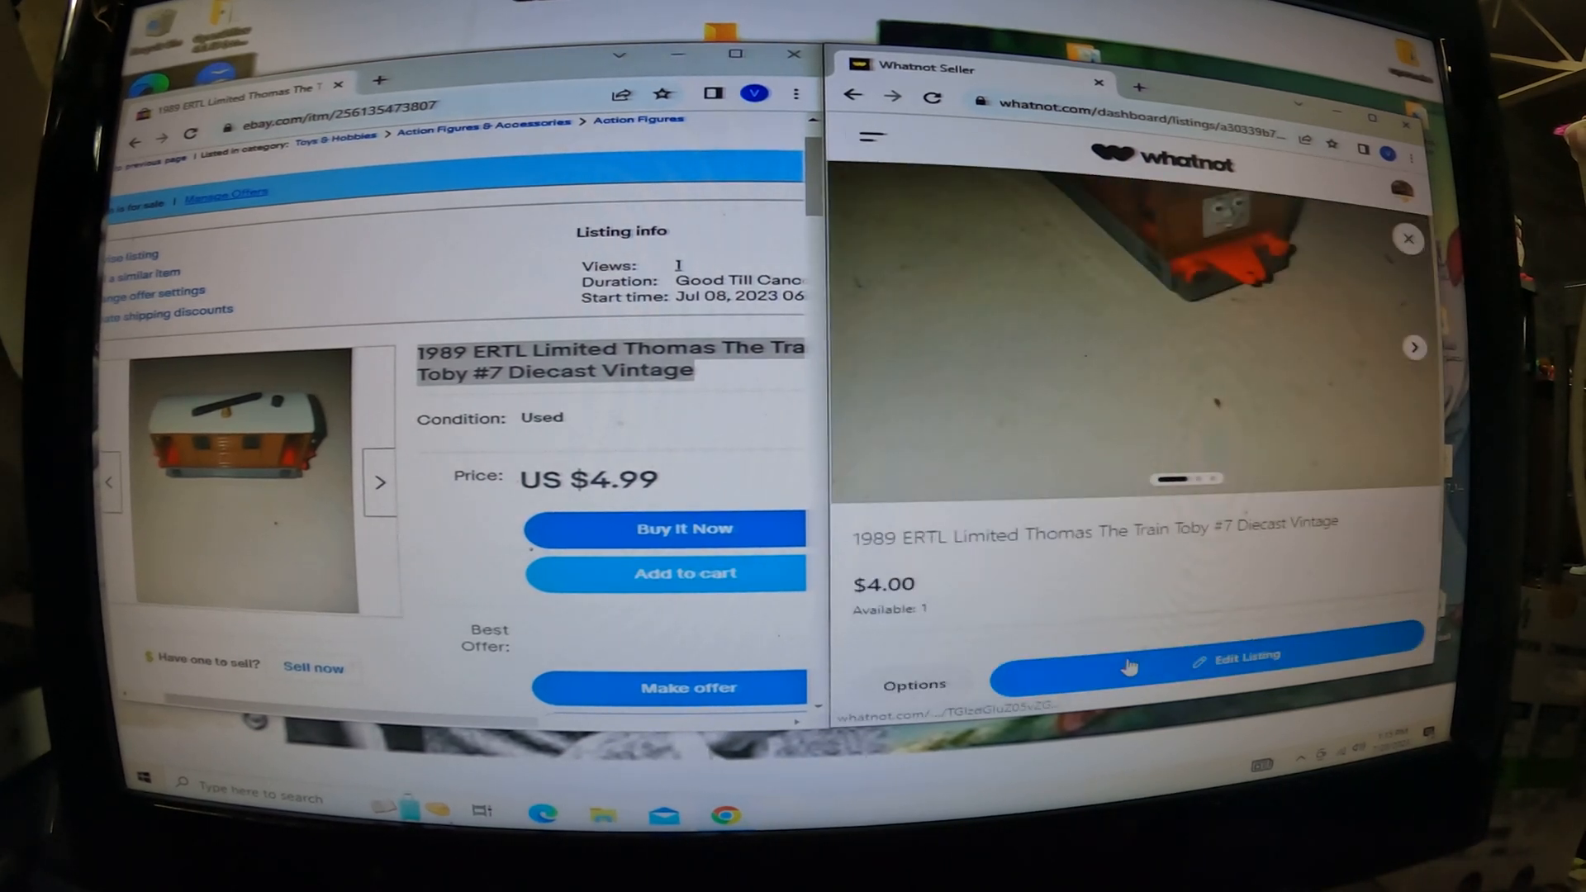